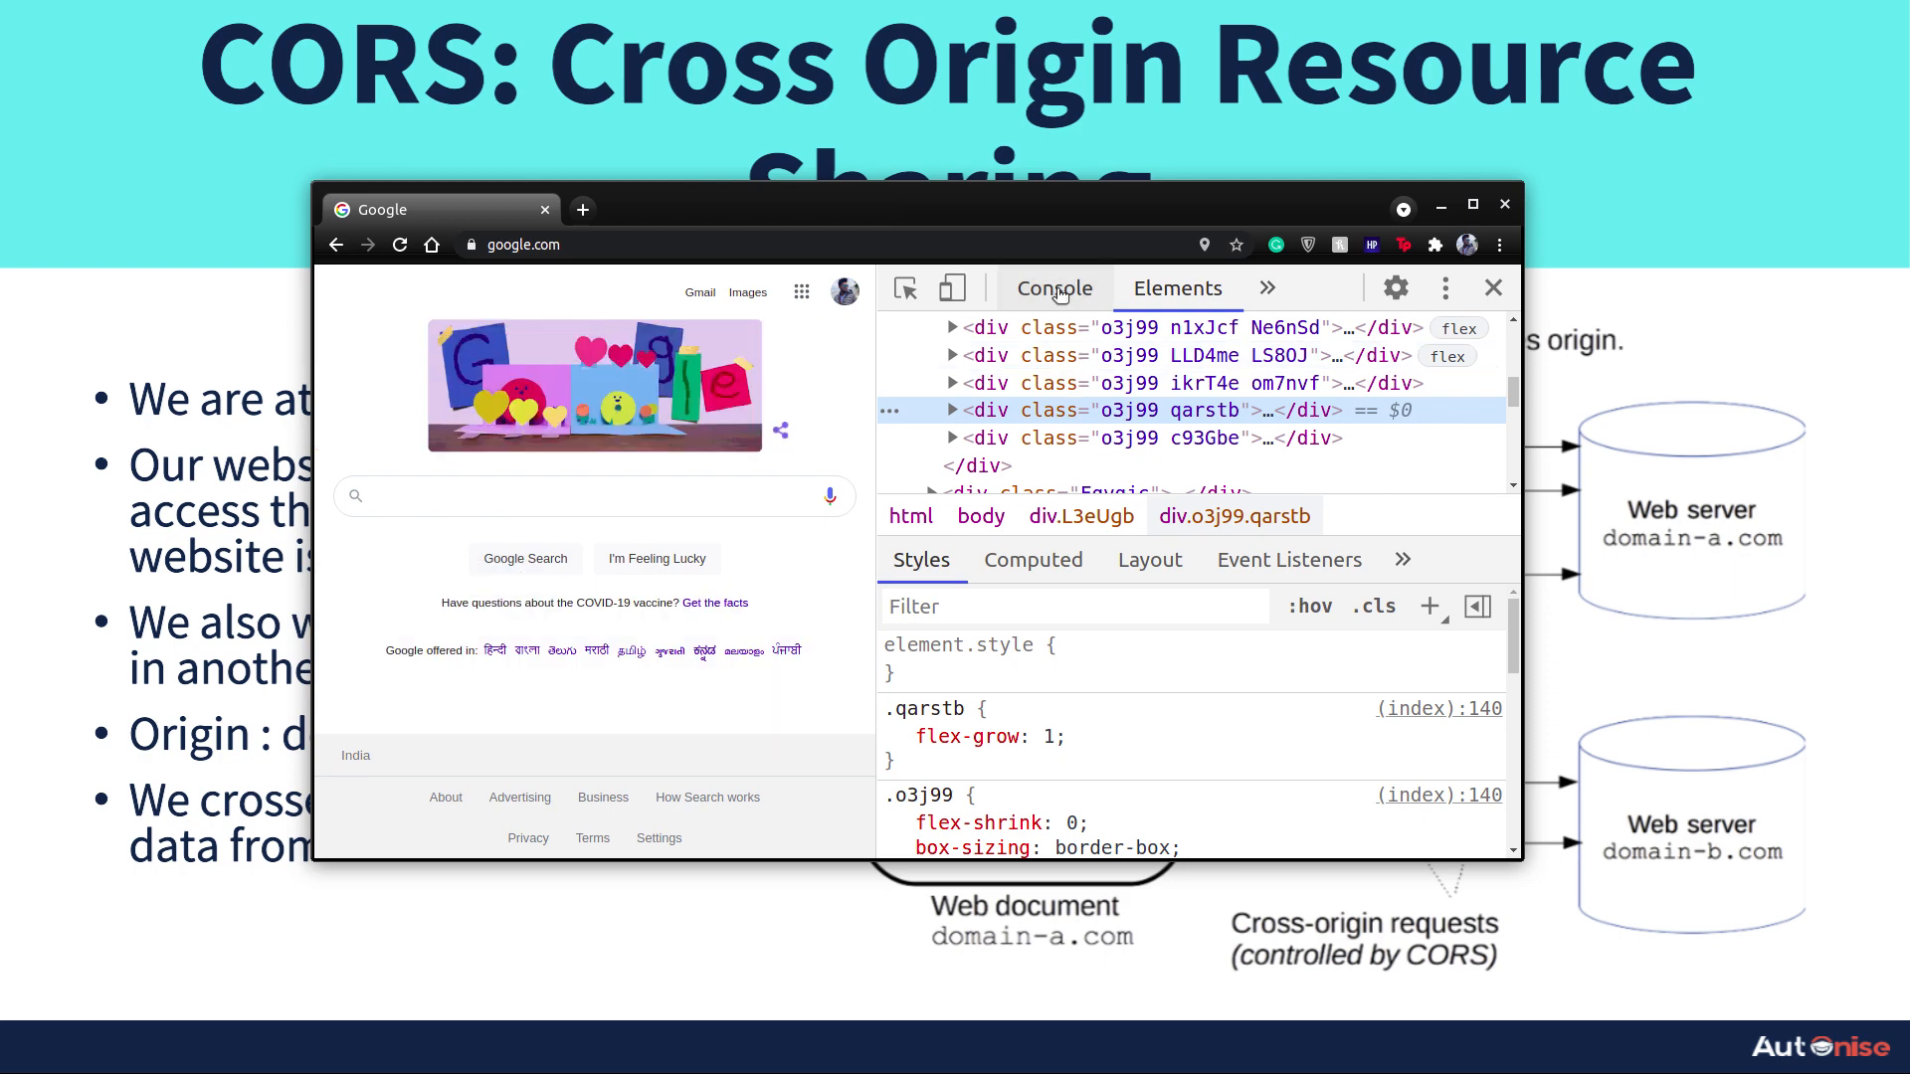
click(1054, 287)
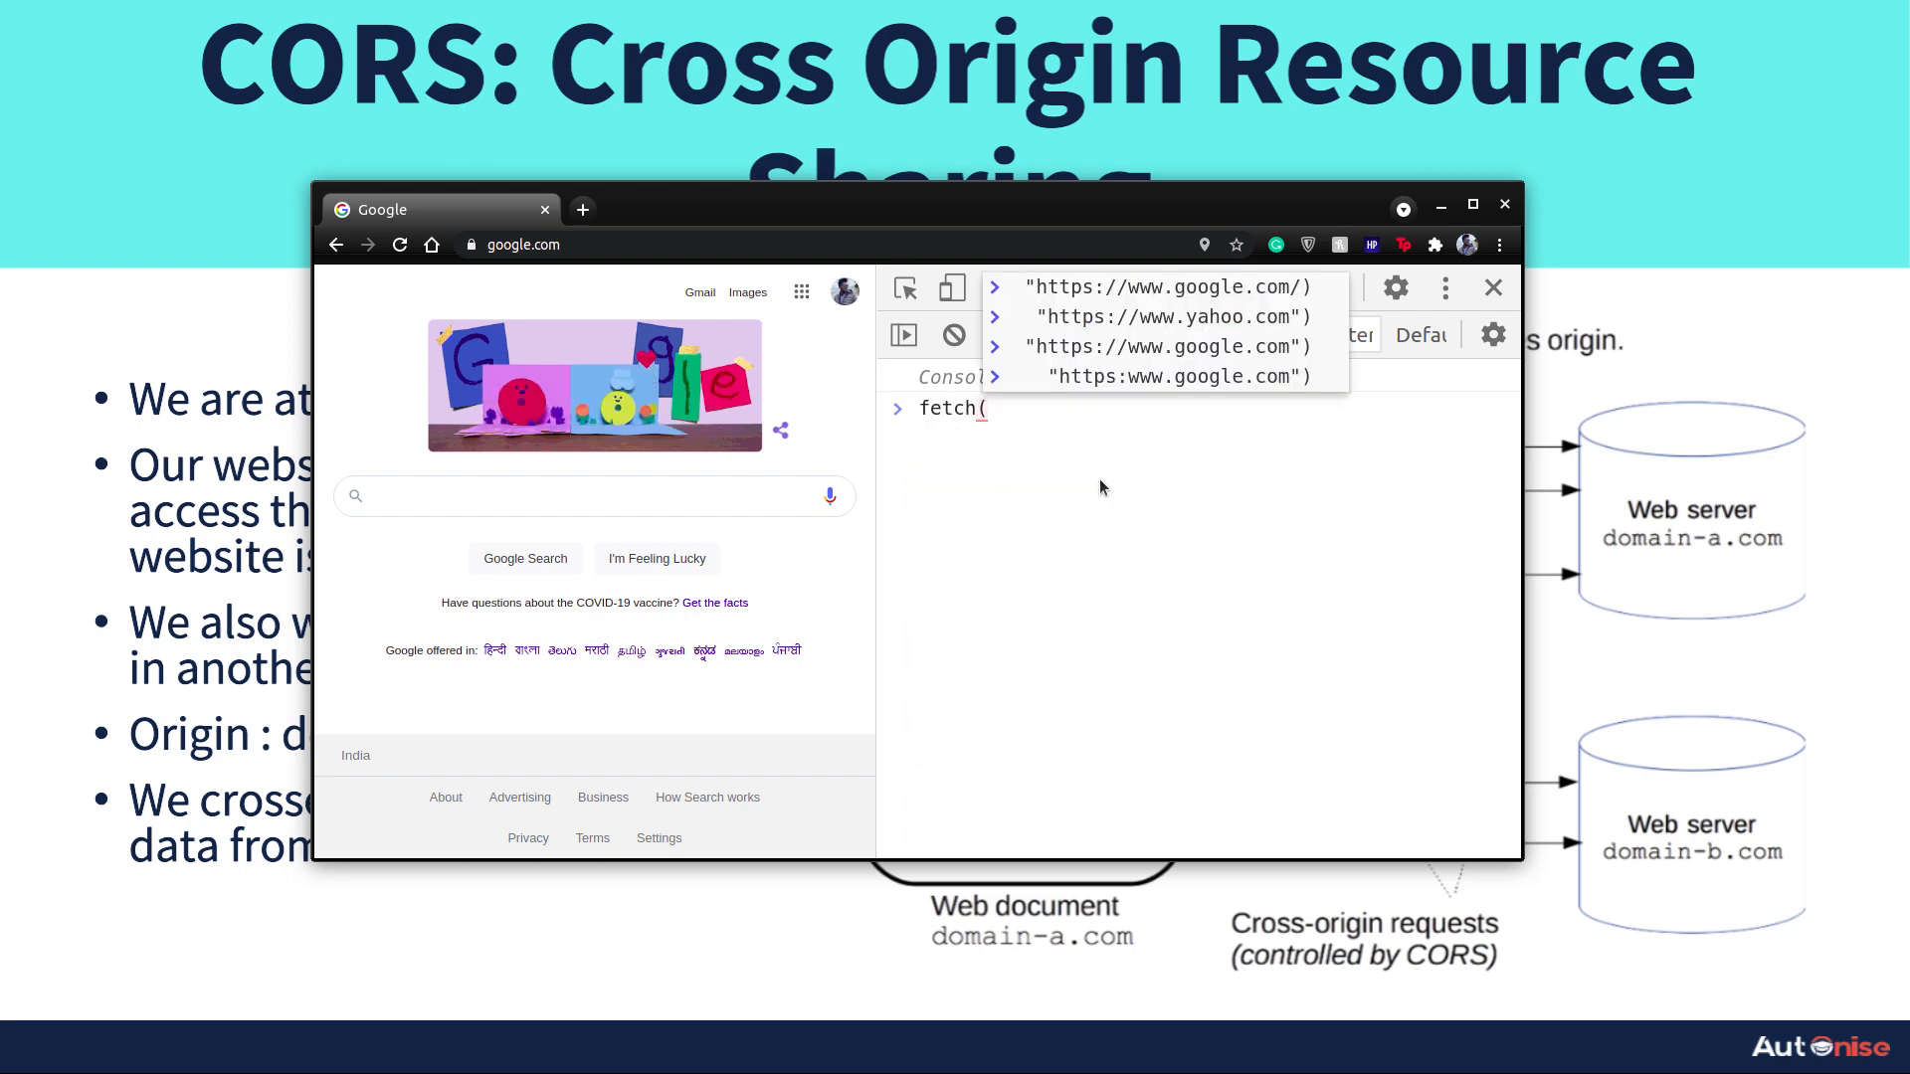
click(522, 245)
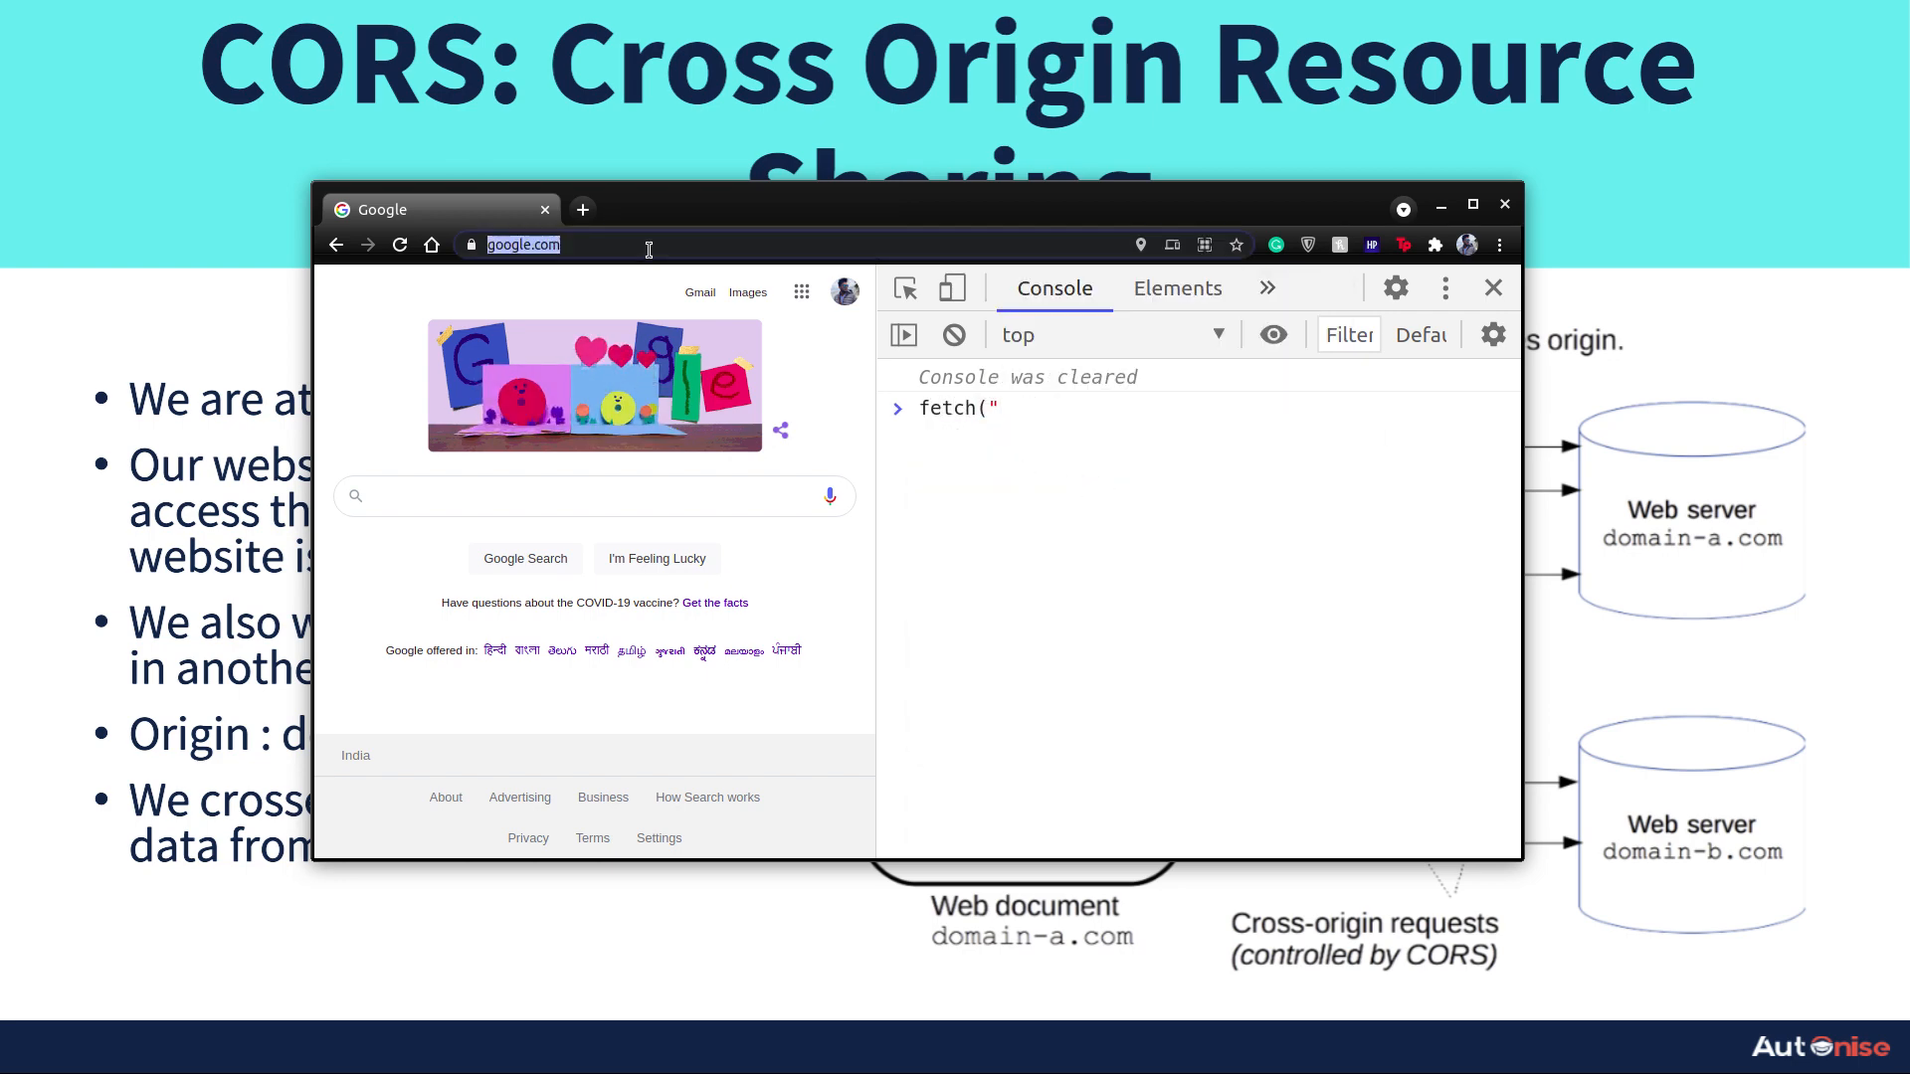
text(https://www.google.com/)
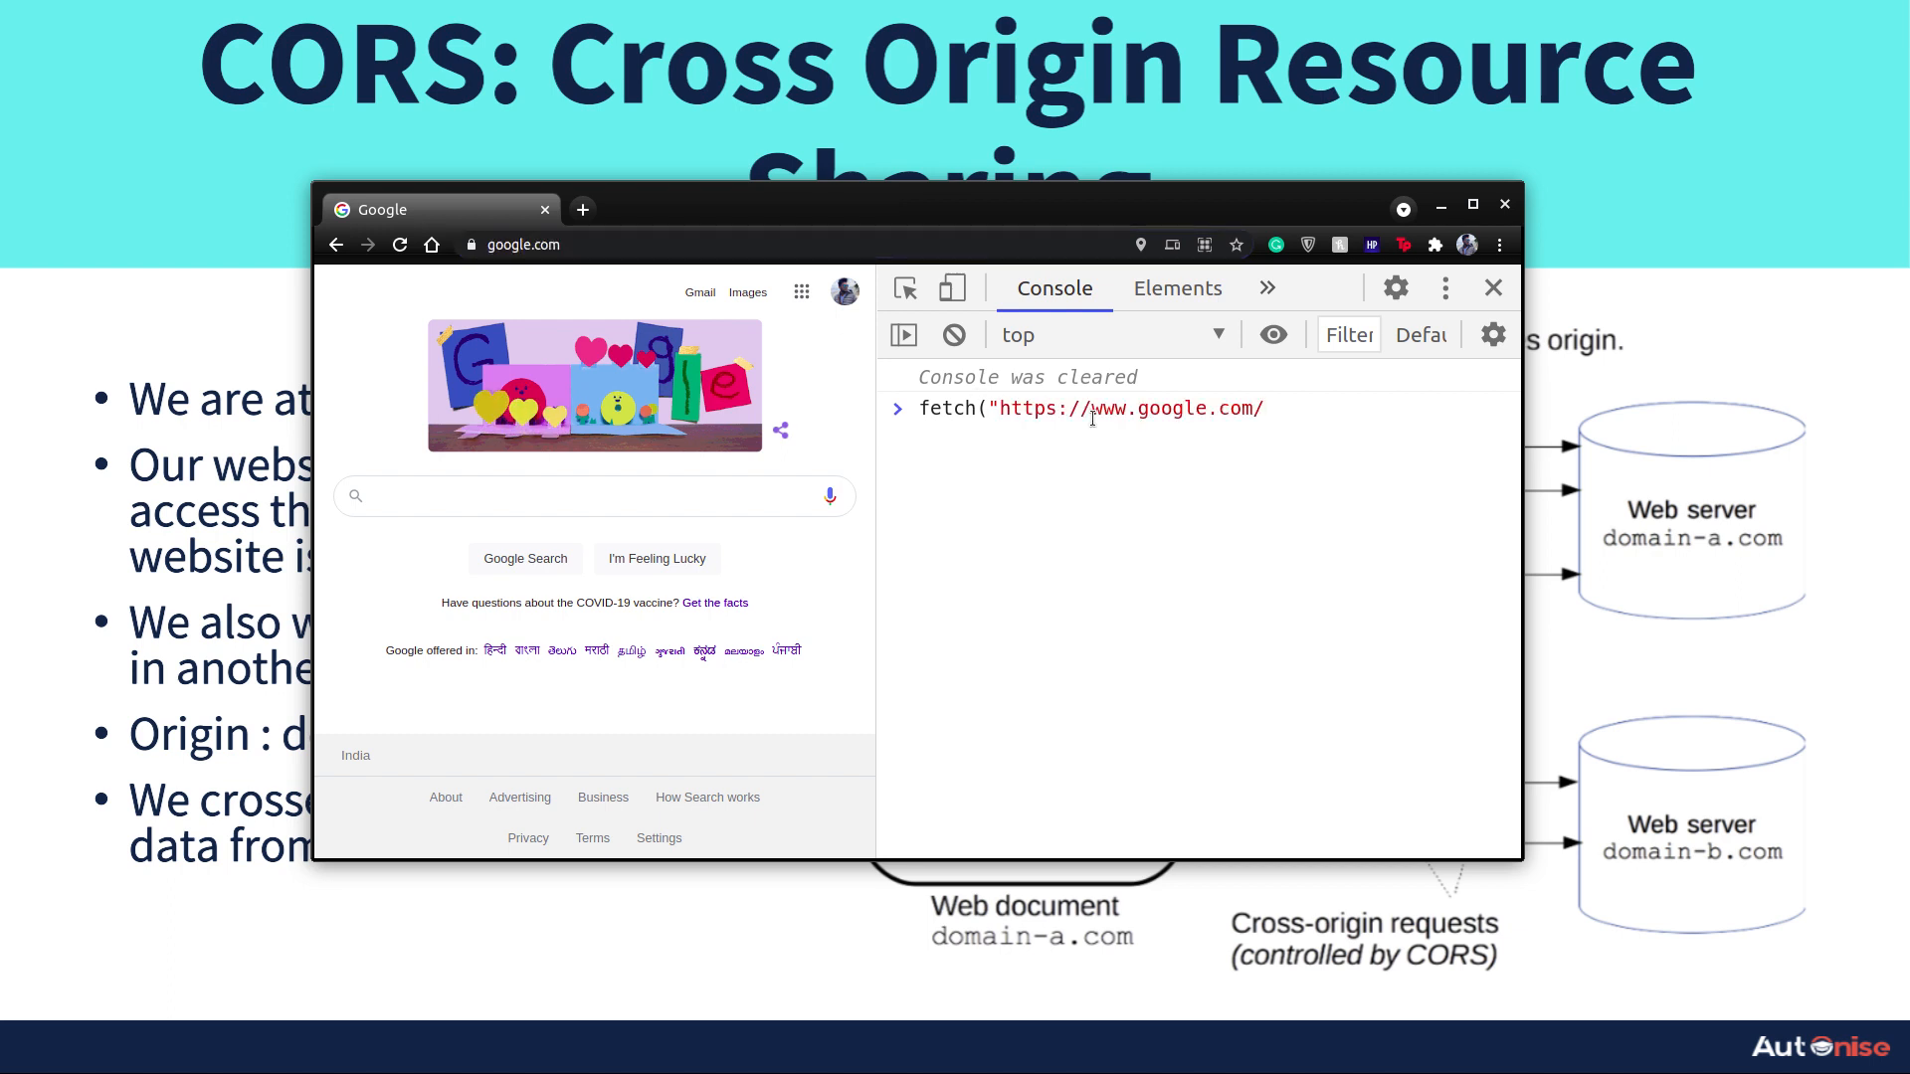
key(Return)
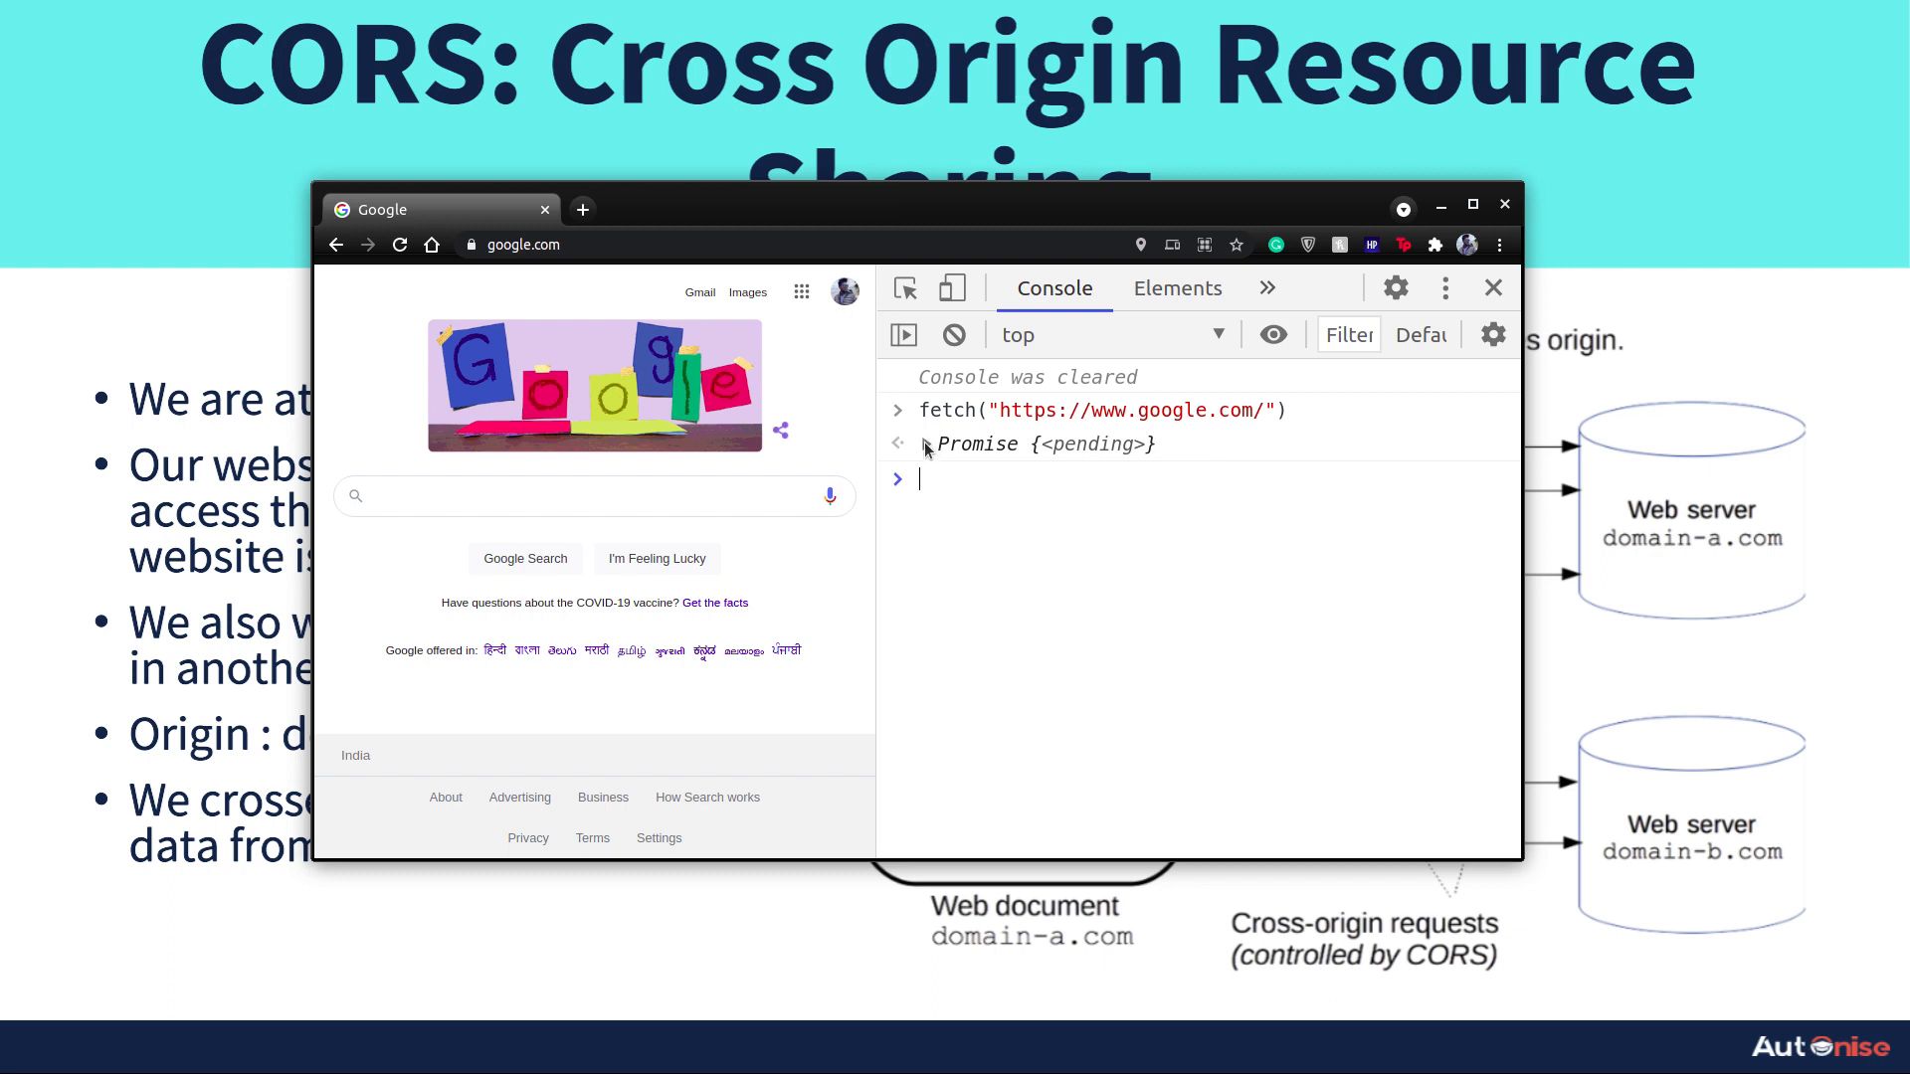
click(926, 443)
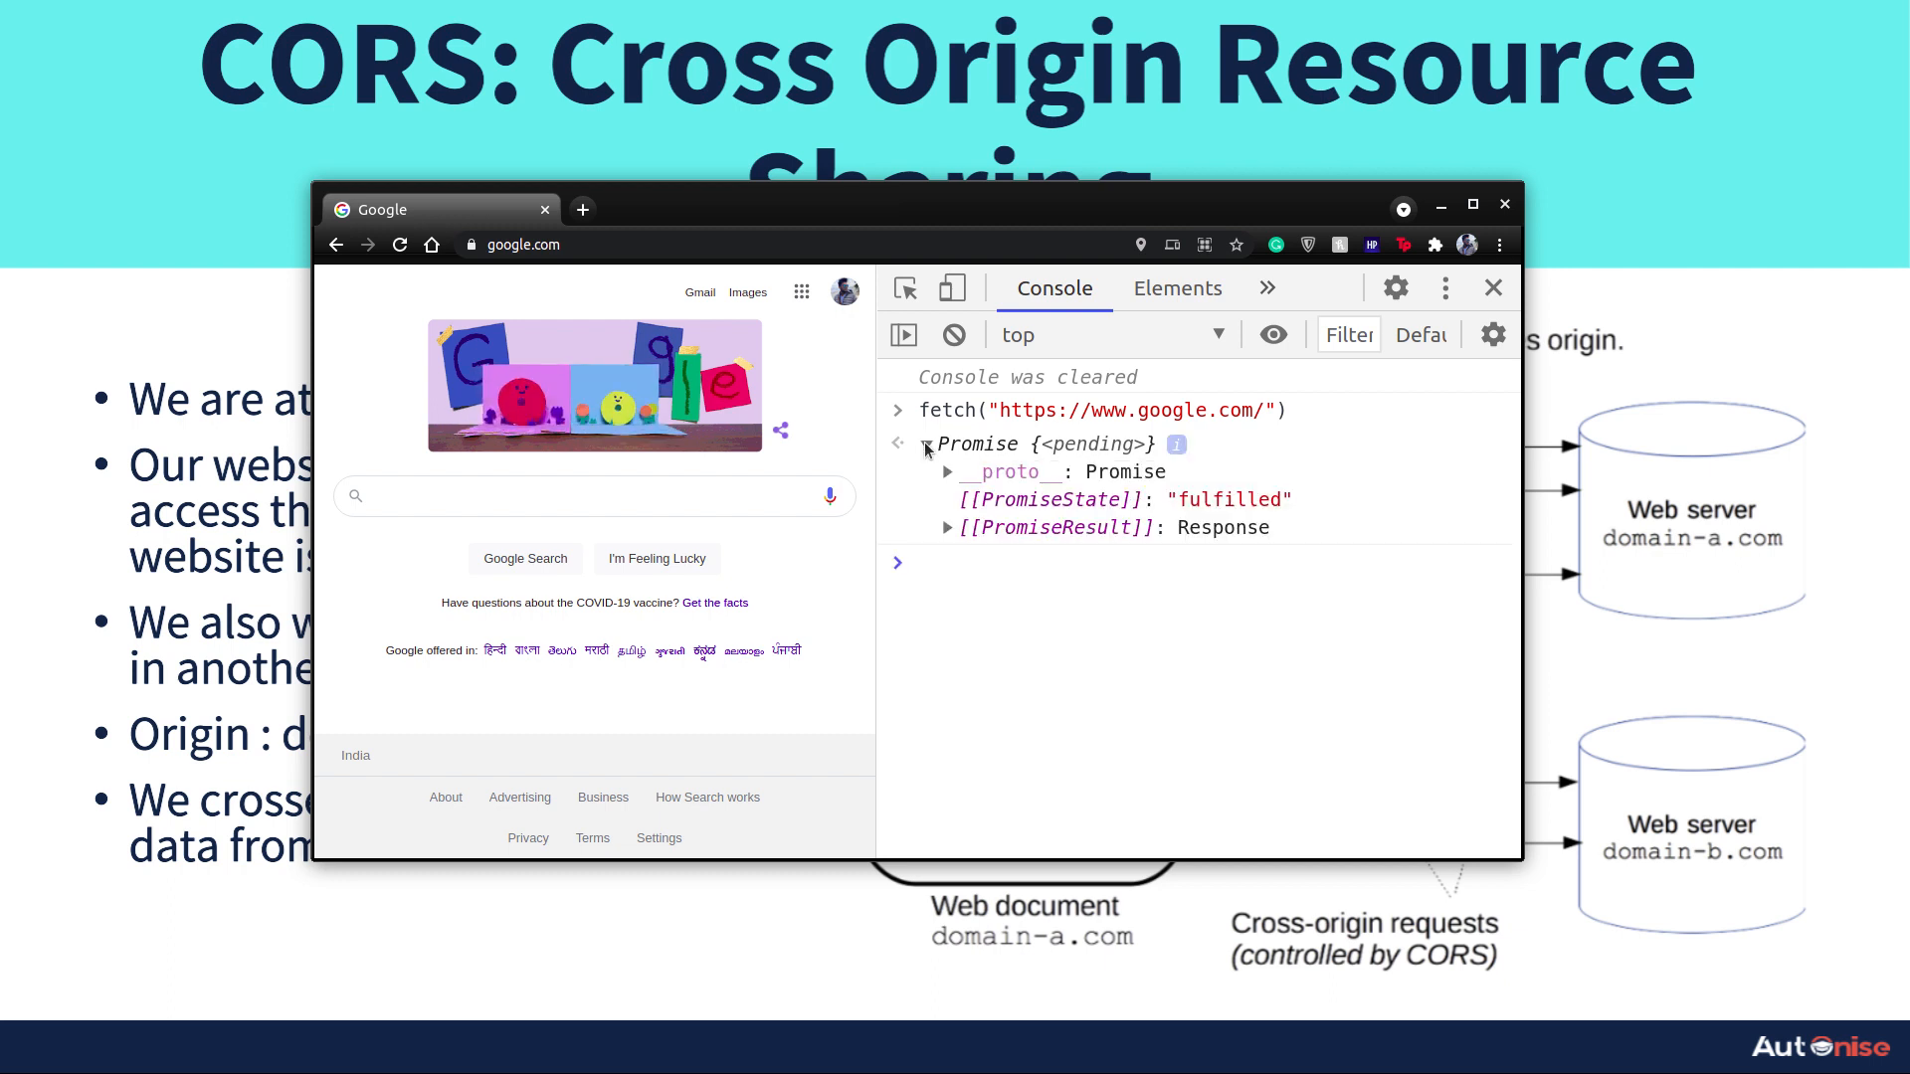
click(926, 445)
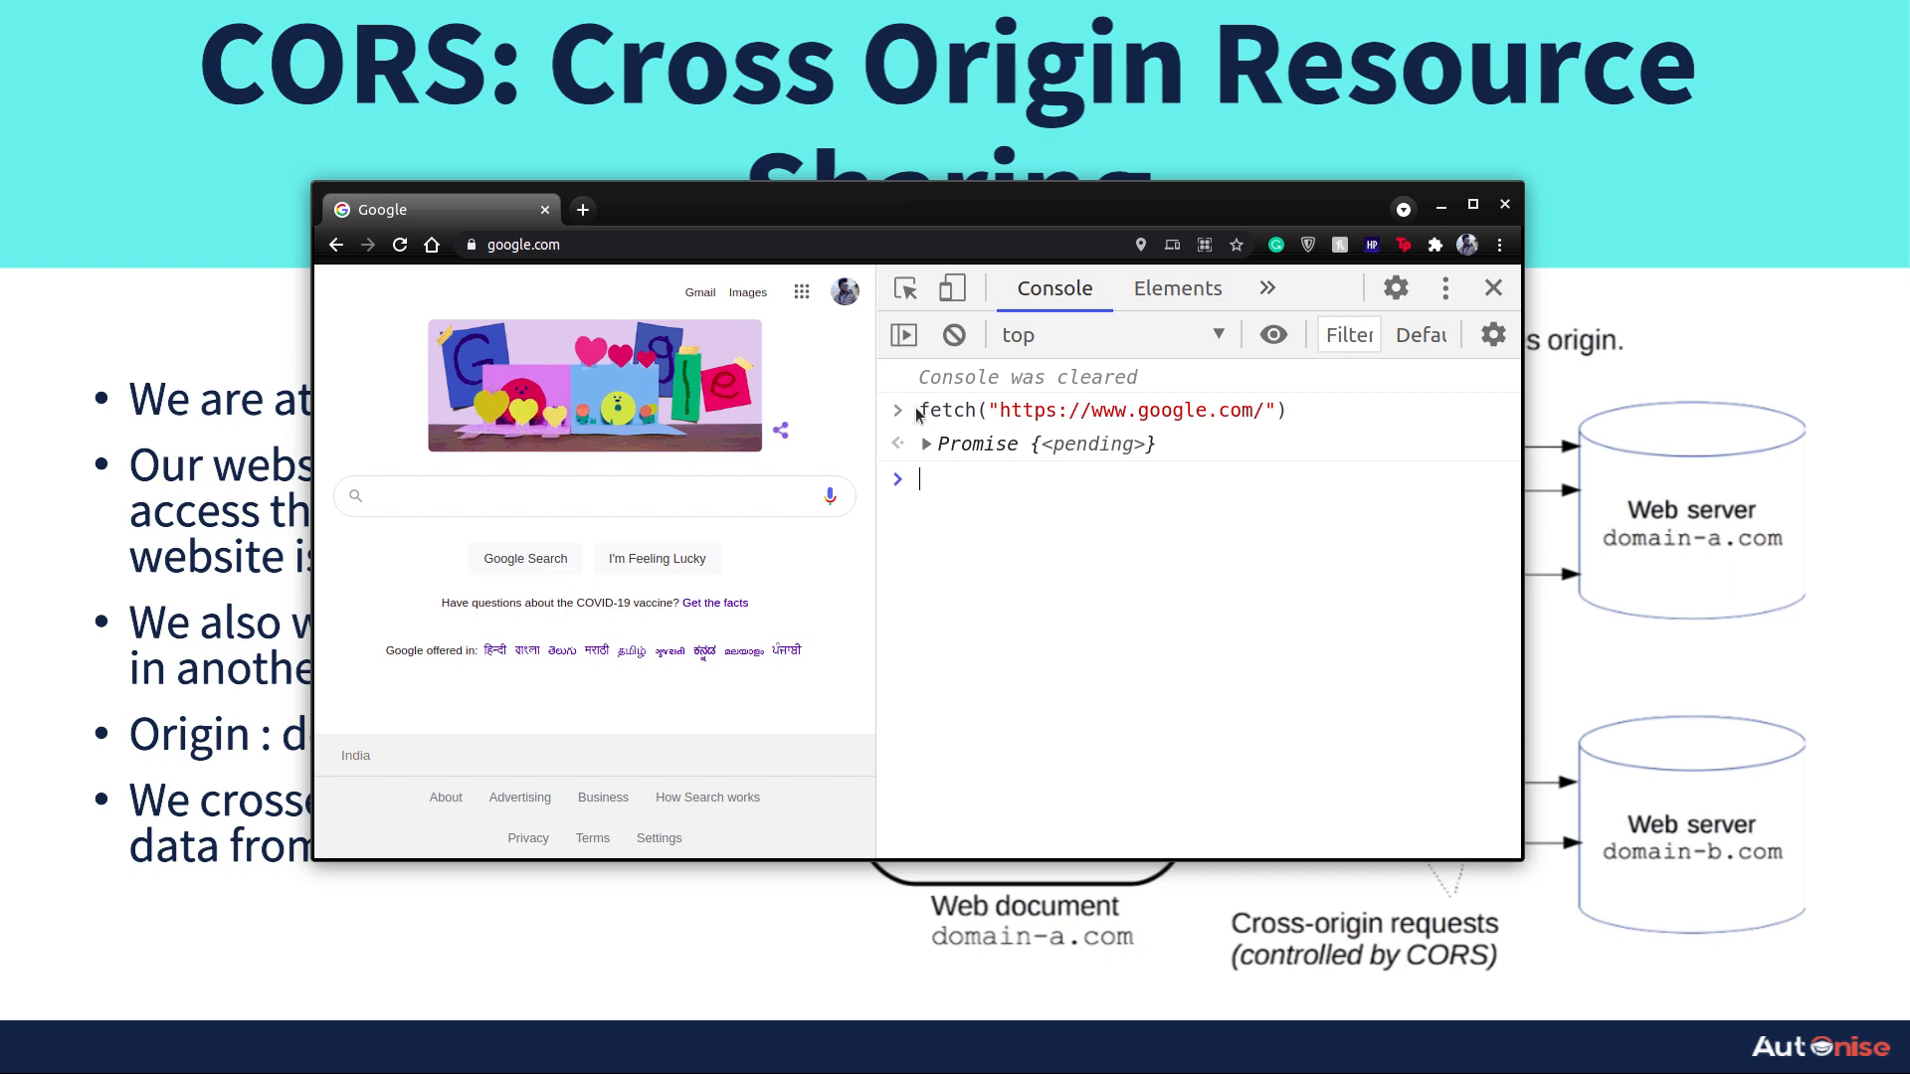
text(fethc)
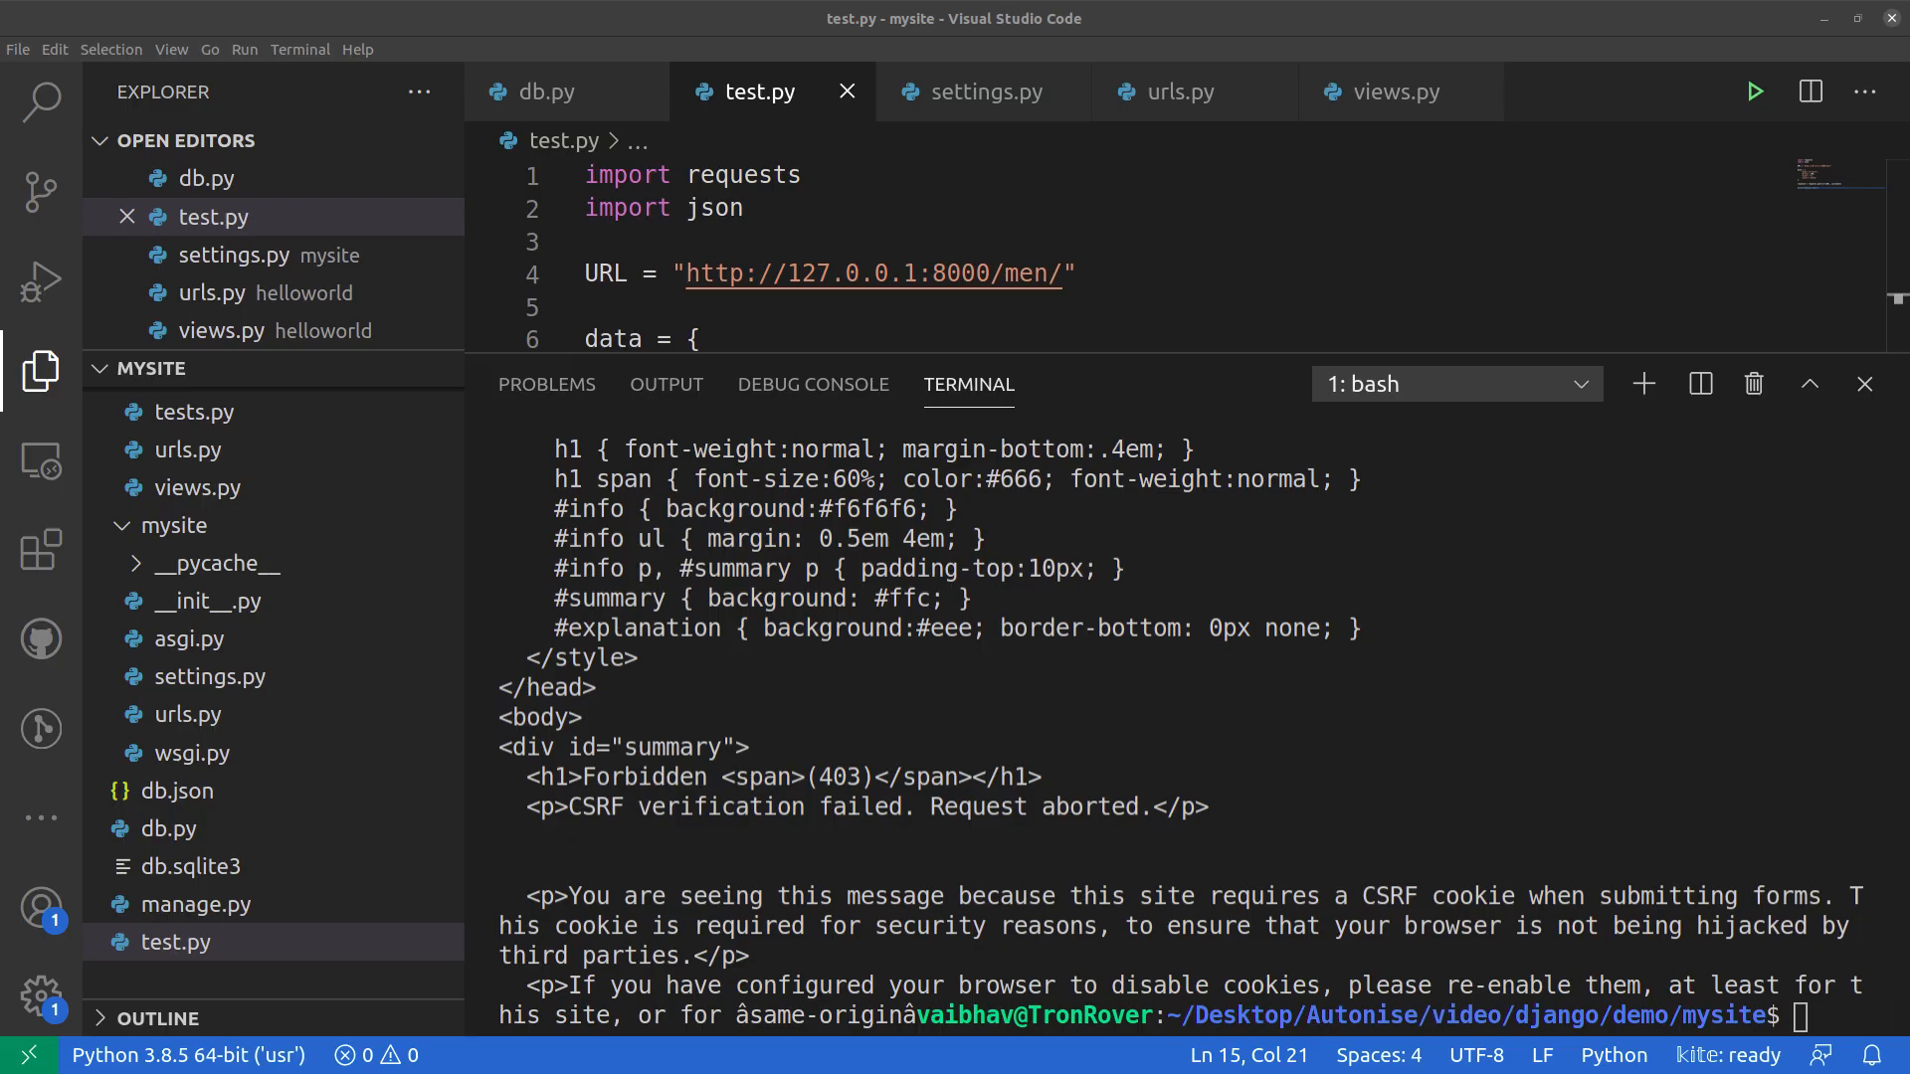
mouse_move(1167, 615)
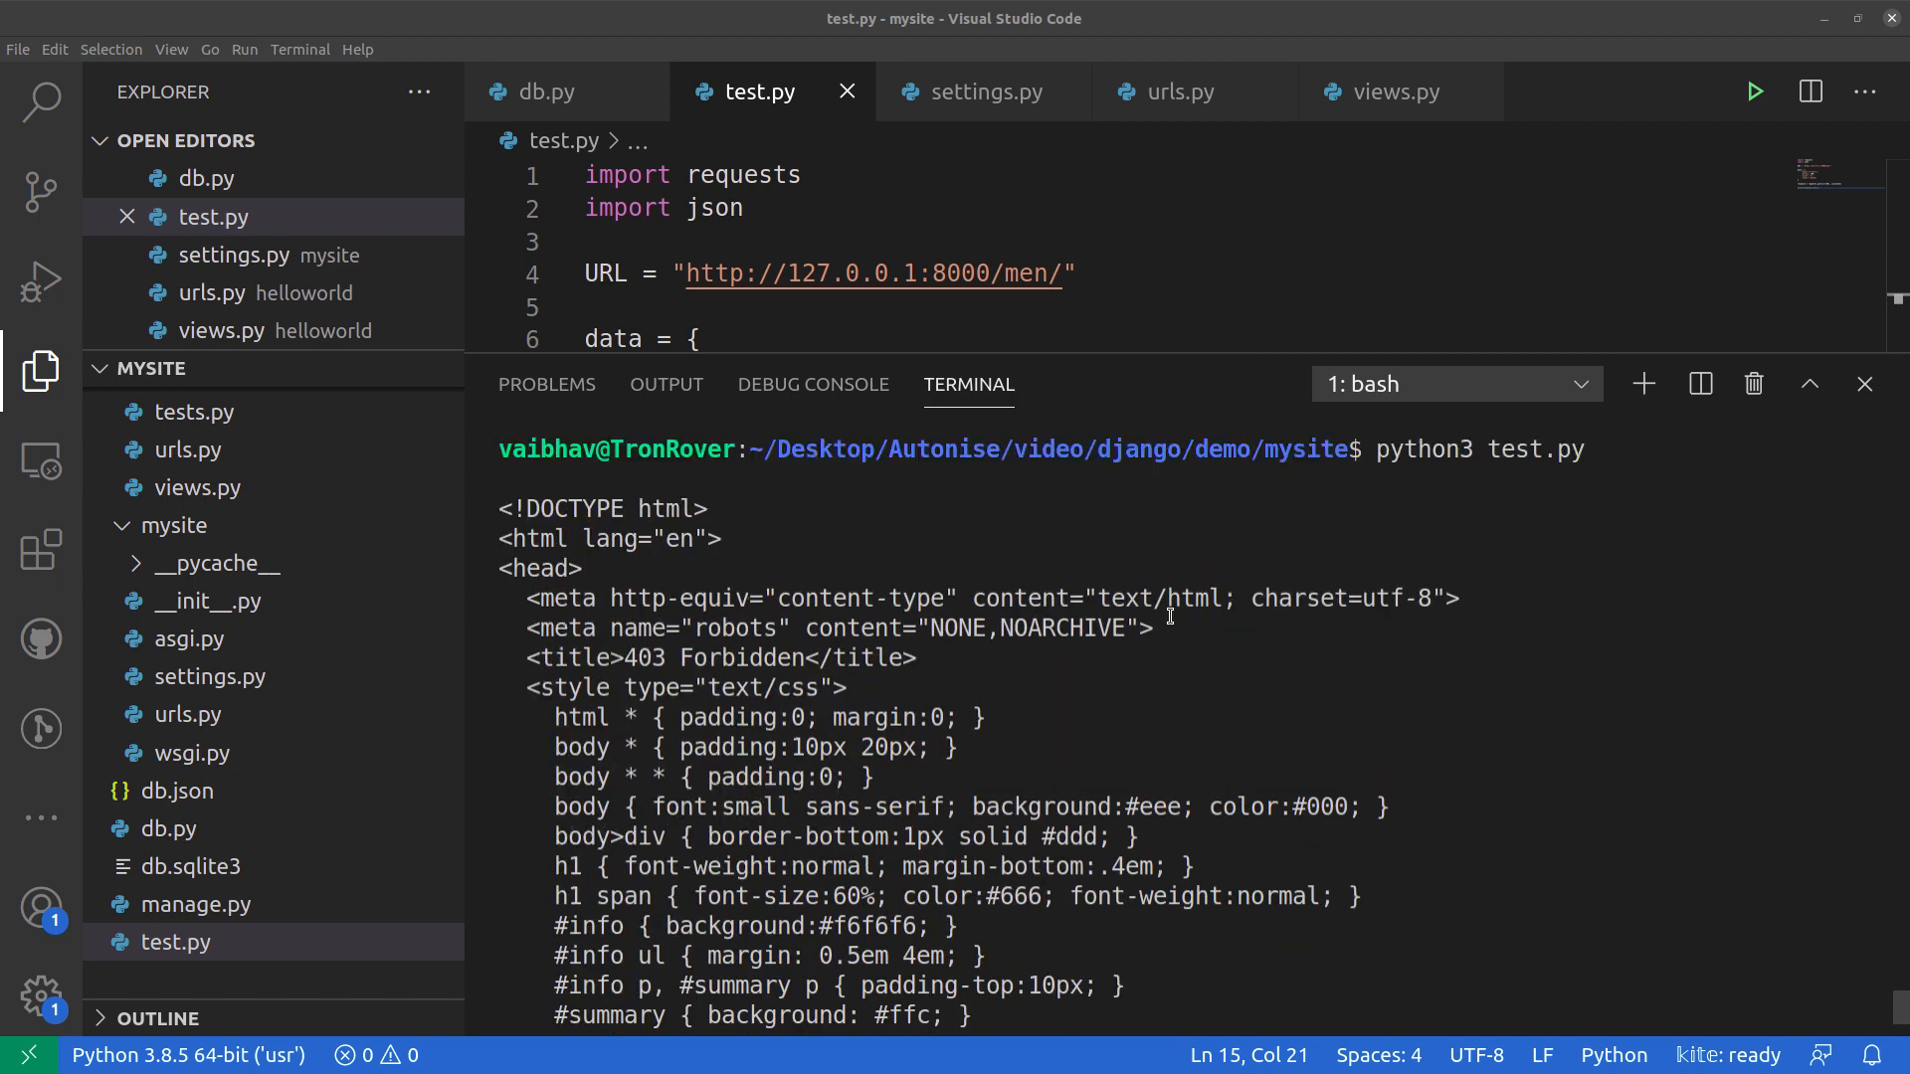
scroll(down, 3)
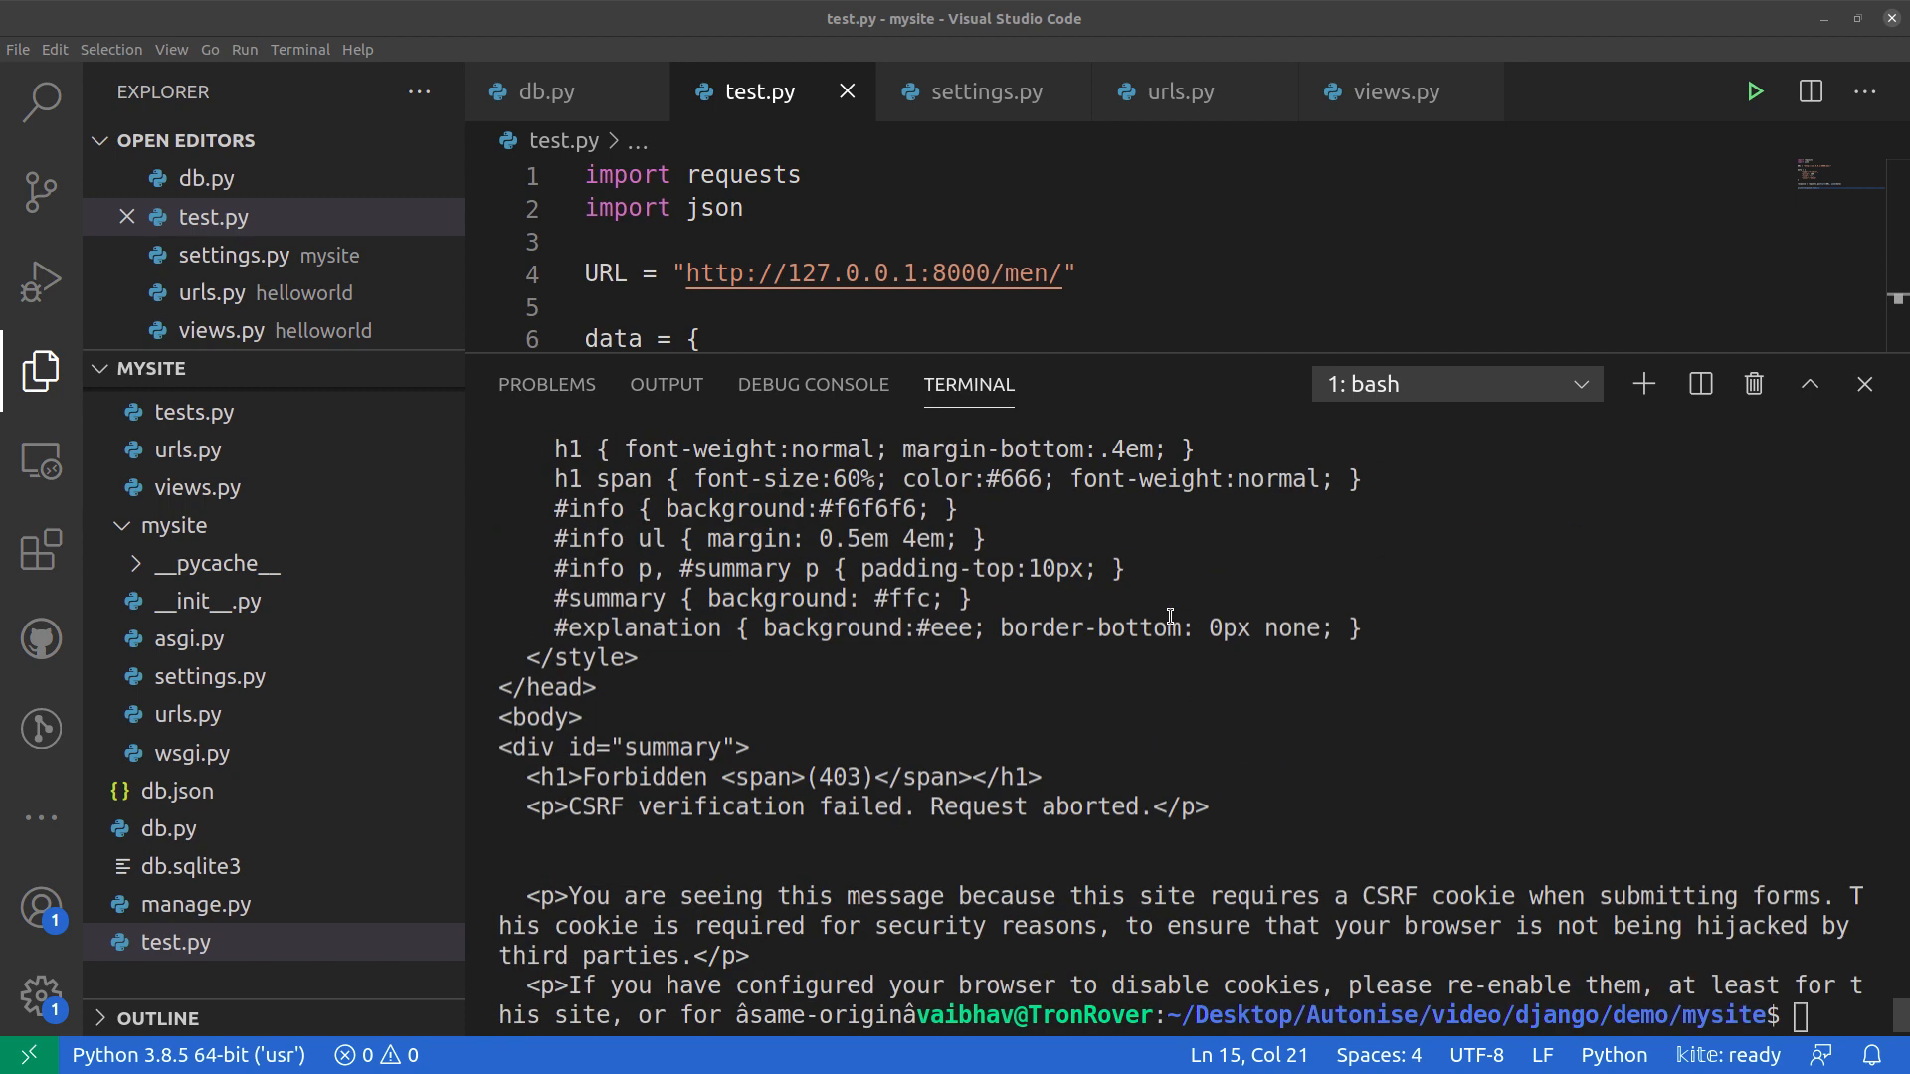
mouse_move(579, 775)
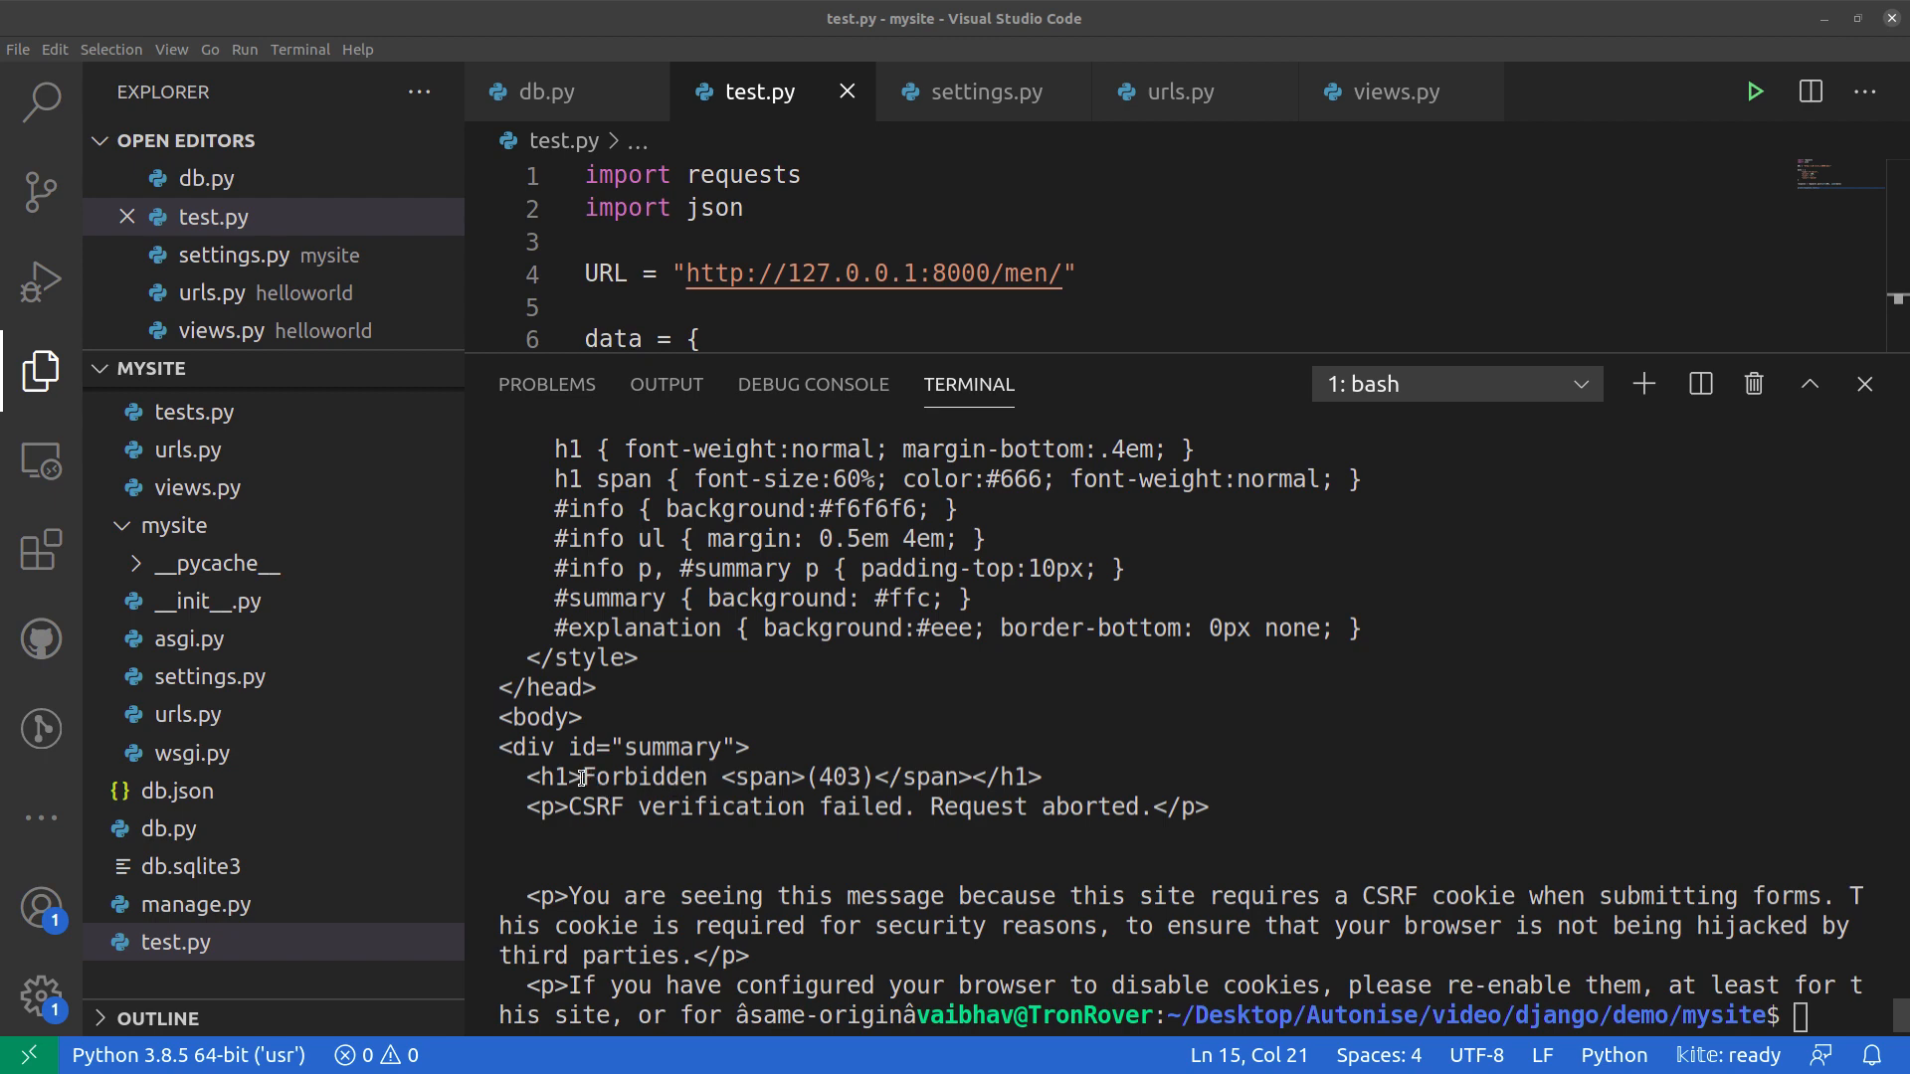
mouse_move(566, 803)
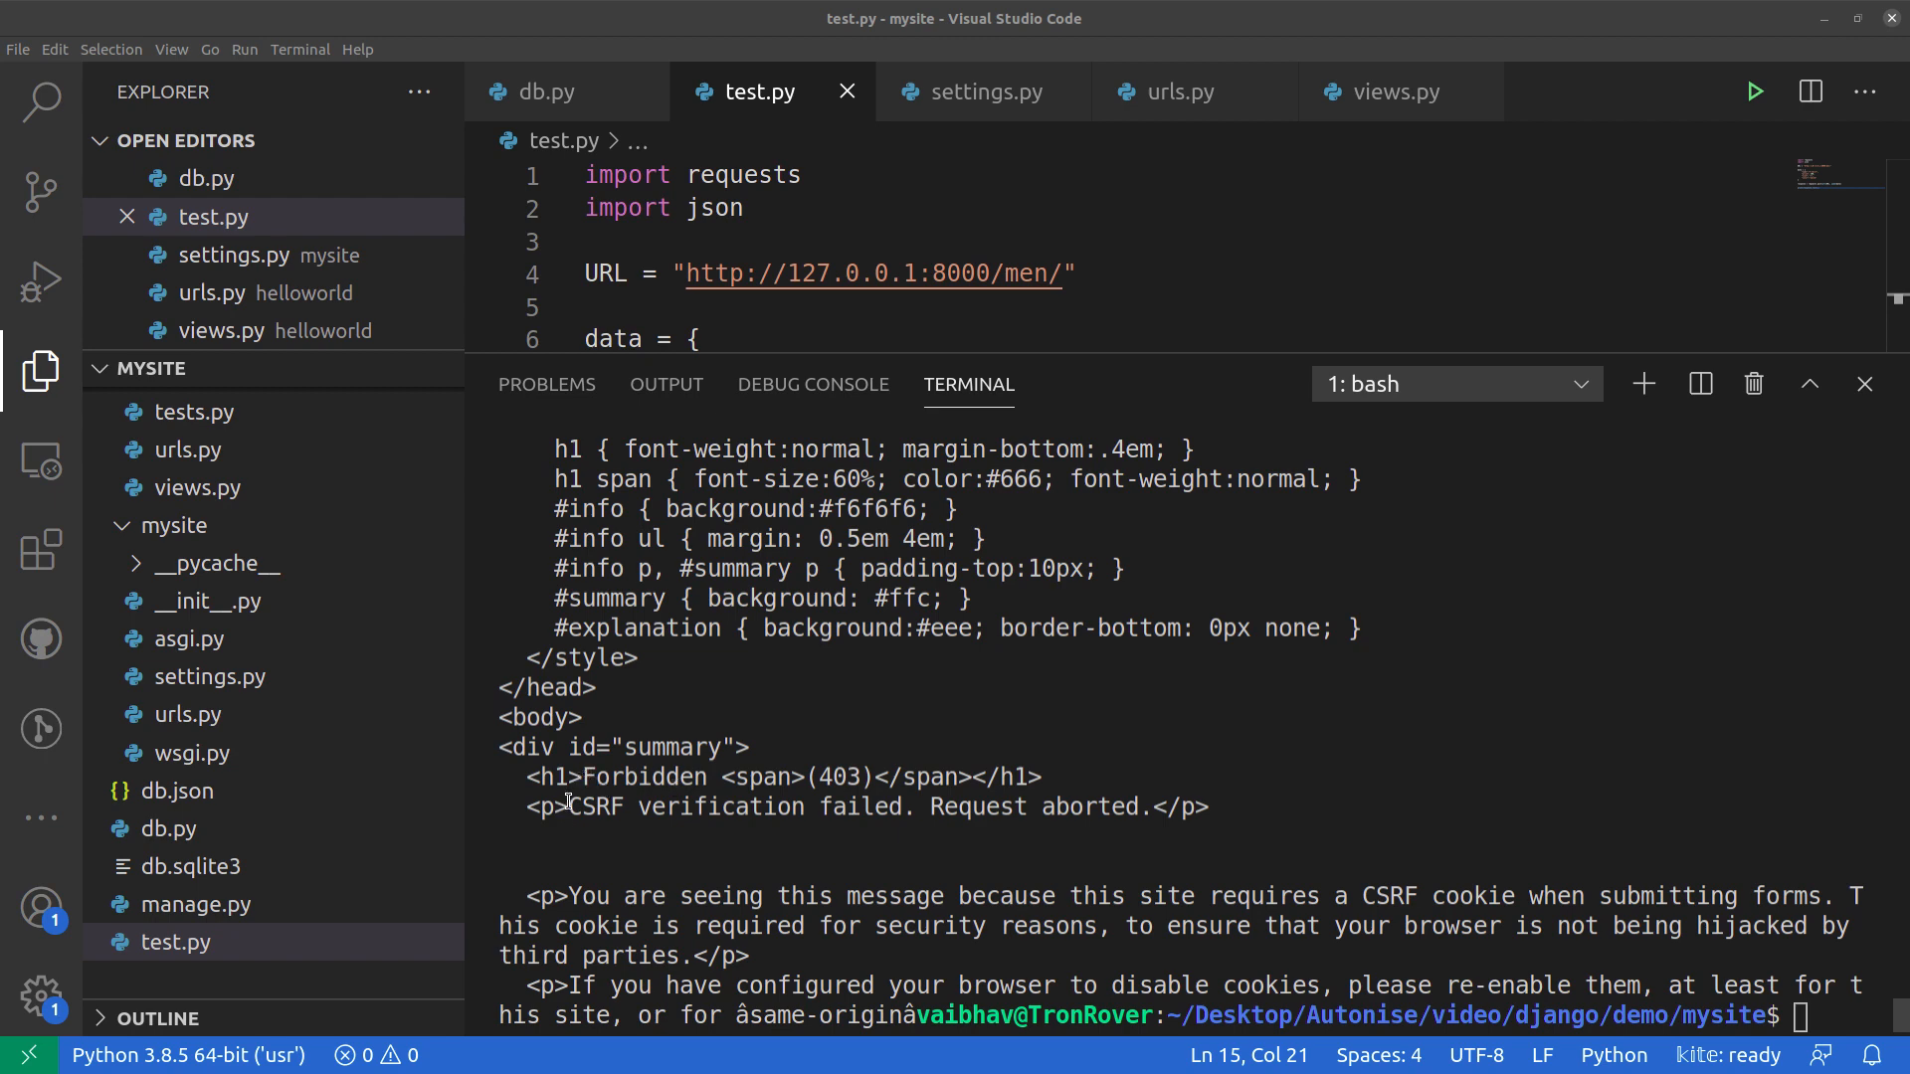
mouse_move(799, 824)
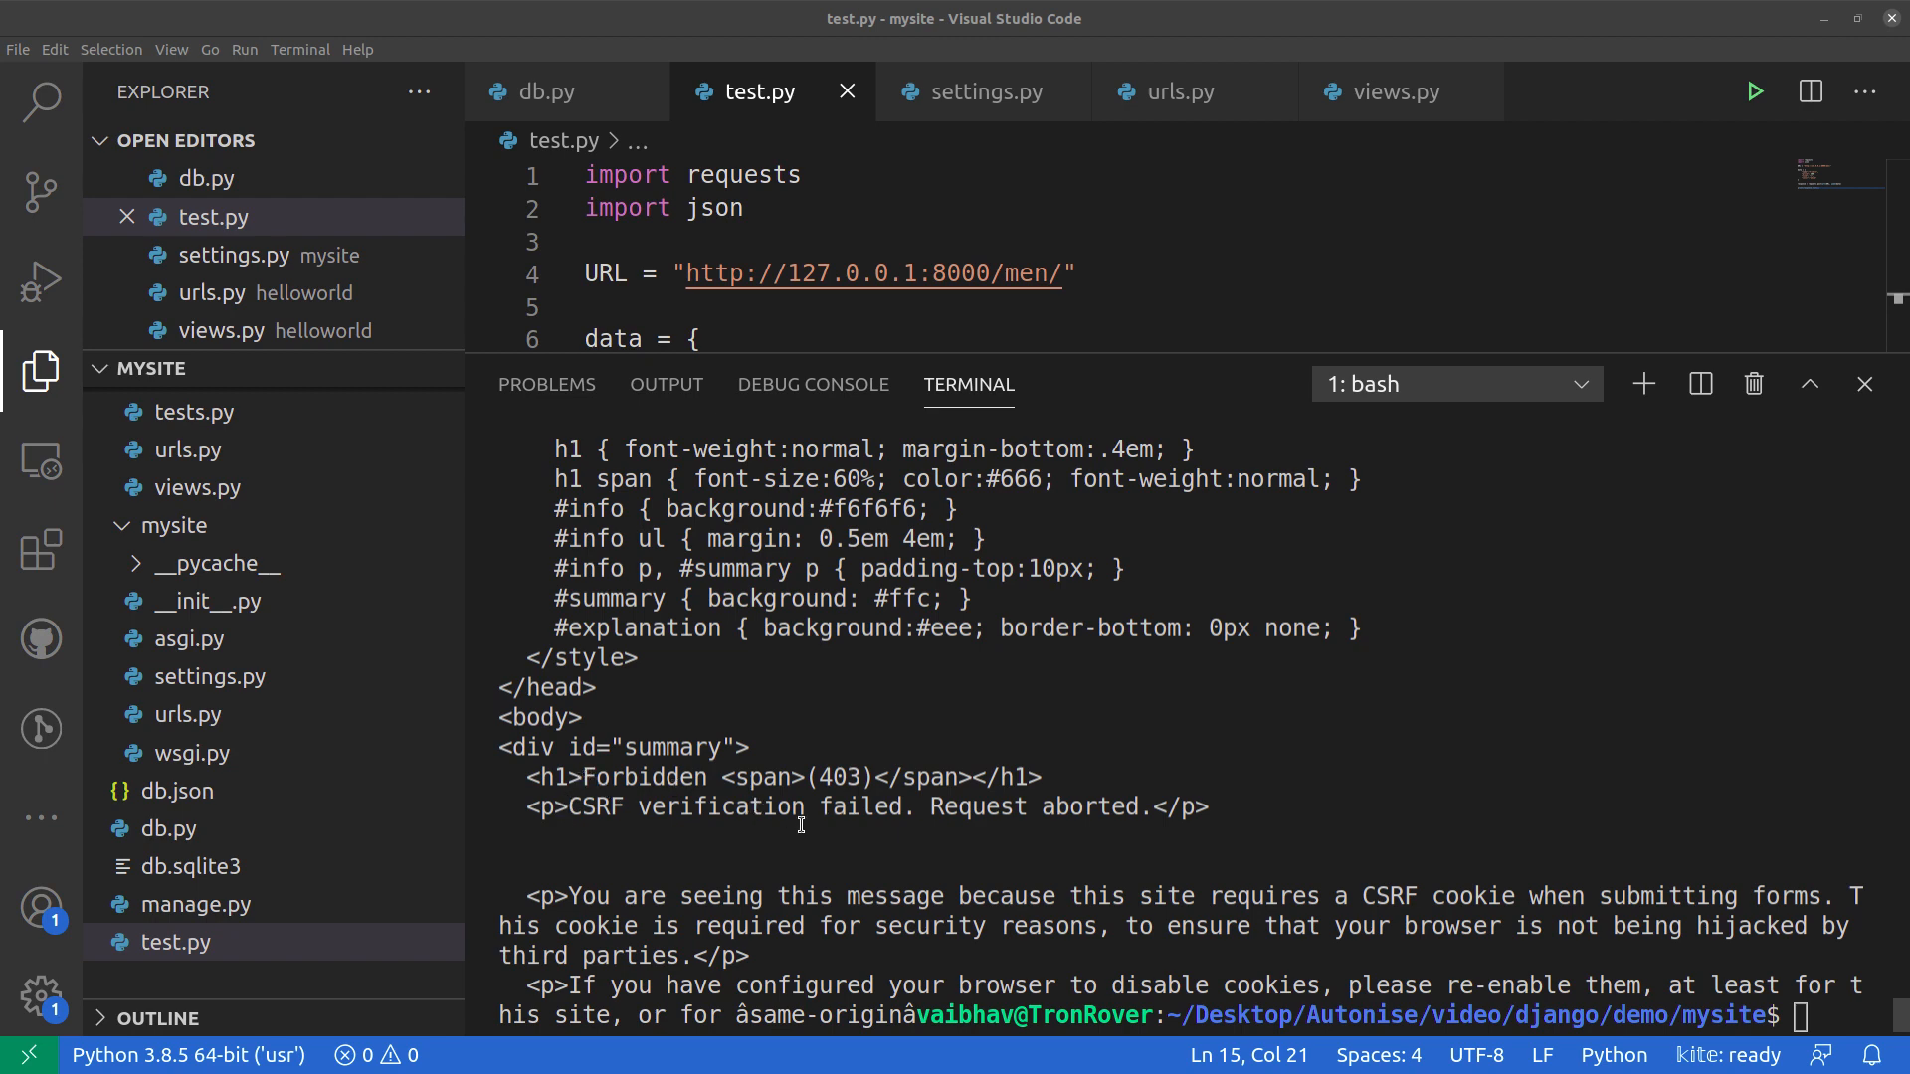
mouse_move(908, 833)
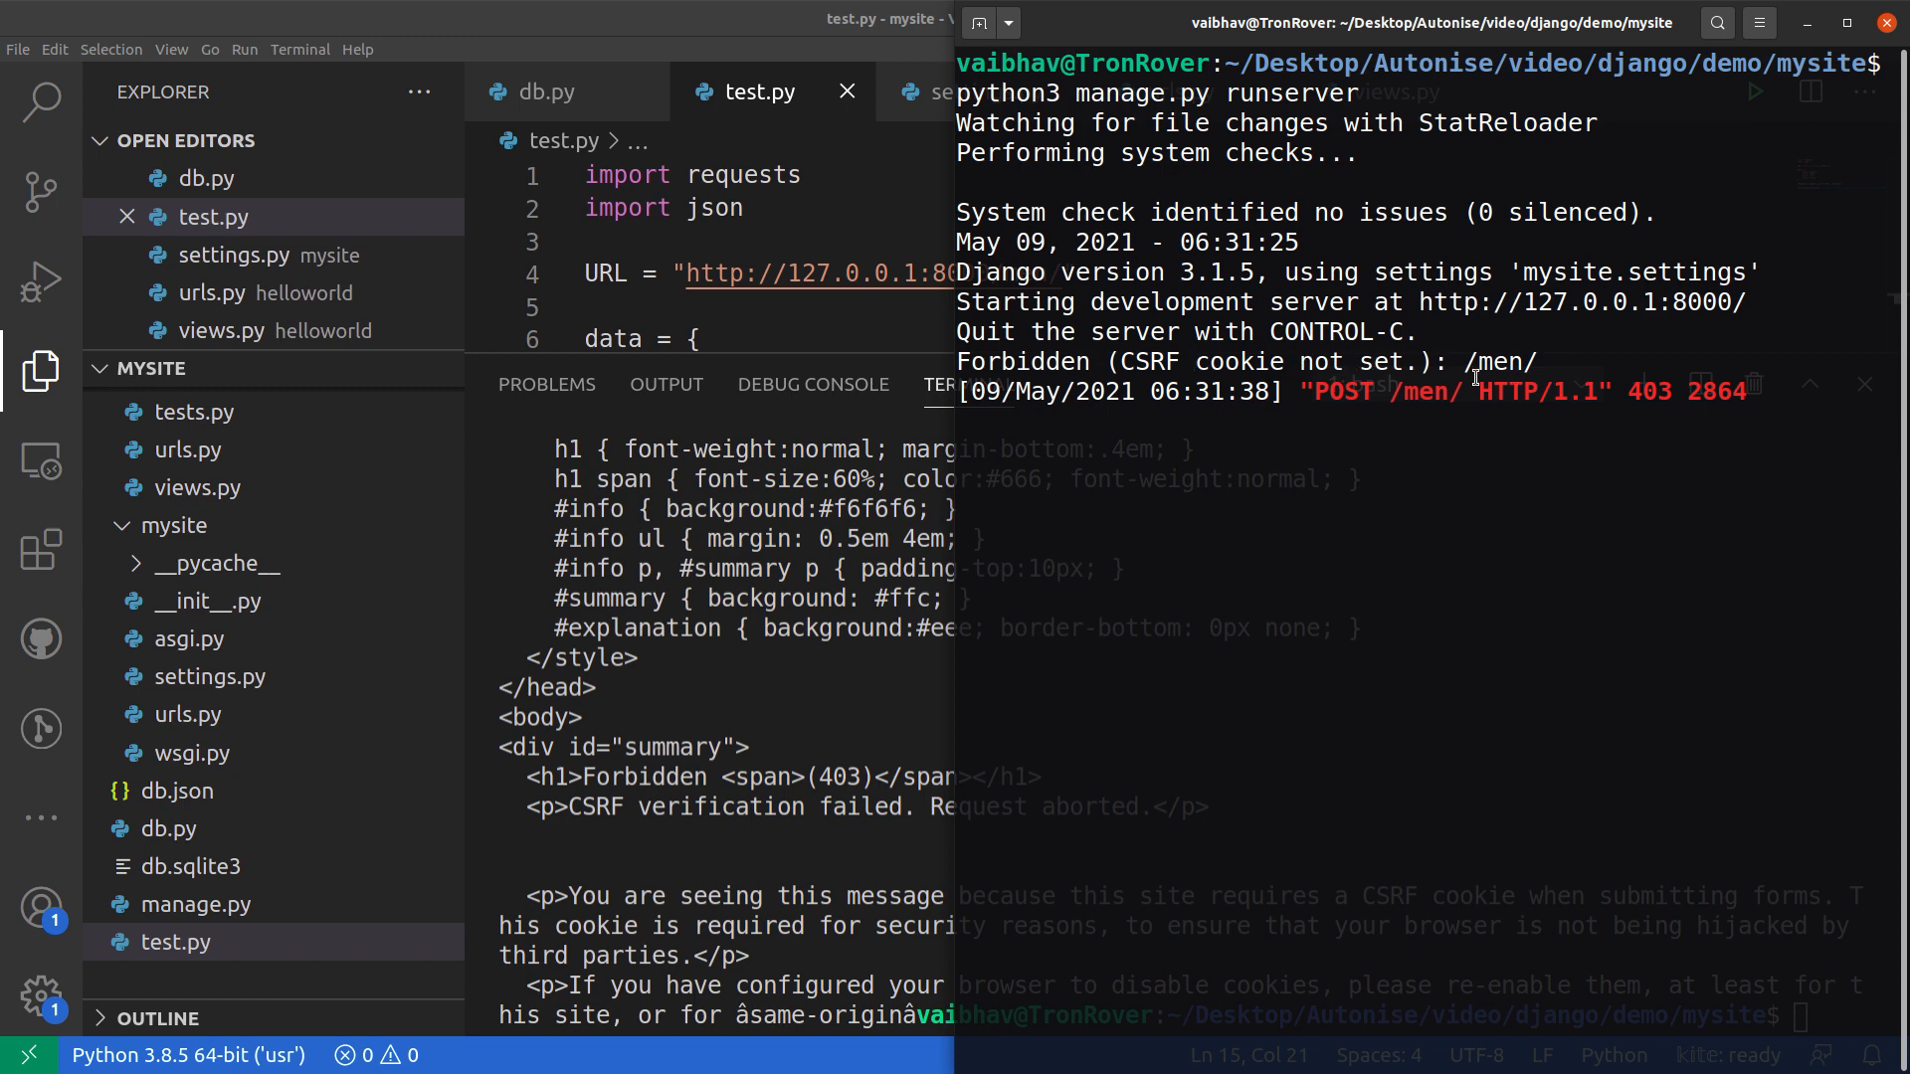
mouse_move(1474, 378)
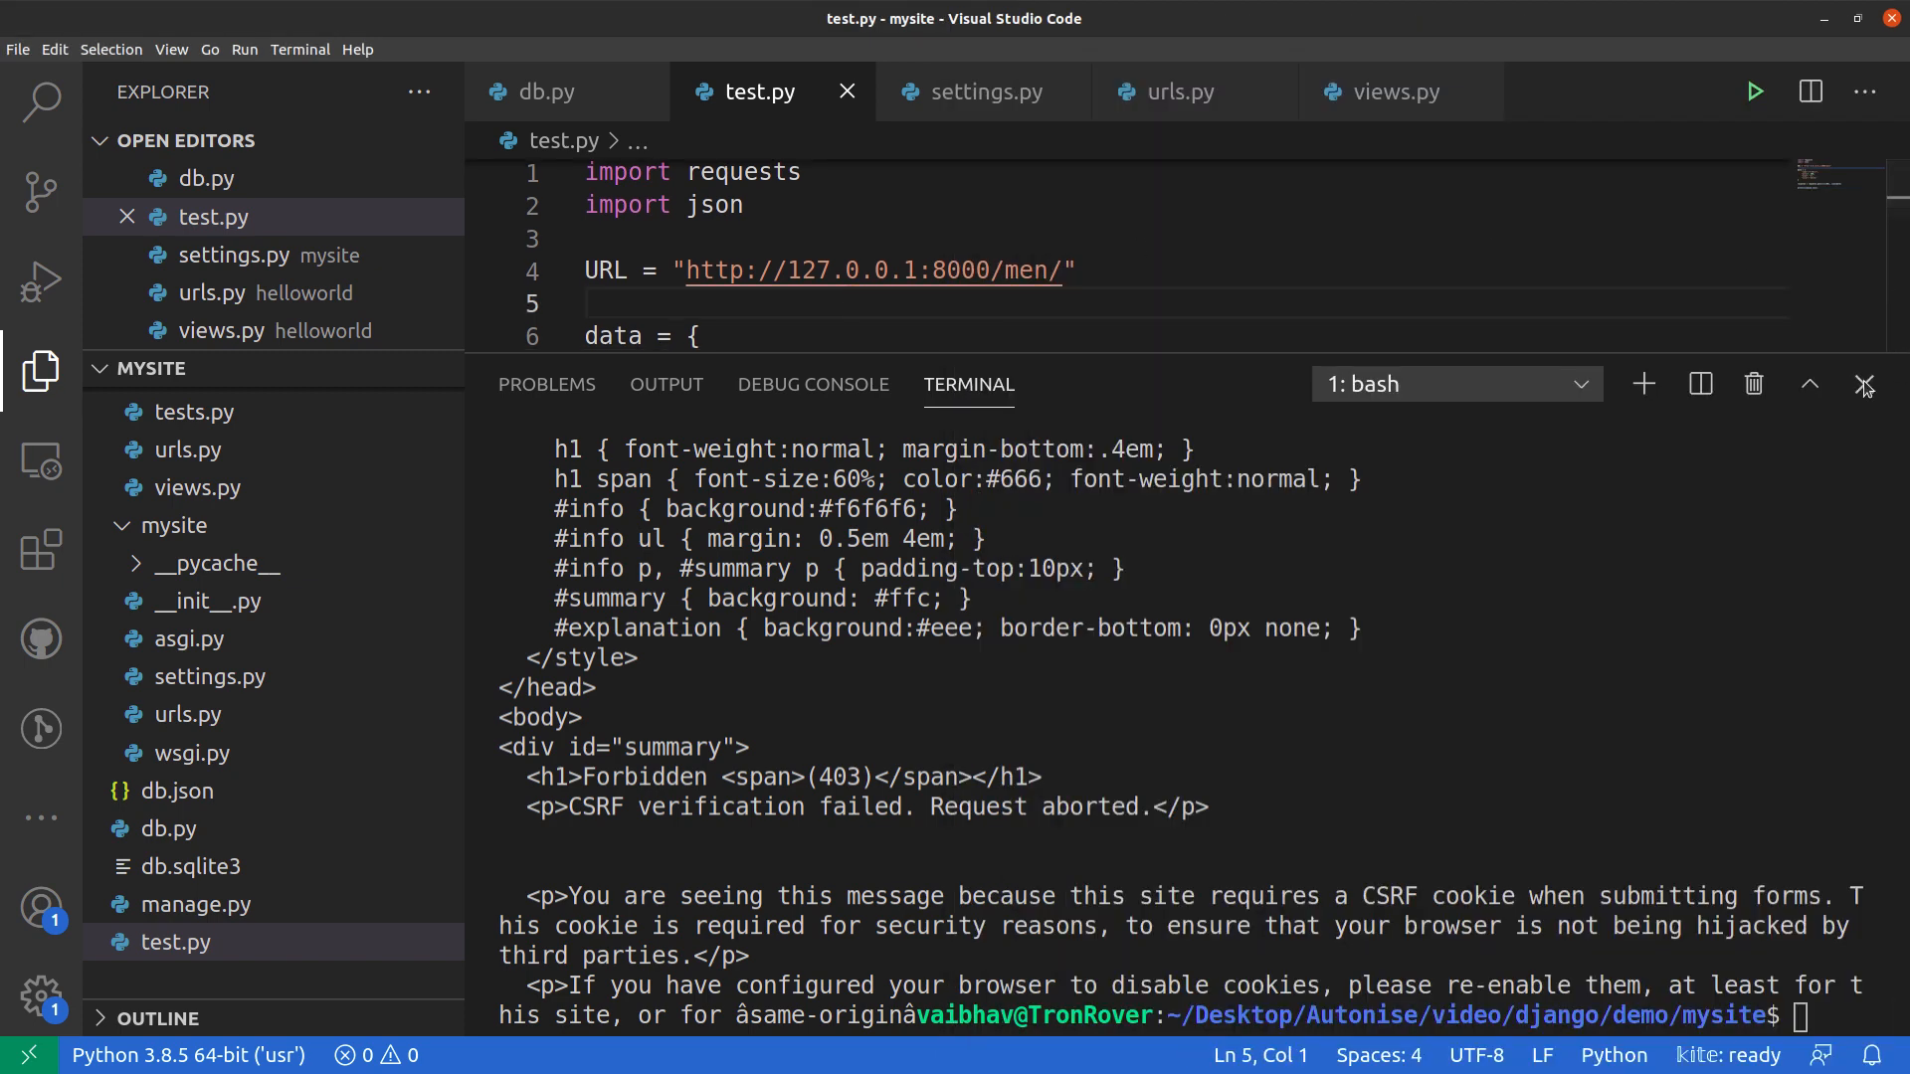
- Close the terminal panel and show views.py from Open Editors
click(1863, 384)
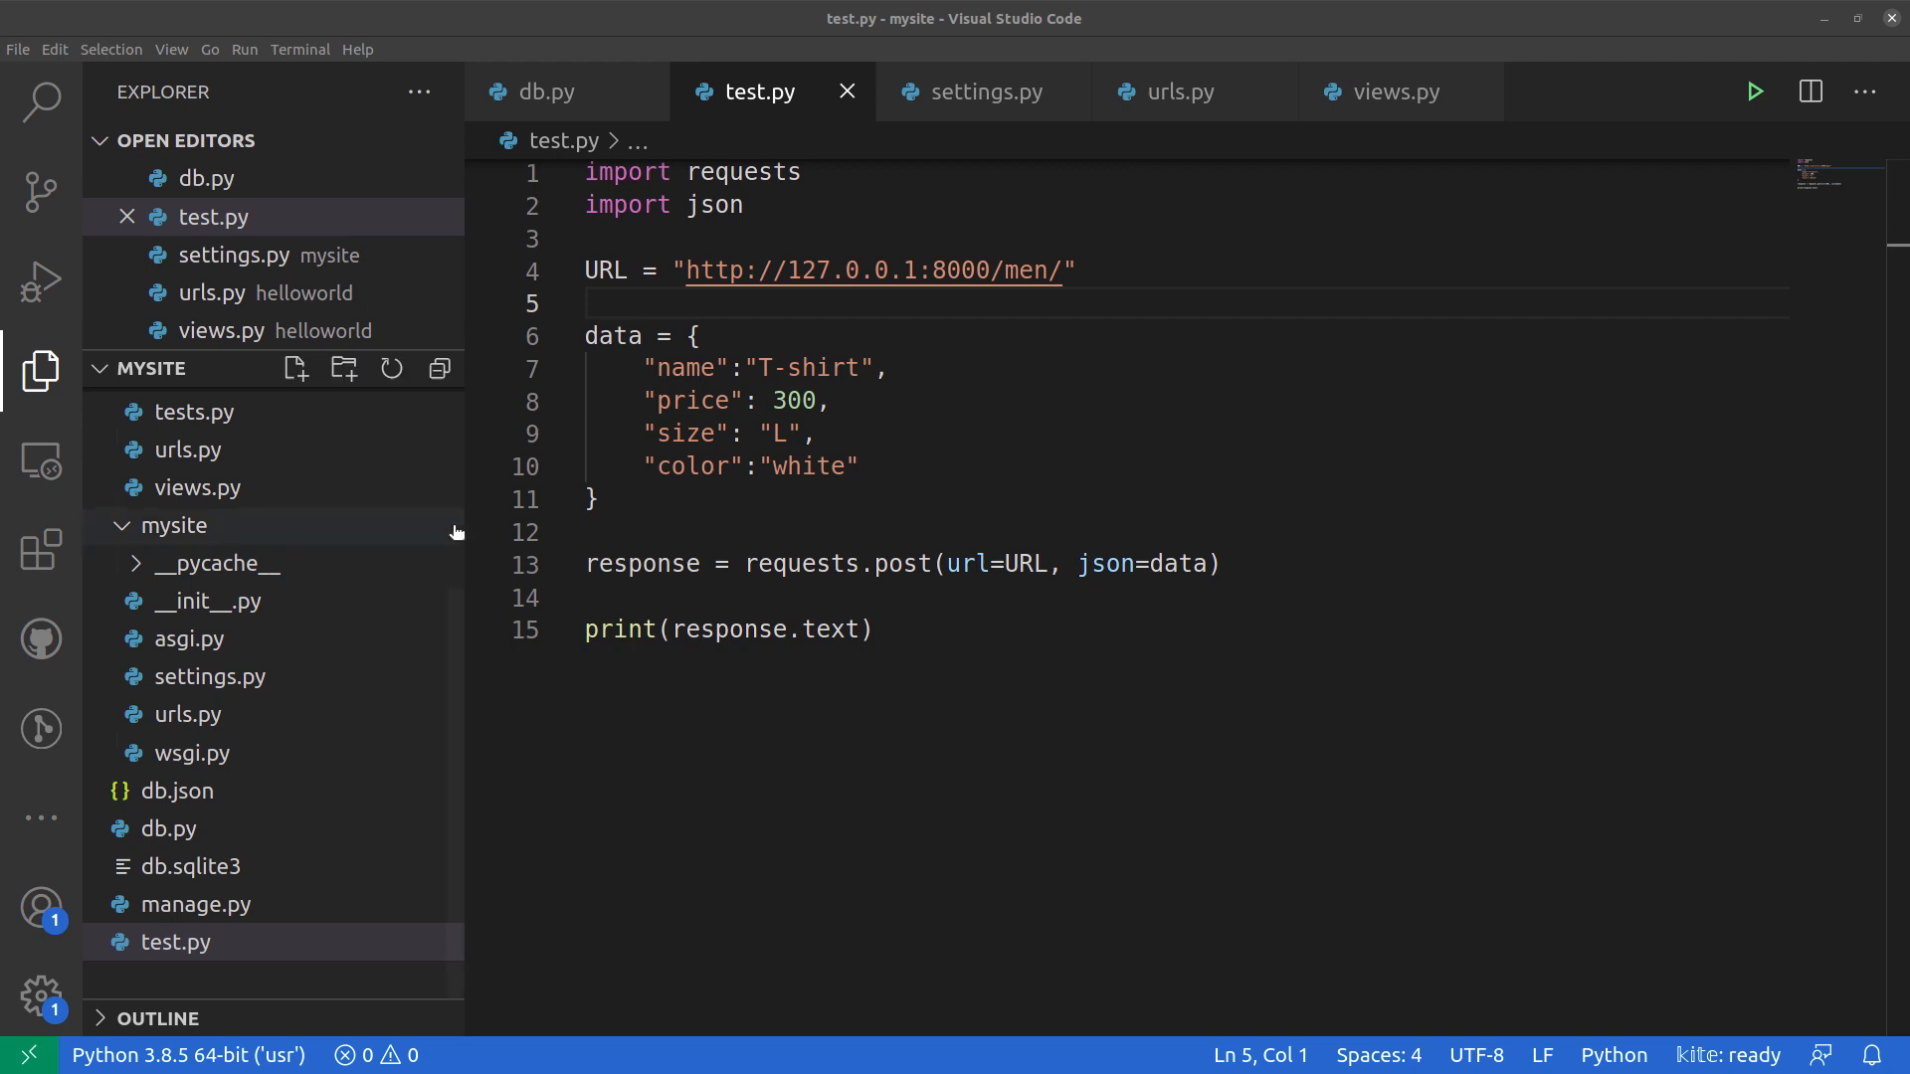
click(1384, 92)
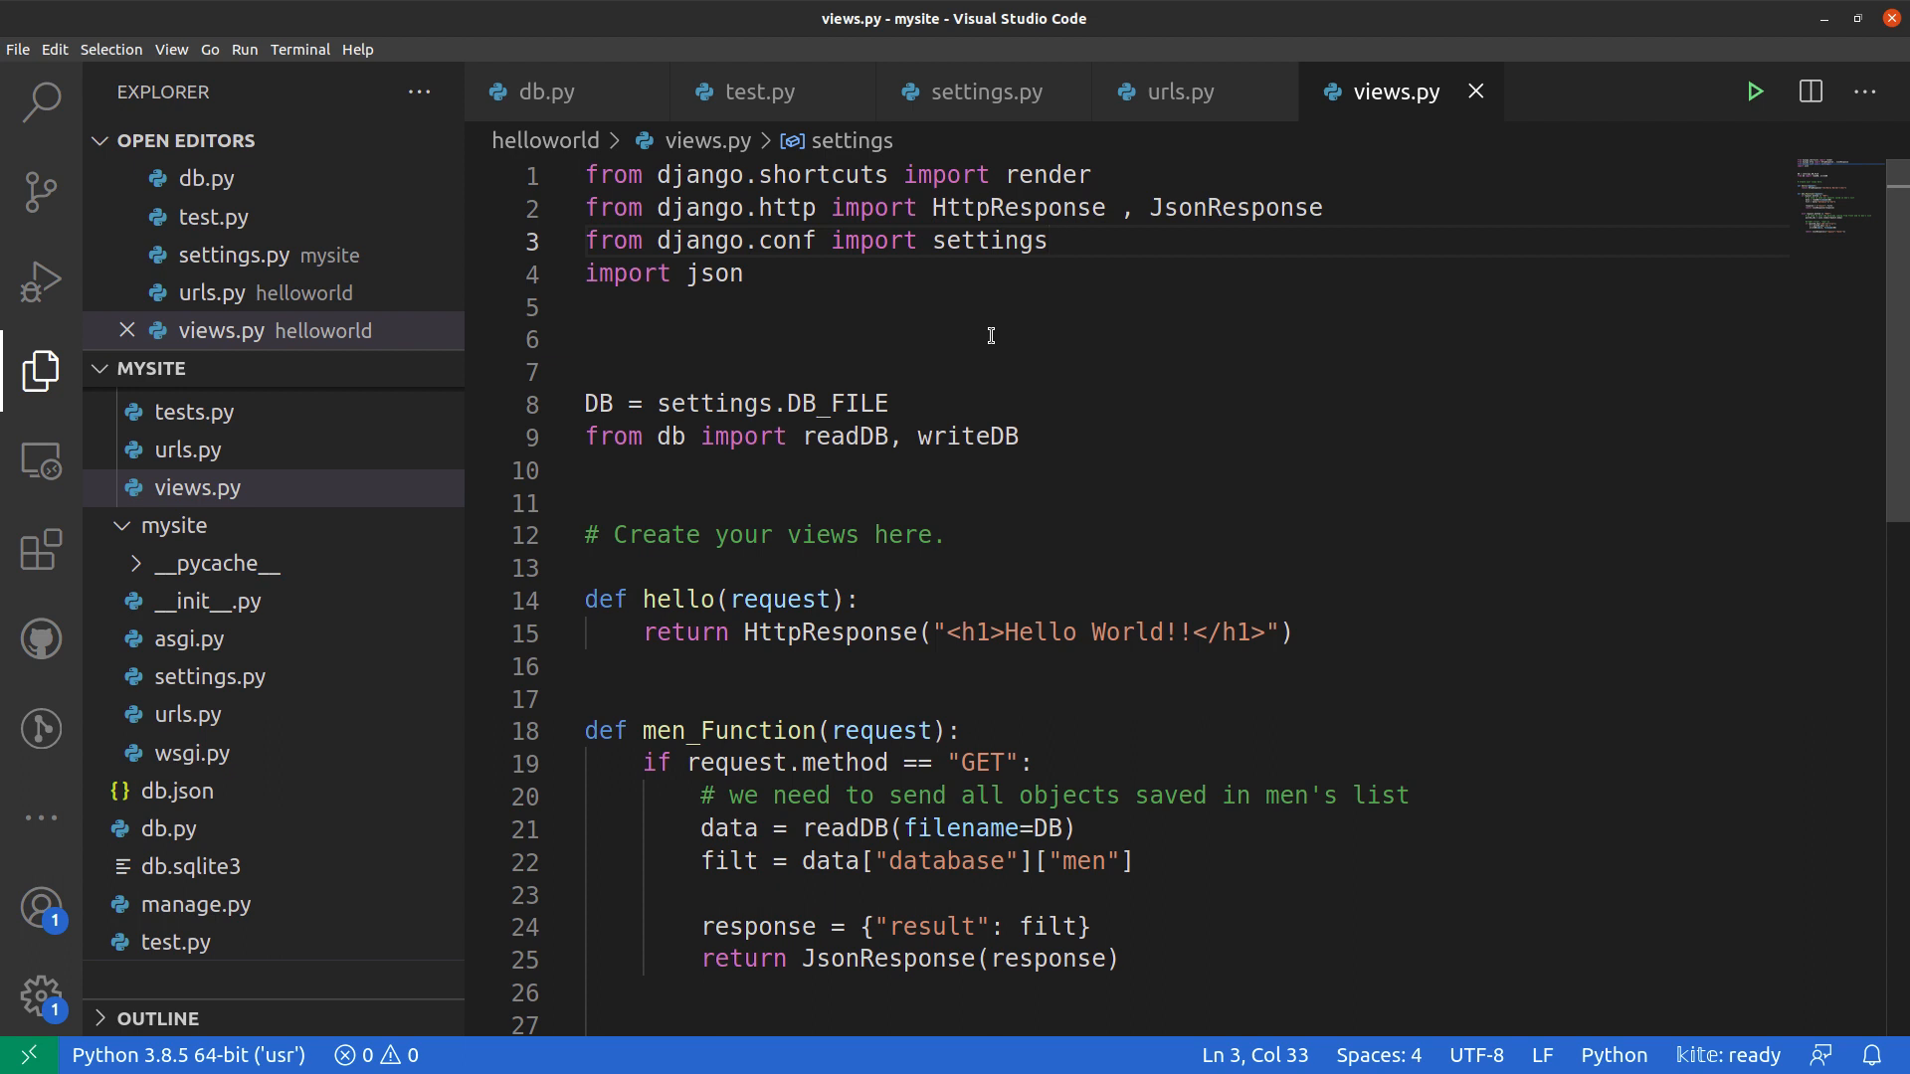
mouse_move(777, 646)
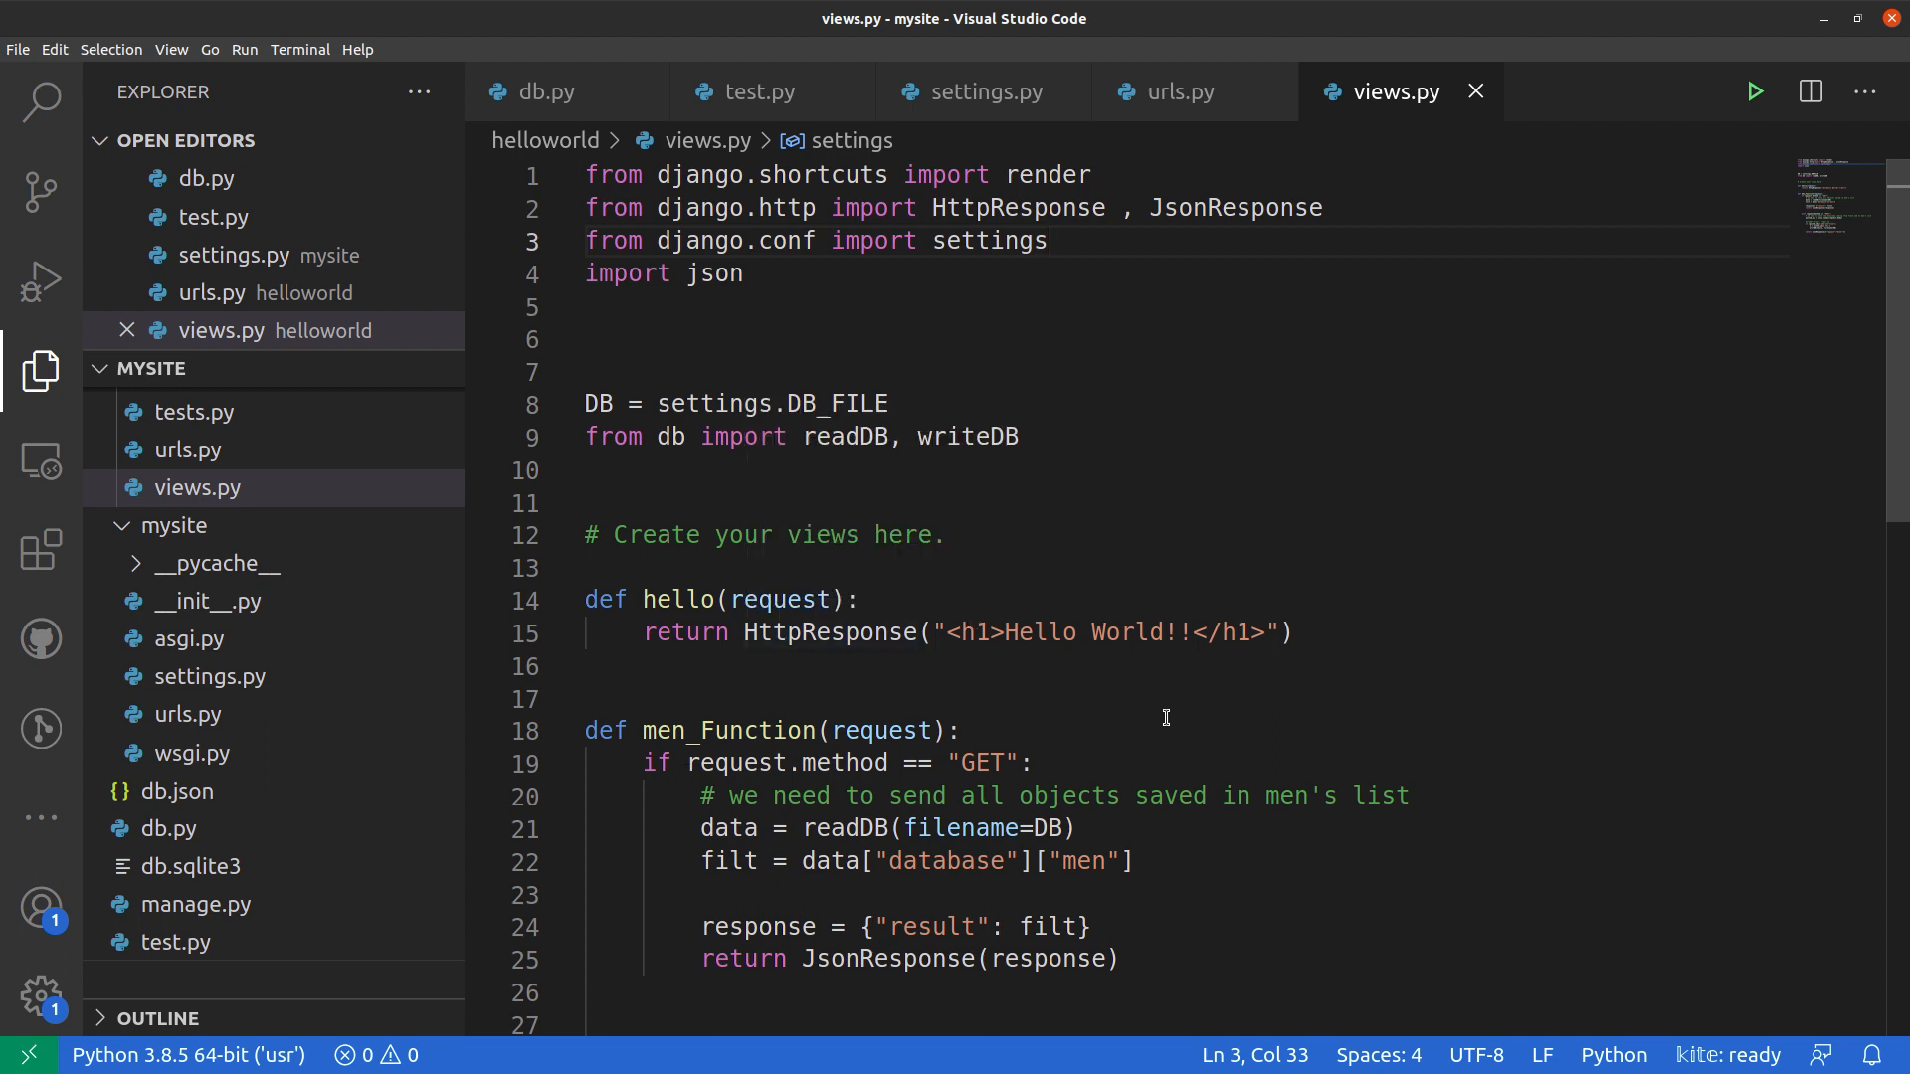
mouse_move(1192, 720)
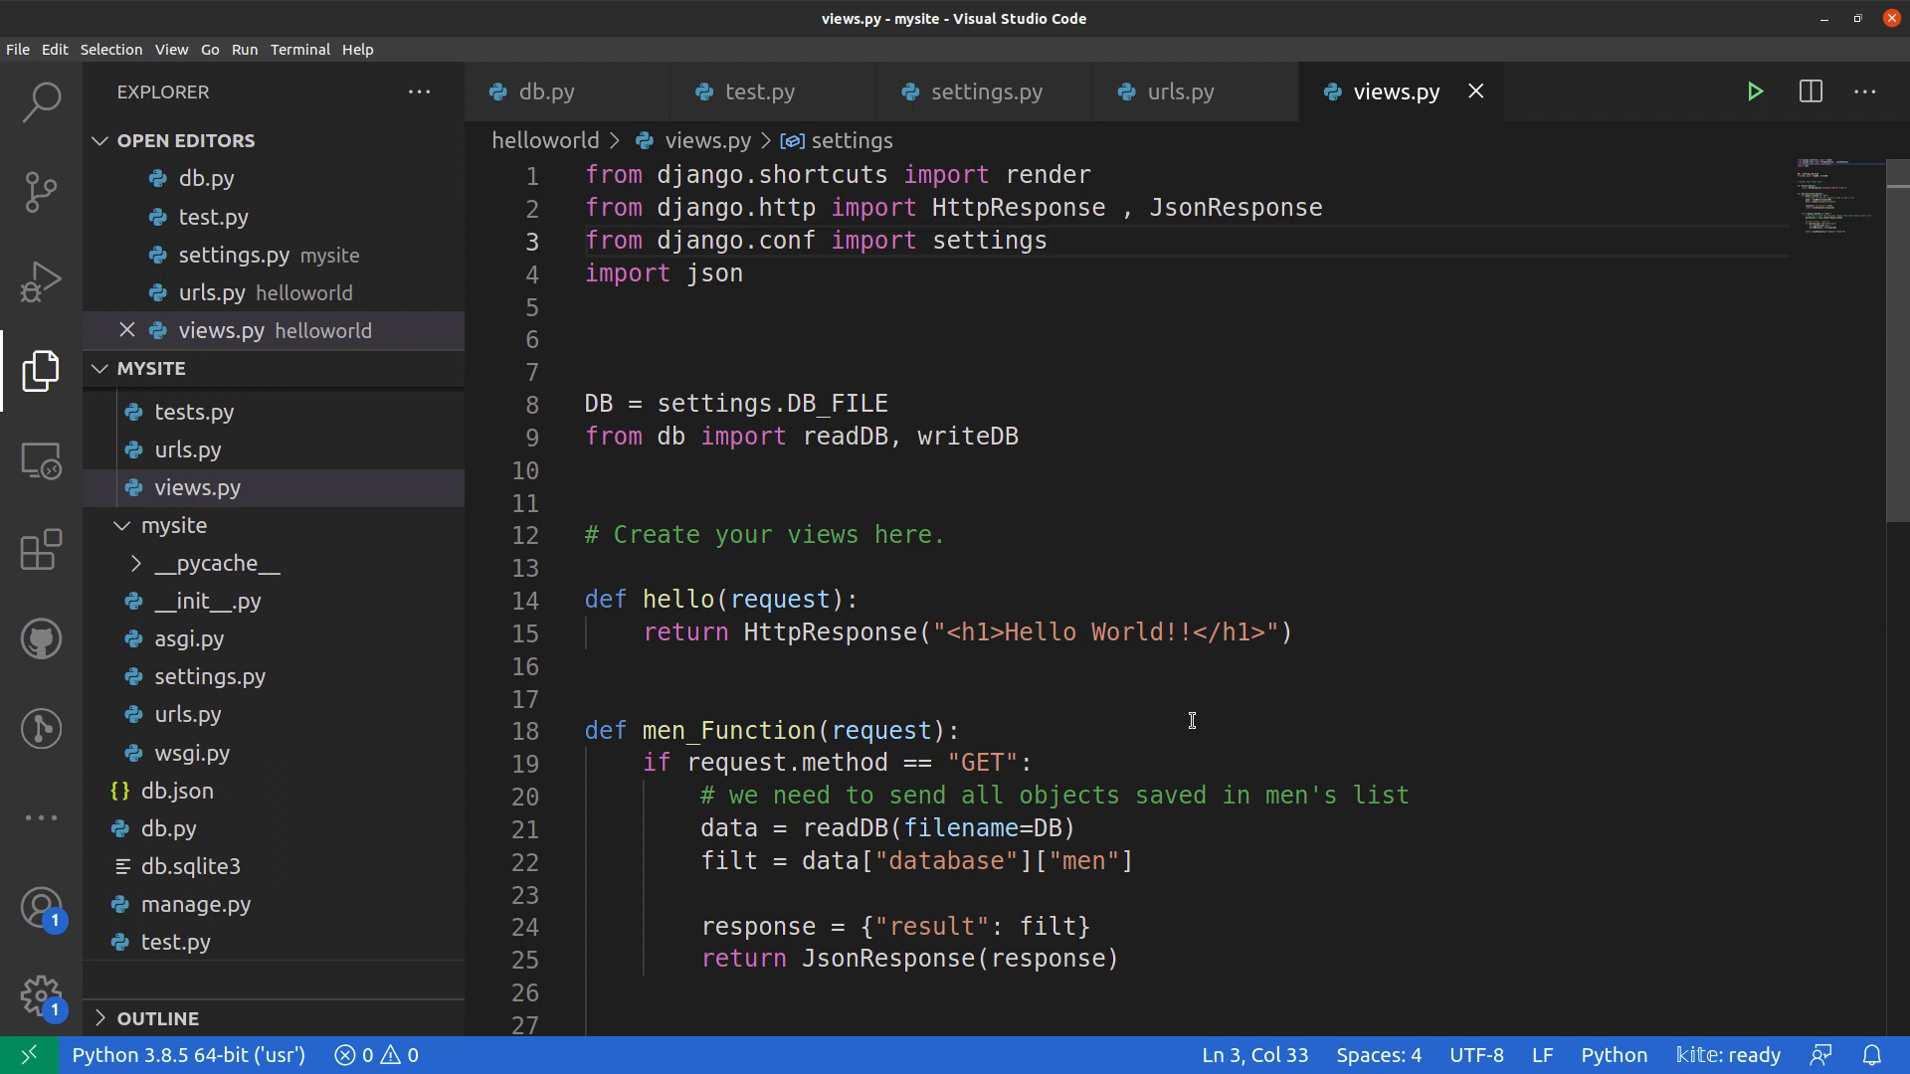
mouse_move(1308, 292)
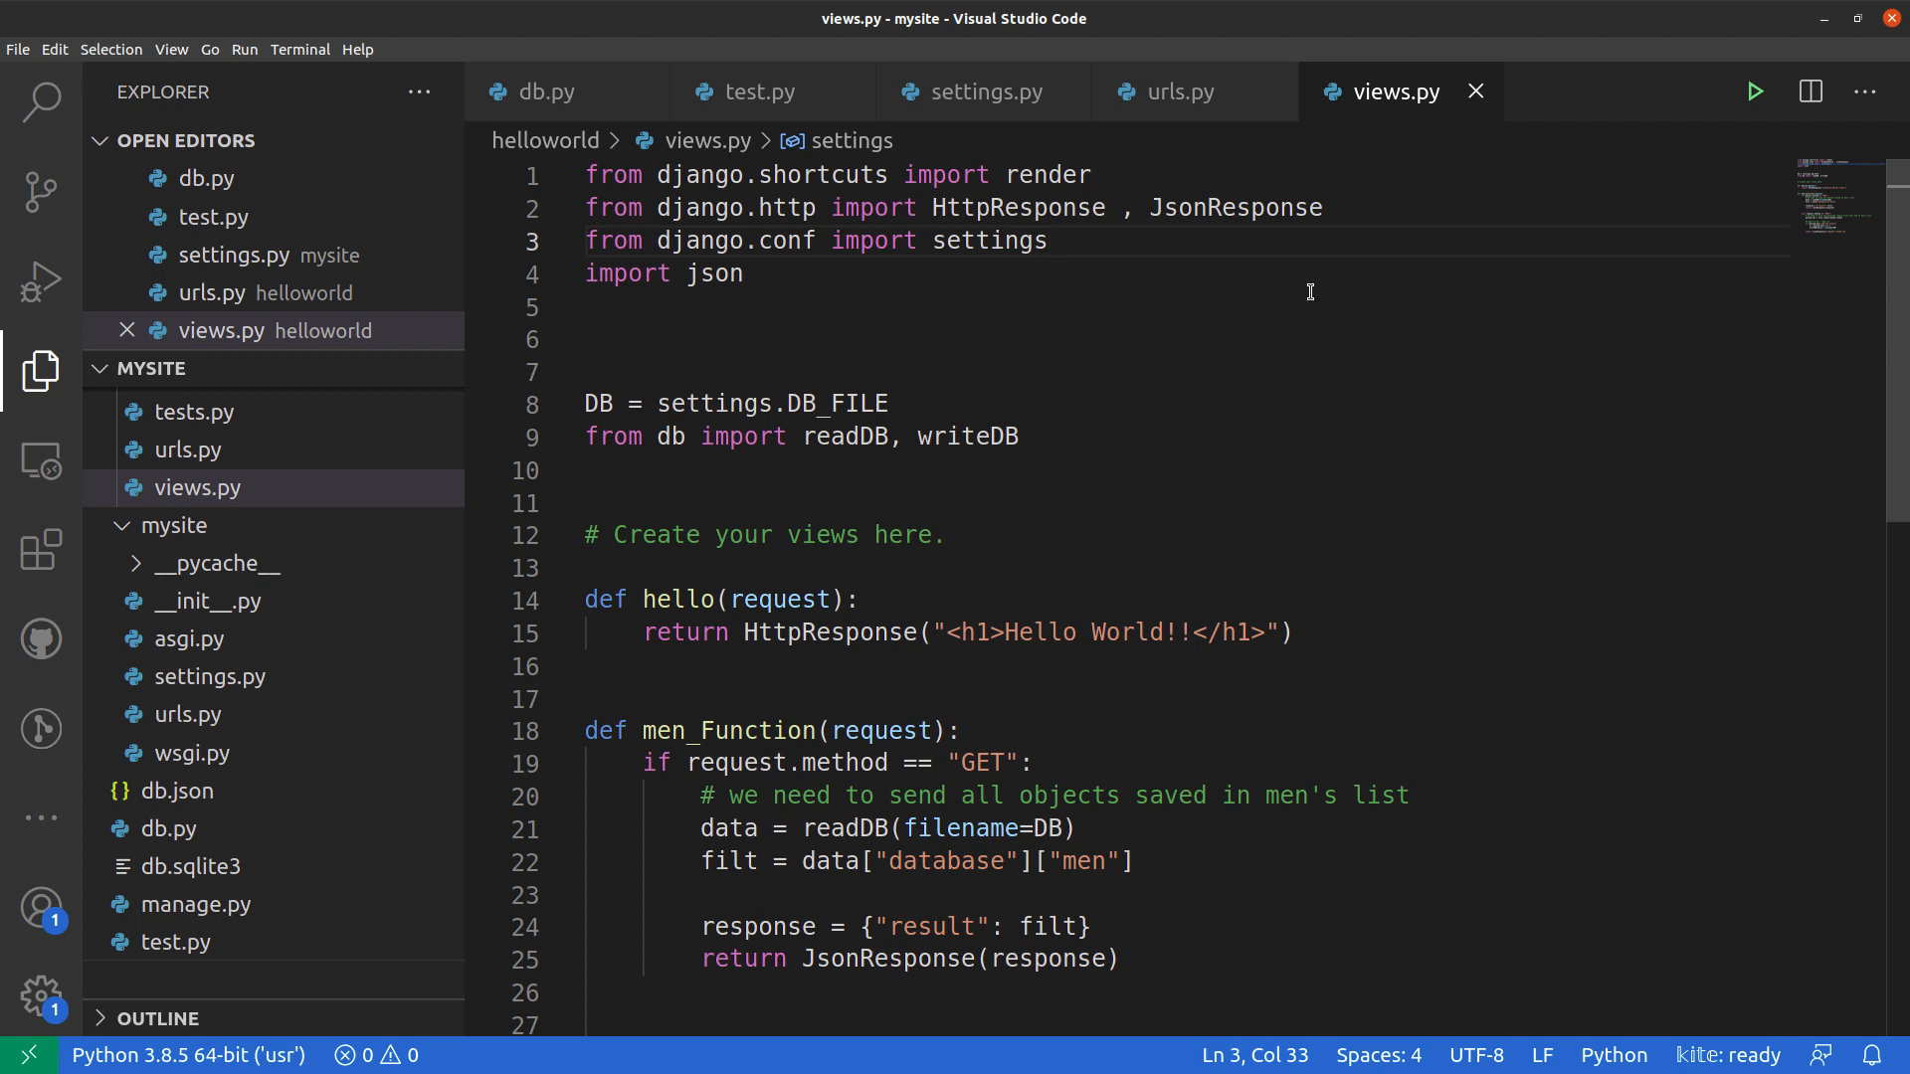
- Add 'from django.views.decorators.csrf import csrf_exempt' after the settings import in views.py
key(enter)
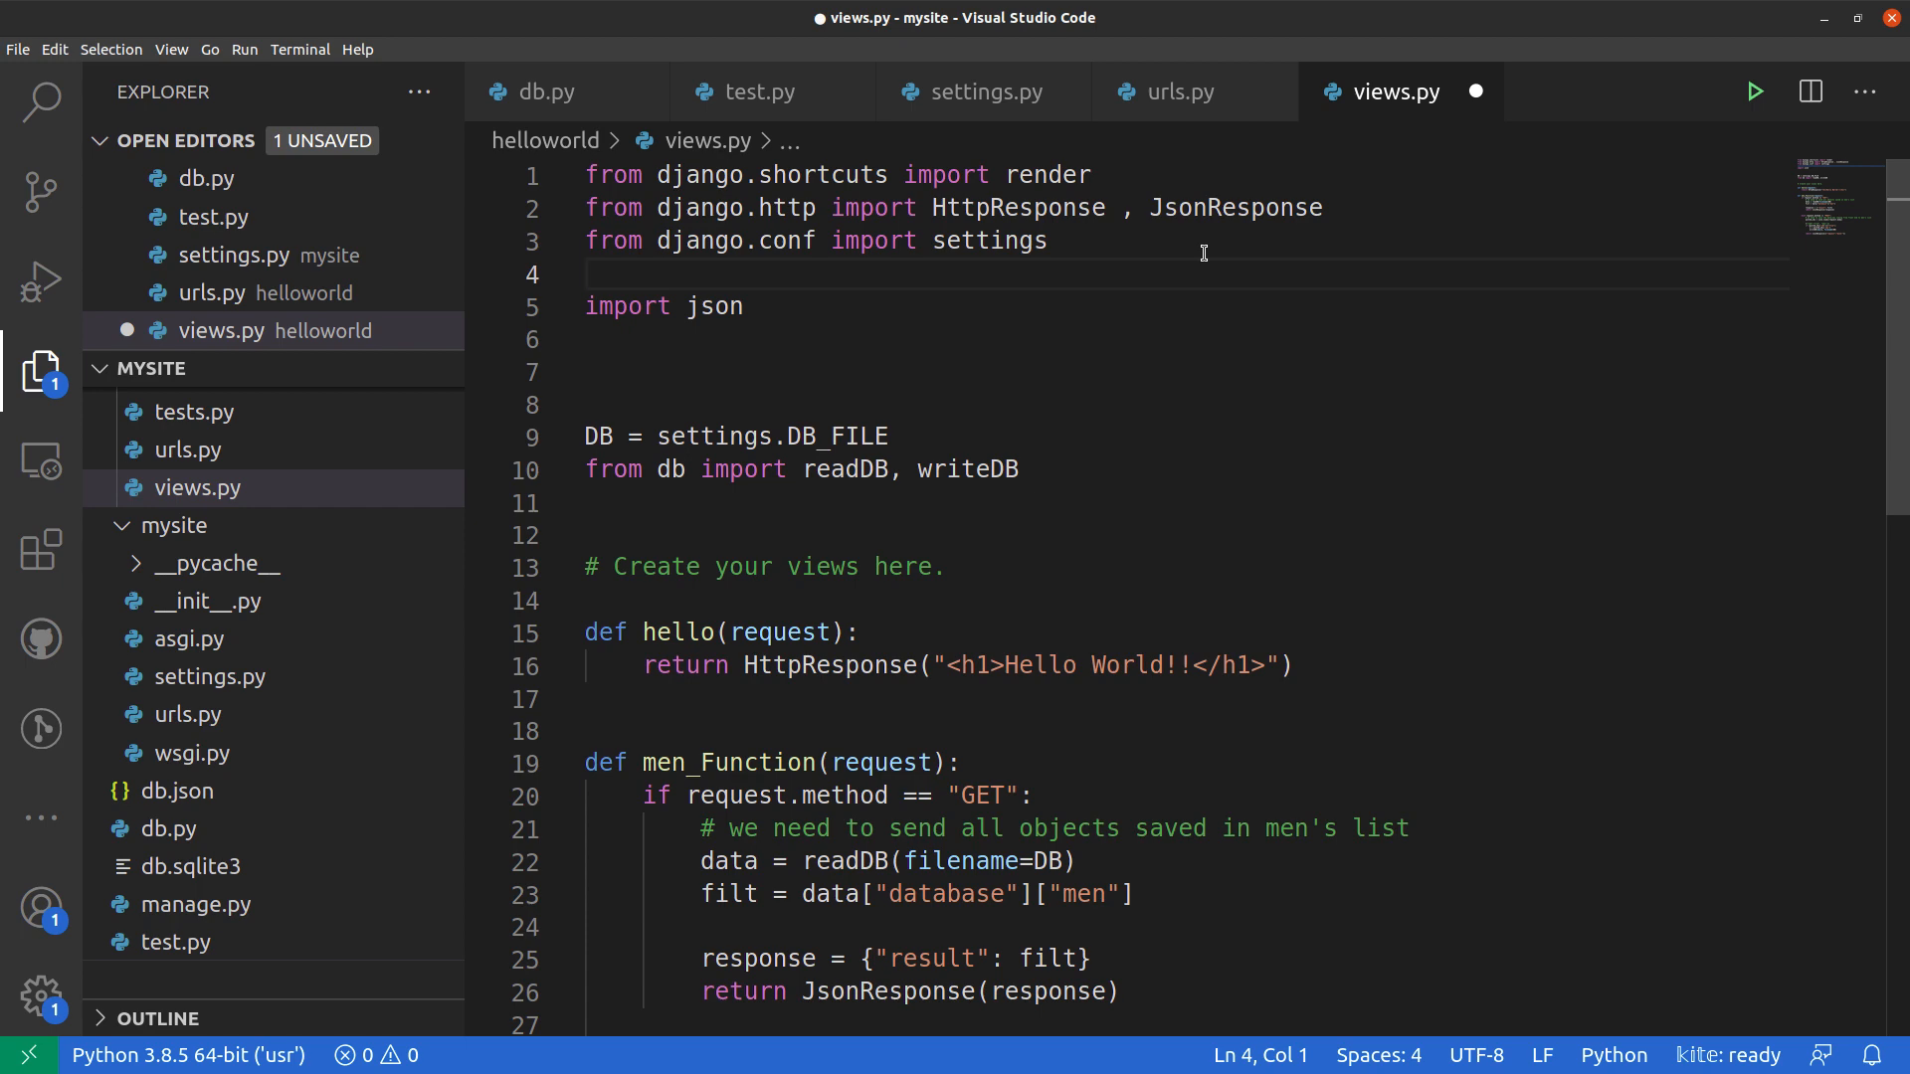
text(from)
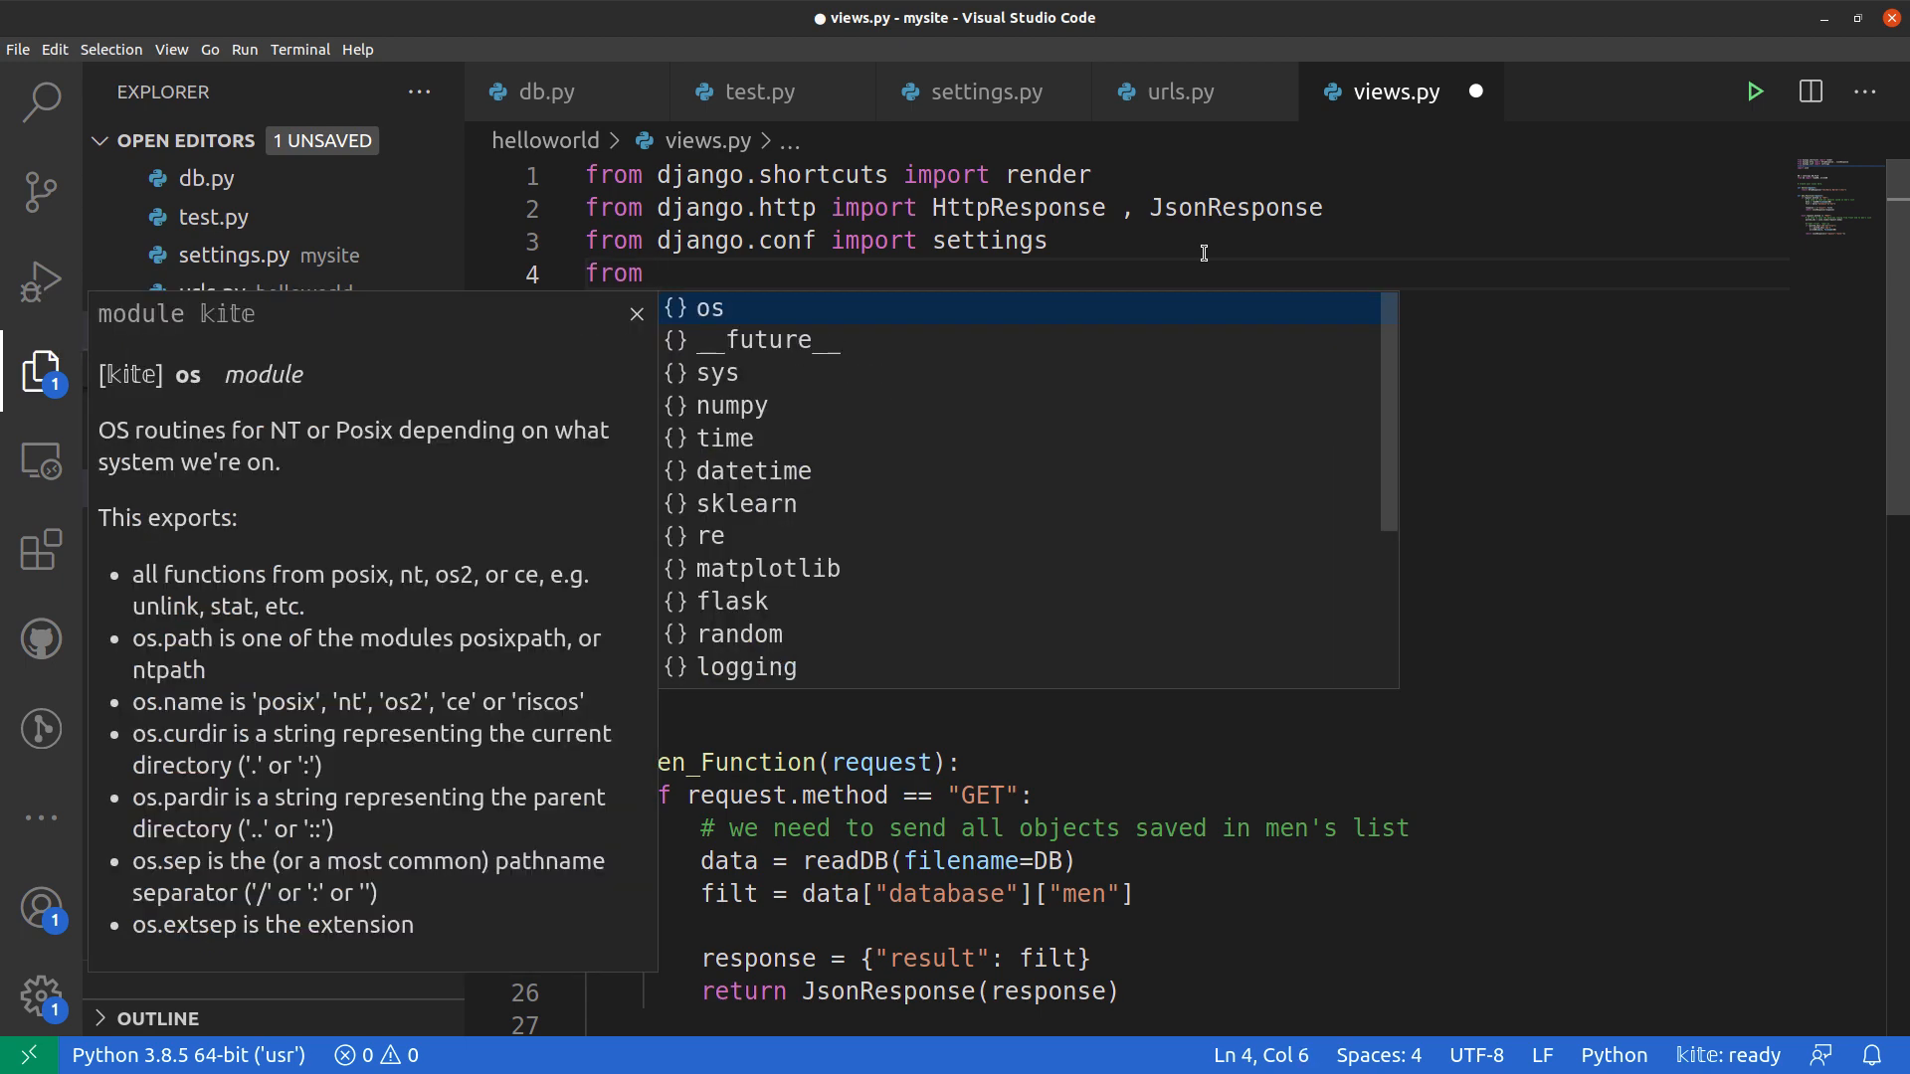
text(dj)
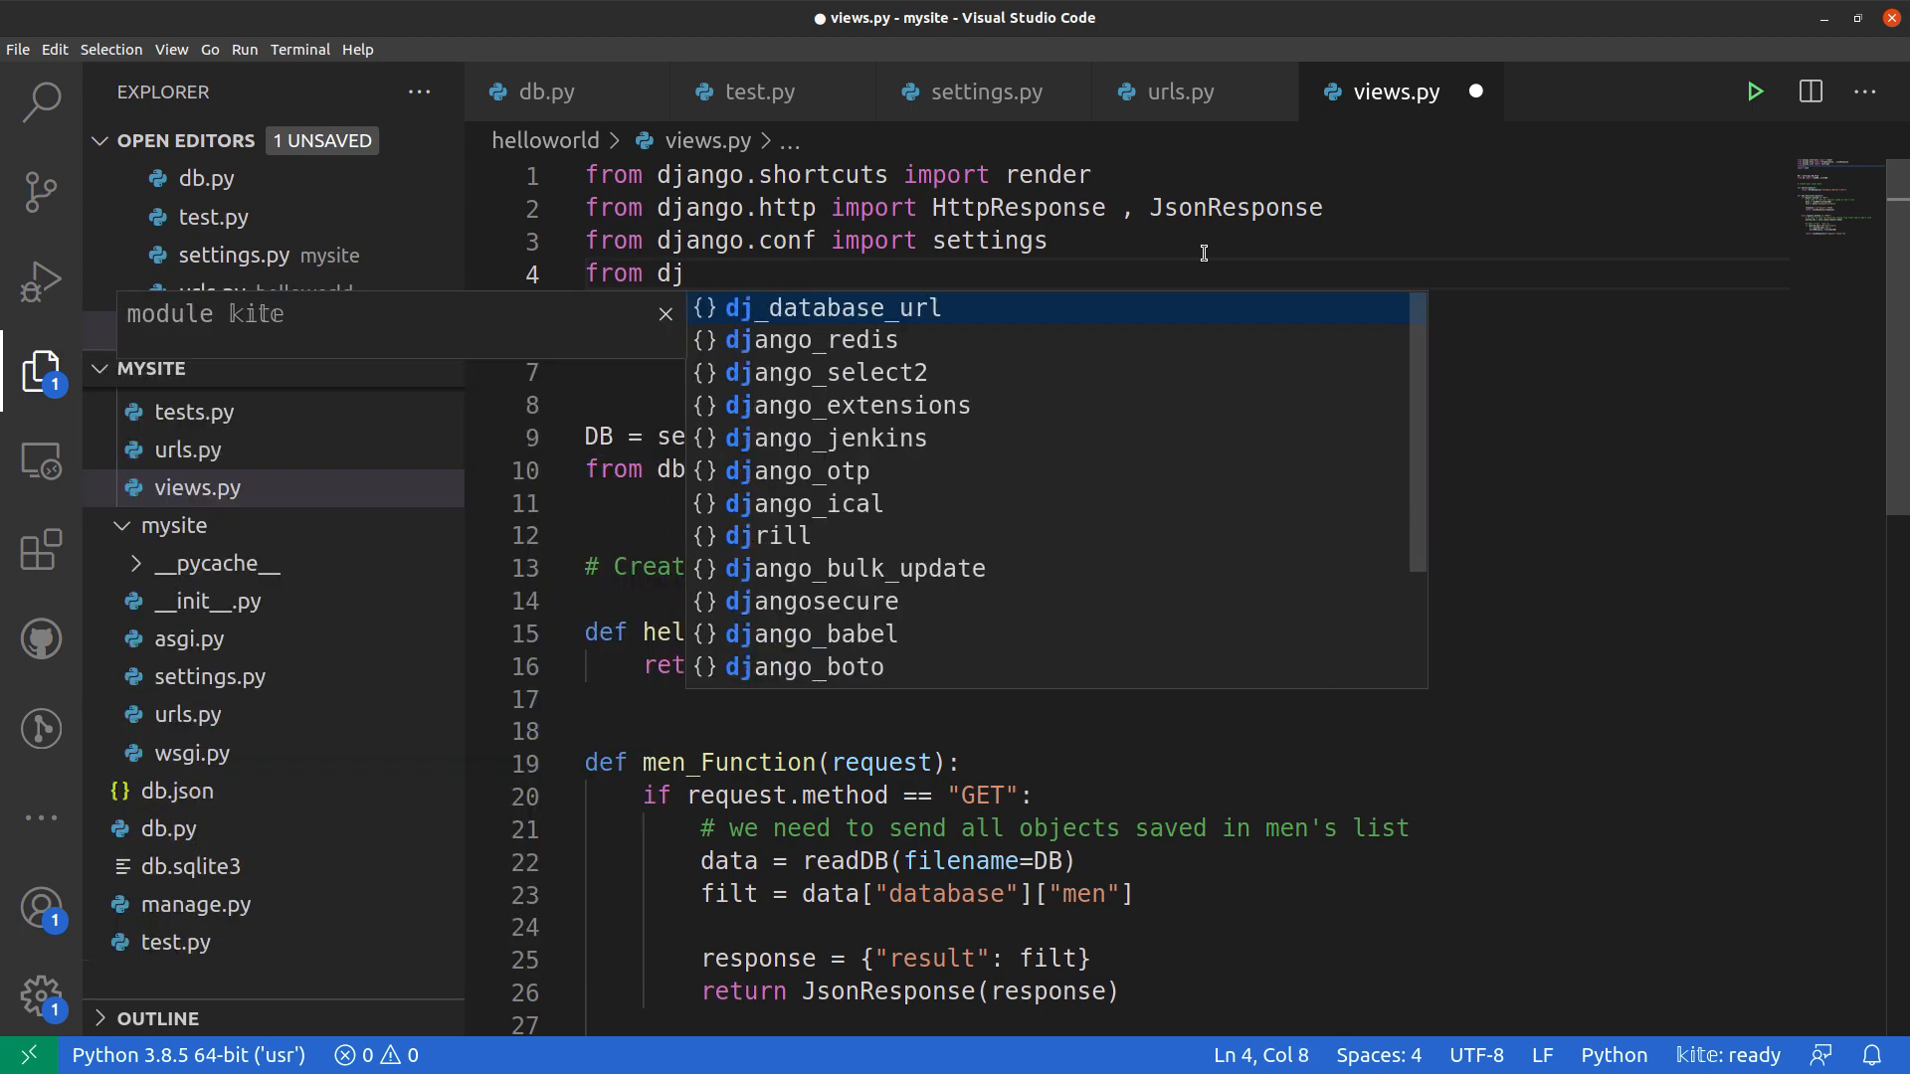
text(ango.)
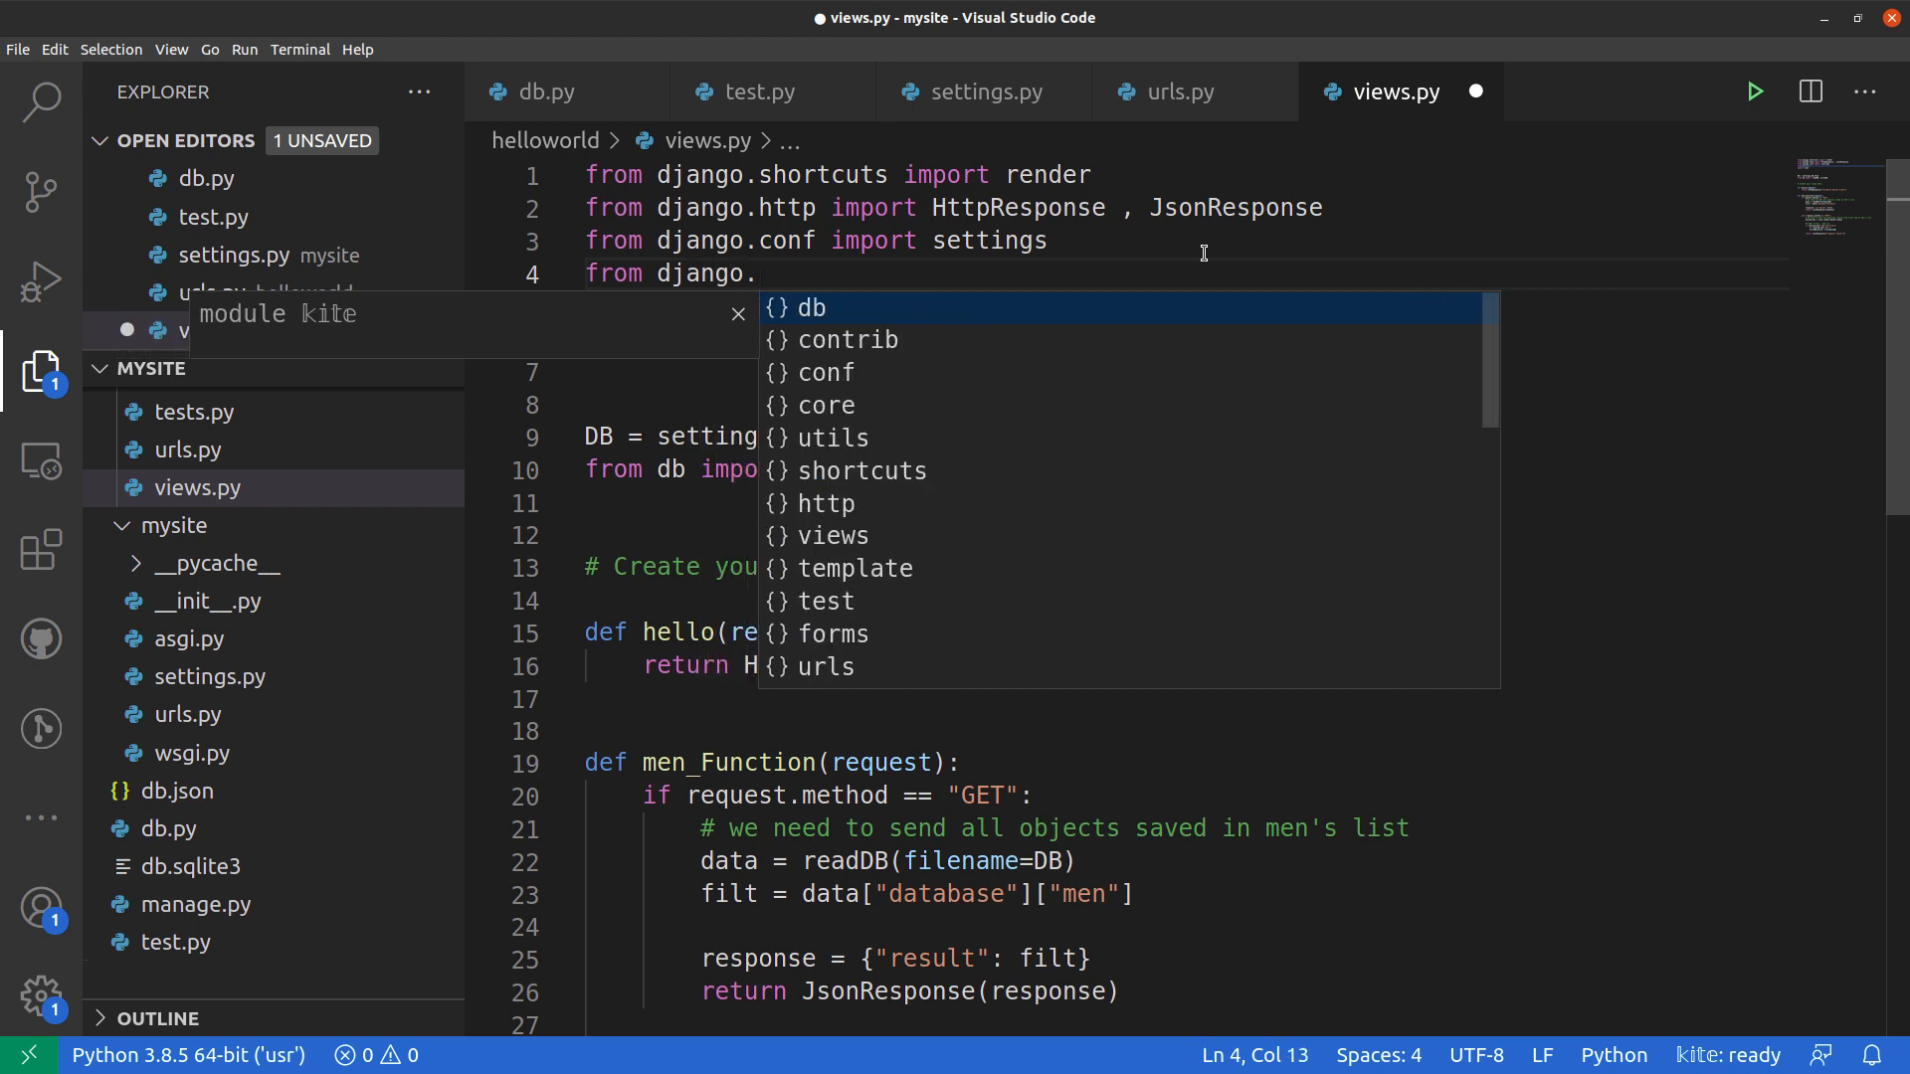
text(views.decorators)
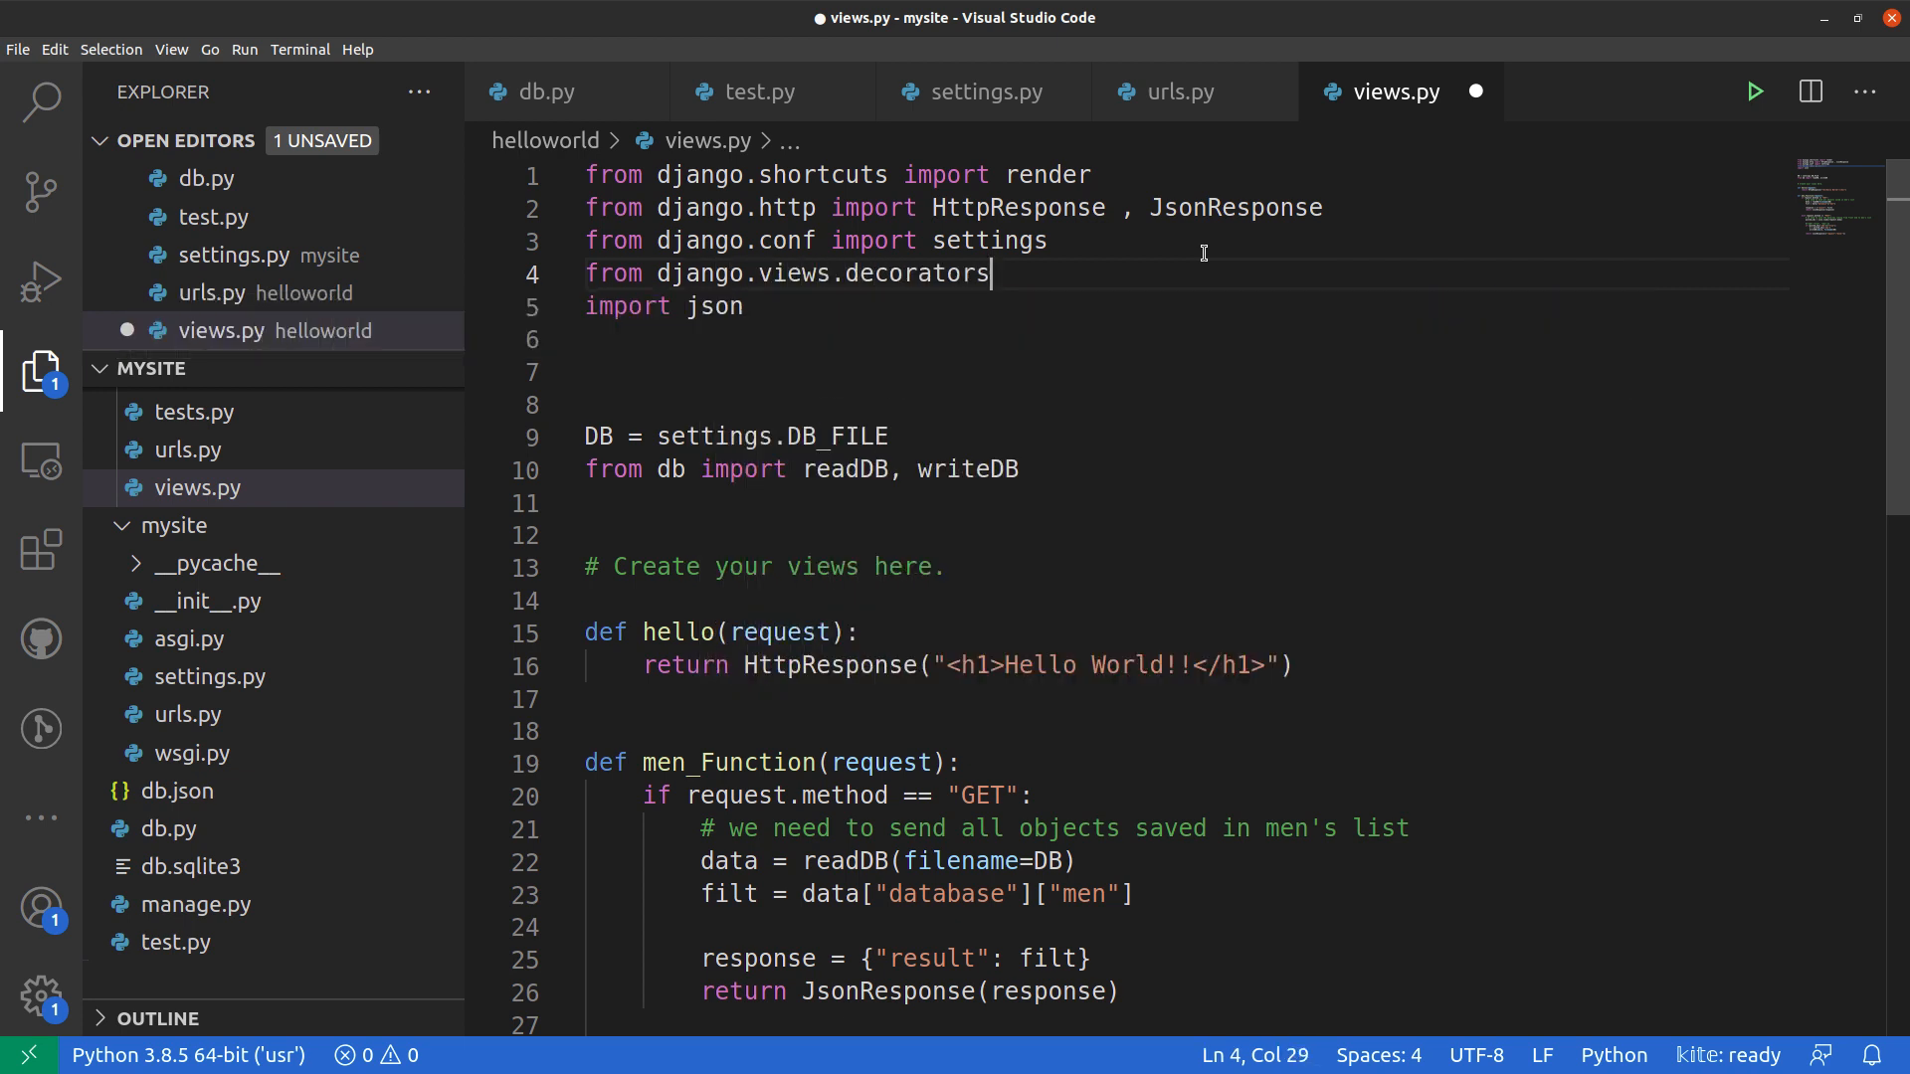
text(.cs)
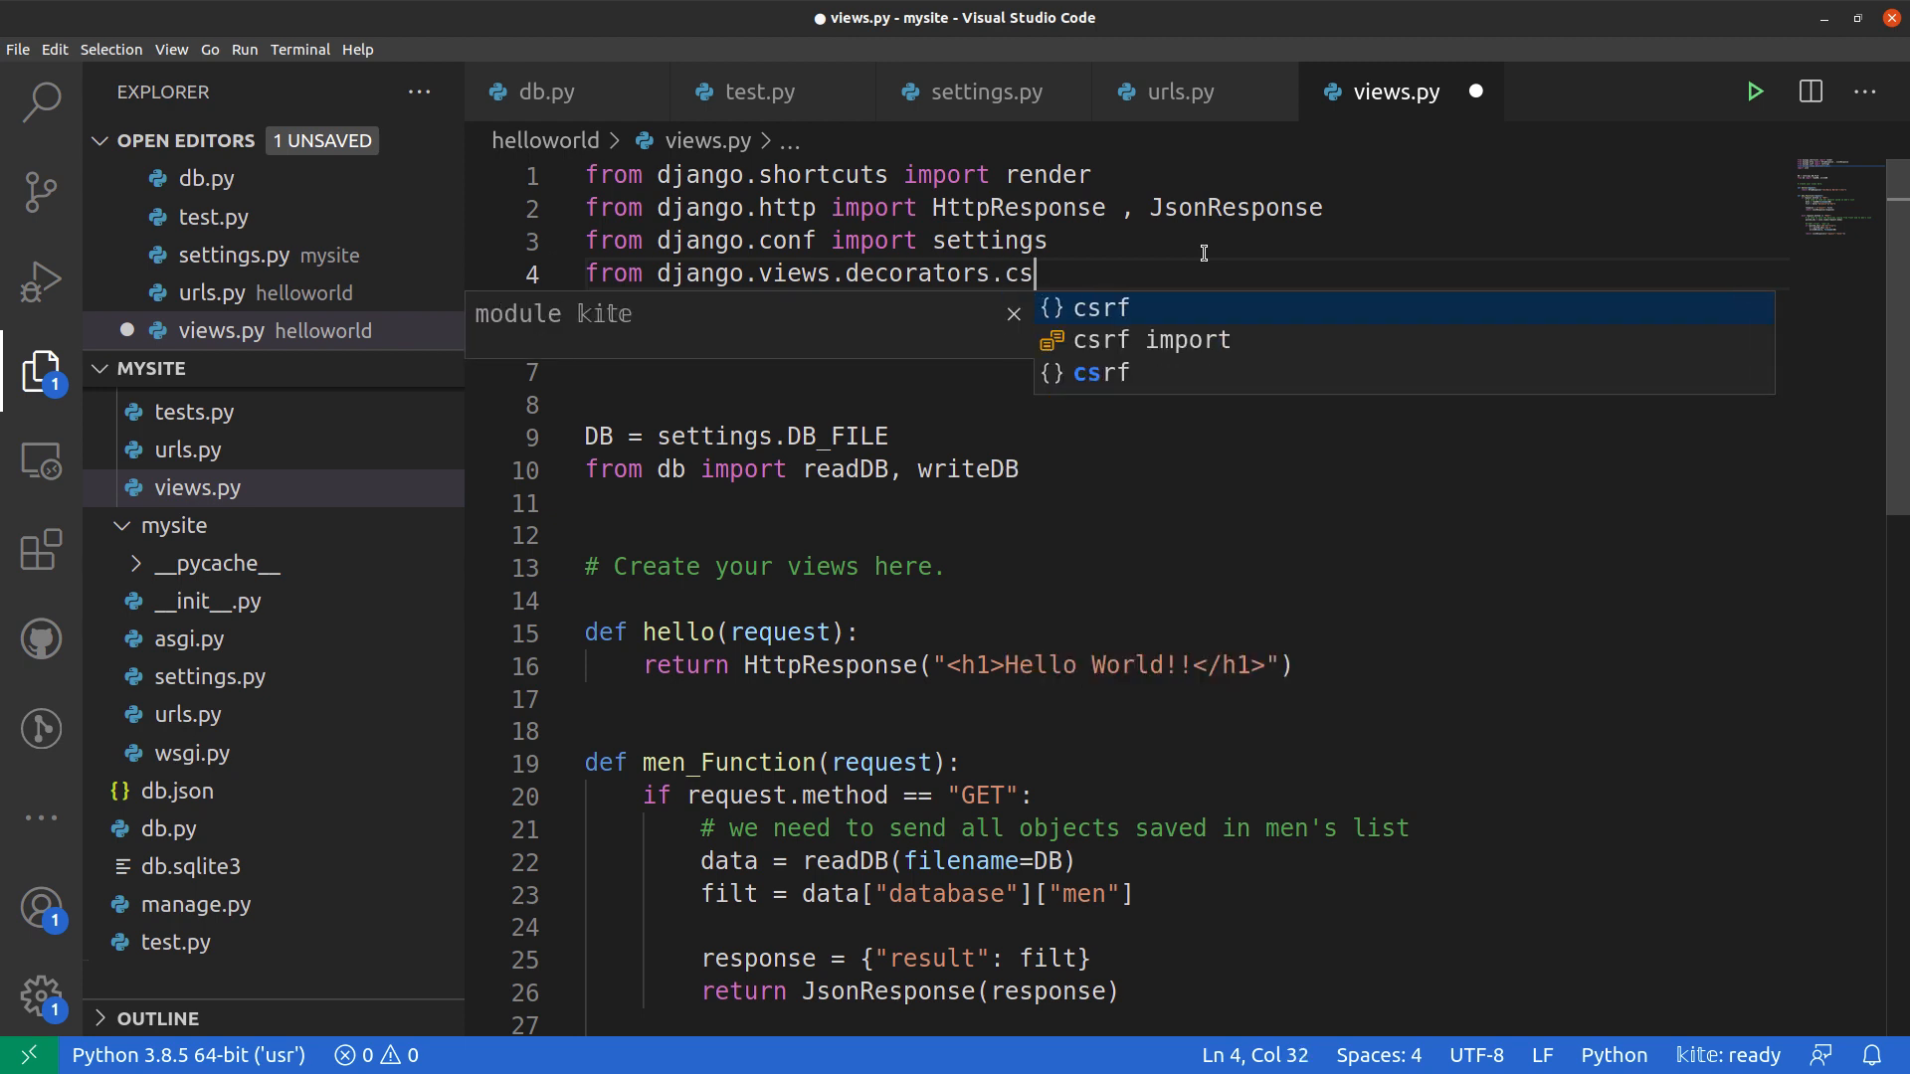
text(rf import)
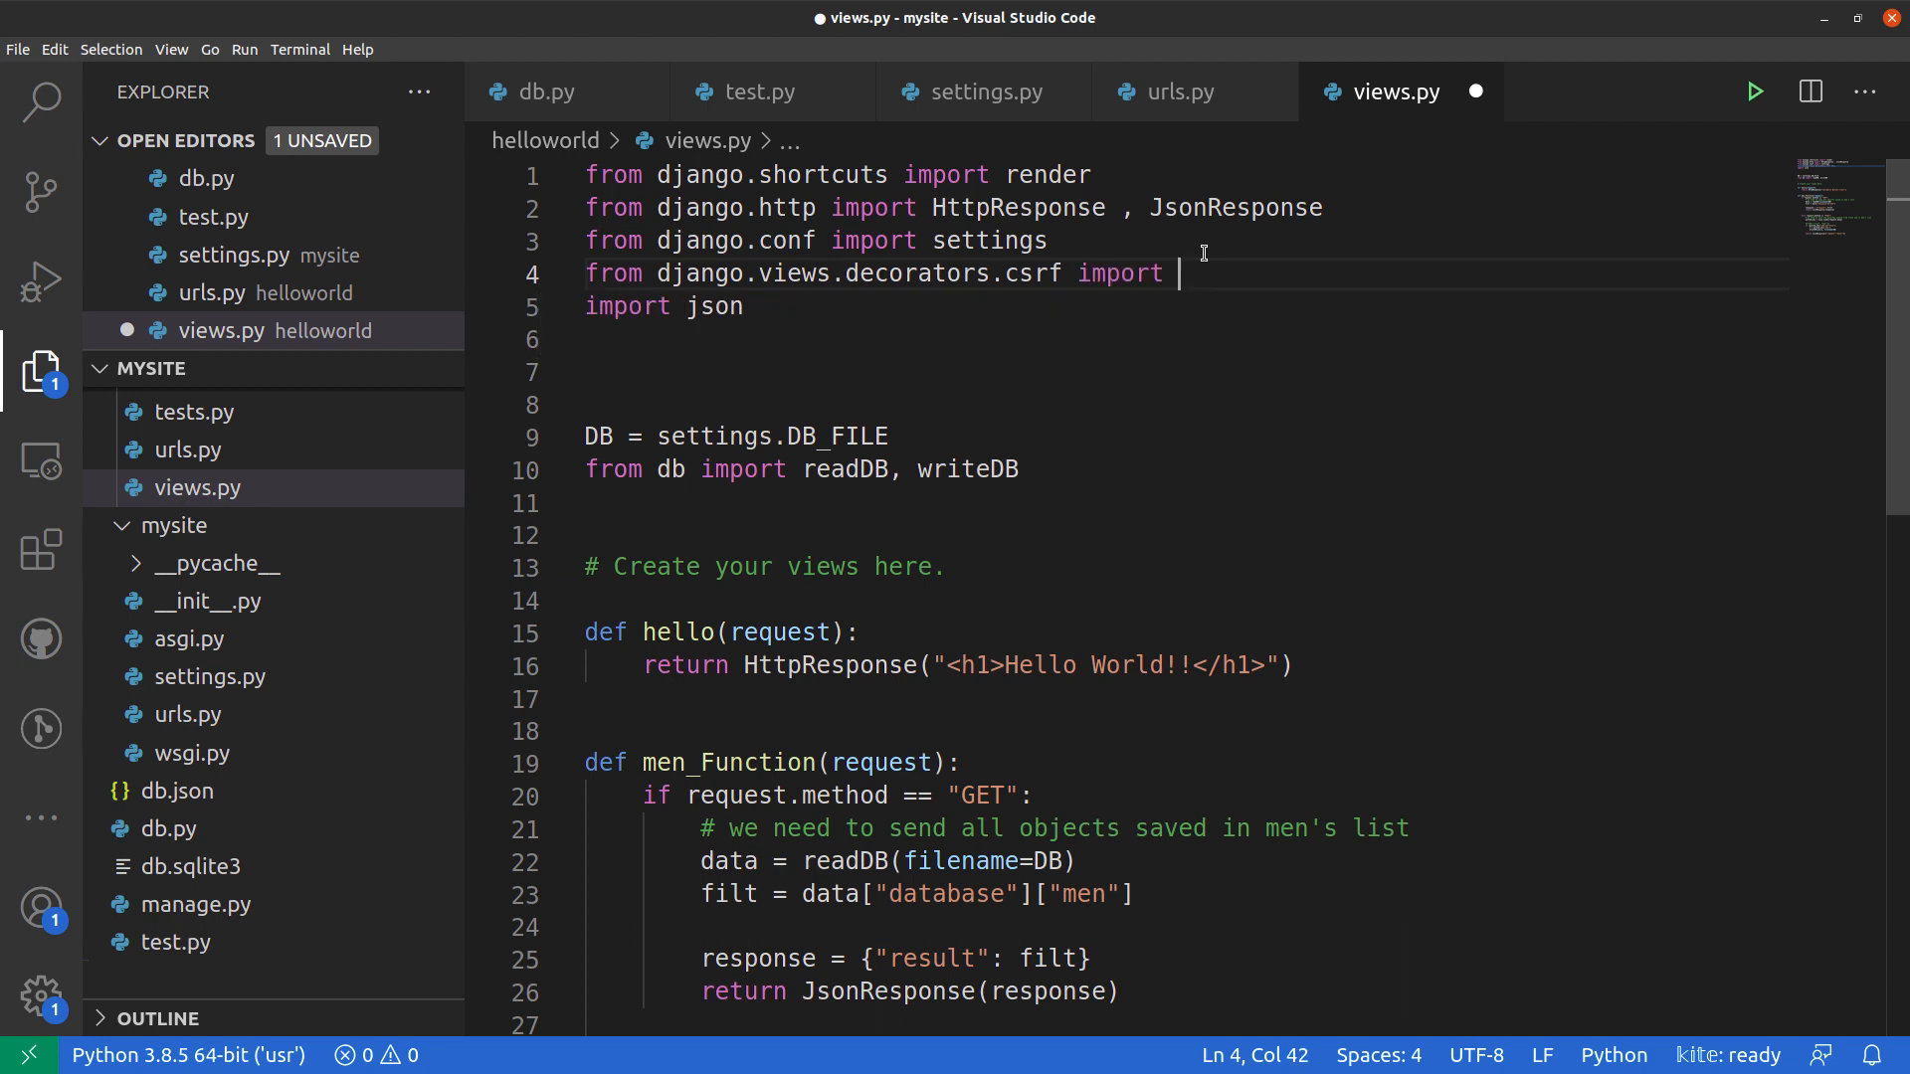
text(csrf_exempt)
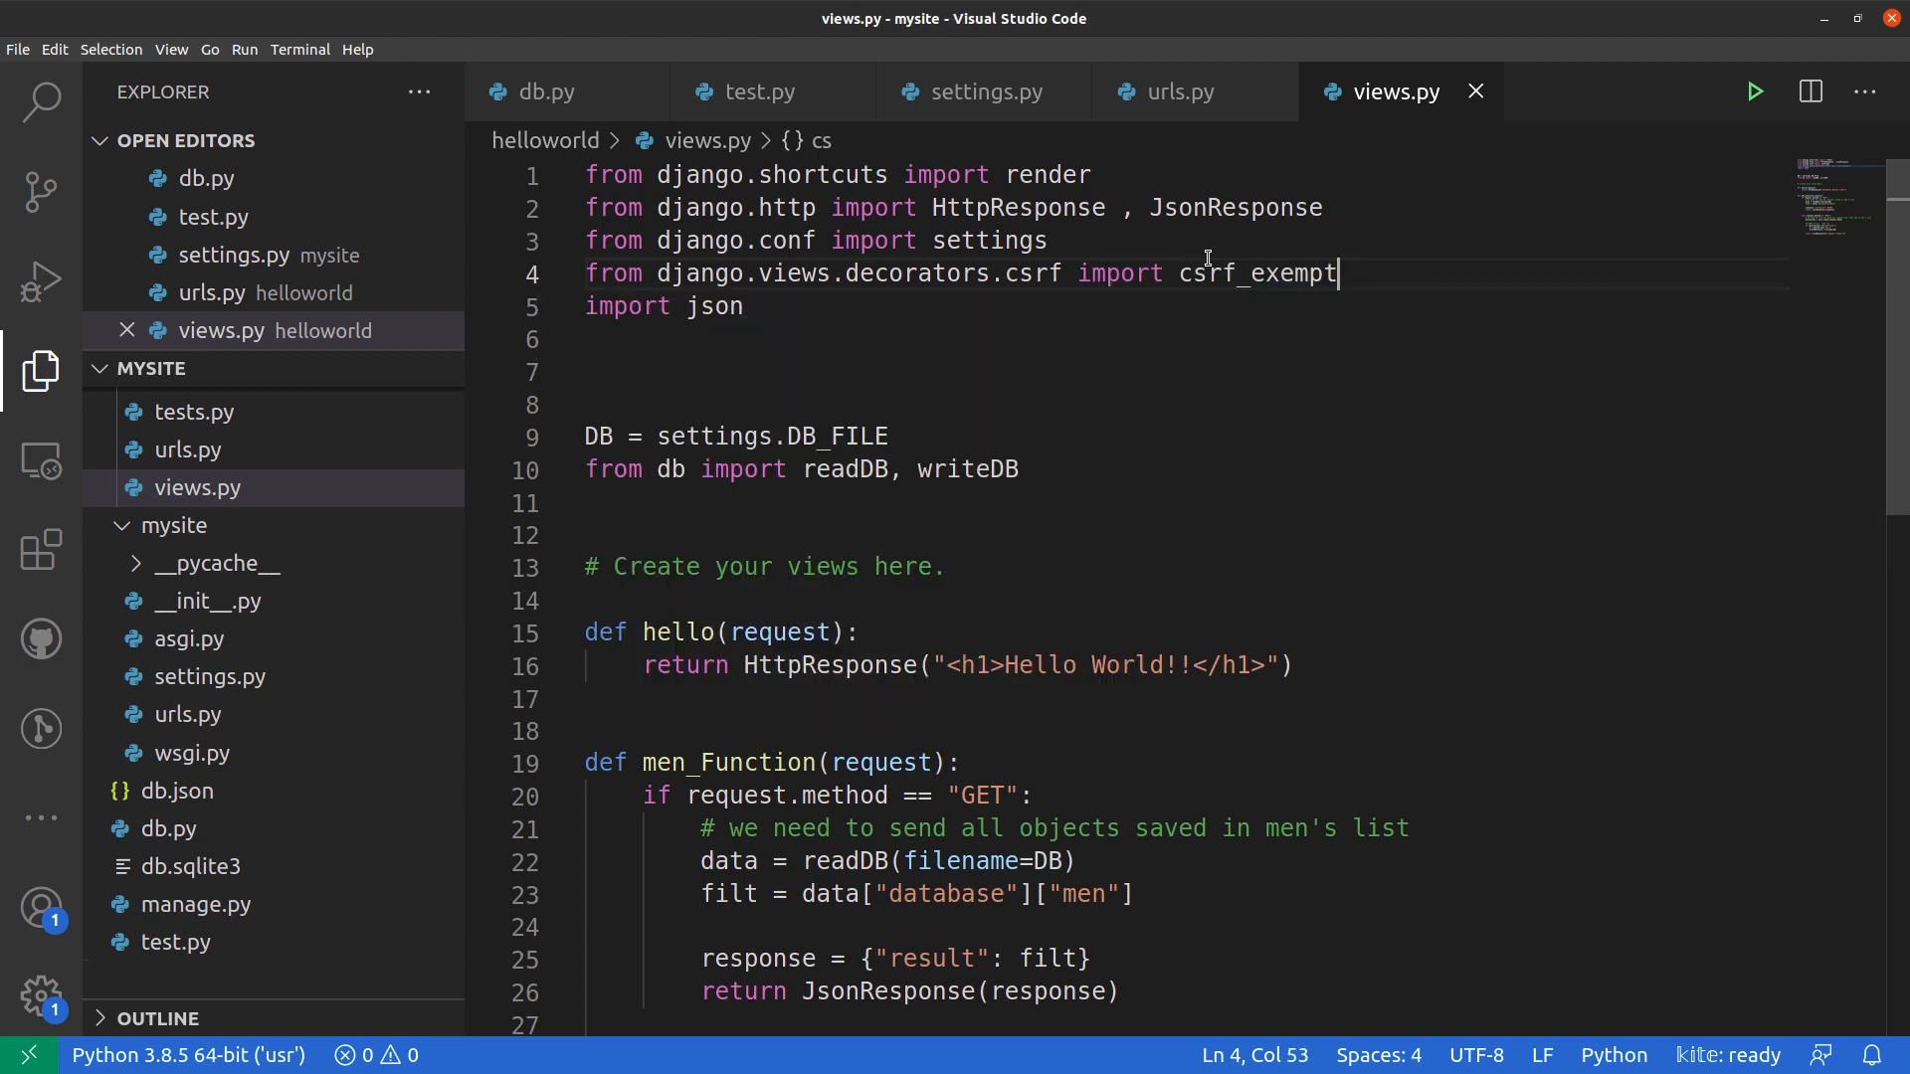
double_click(1254, 273)
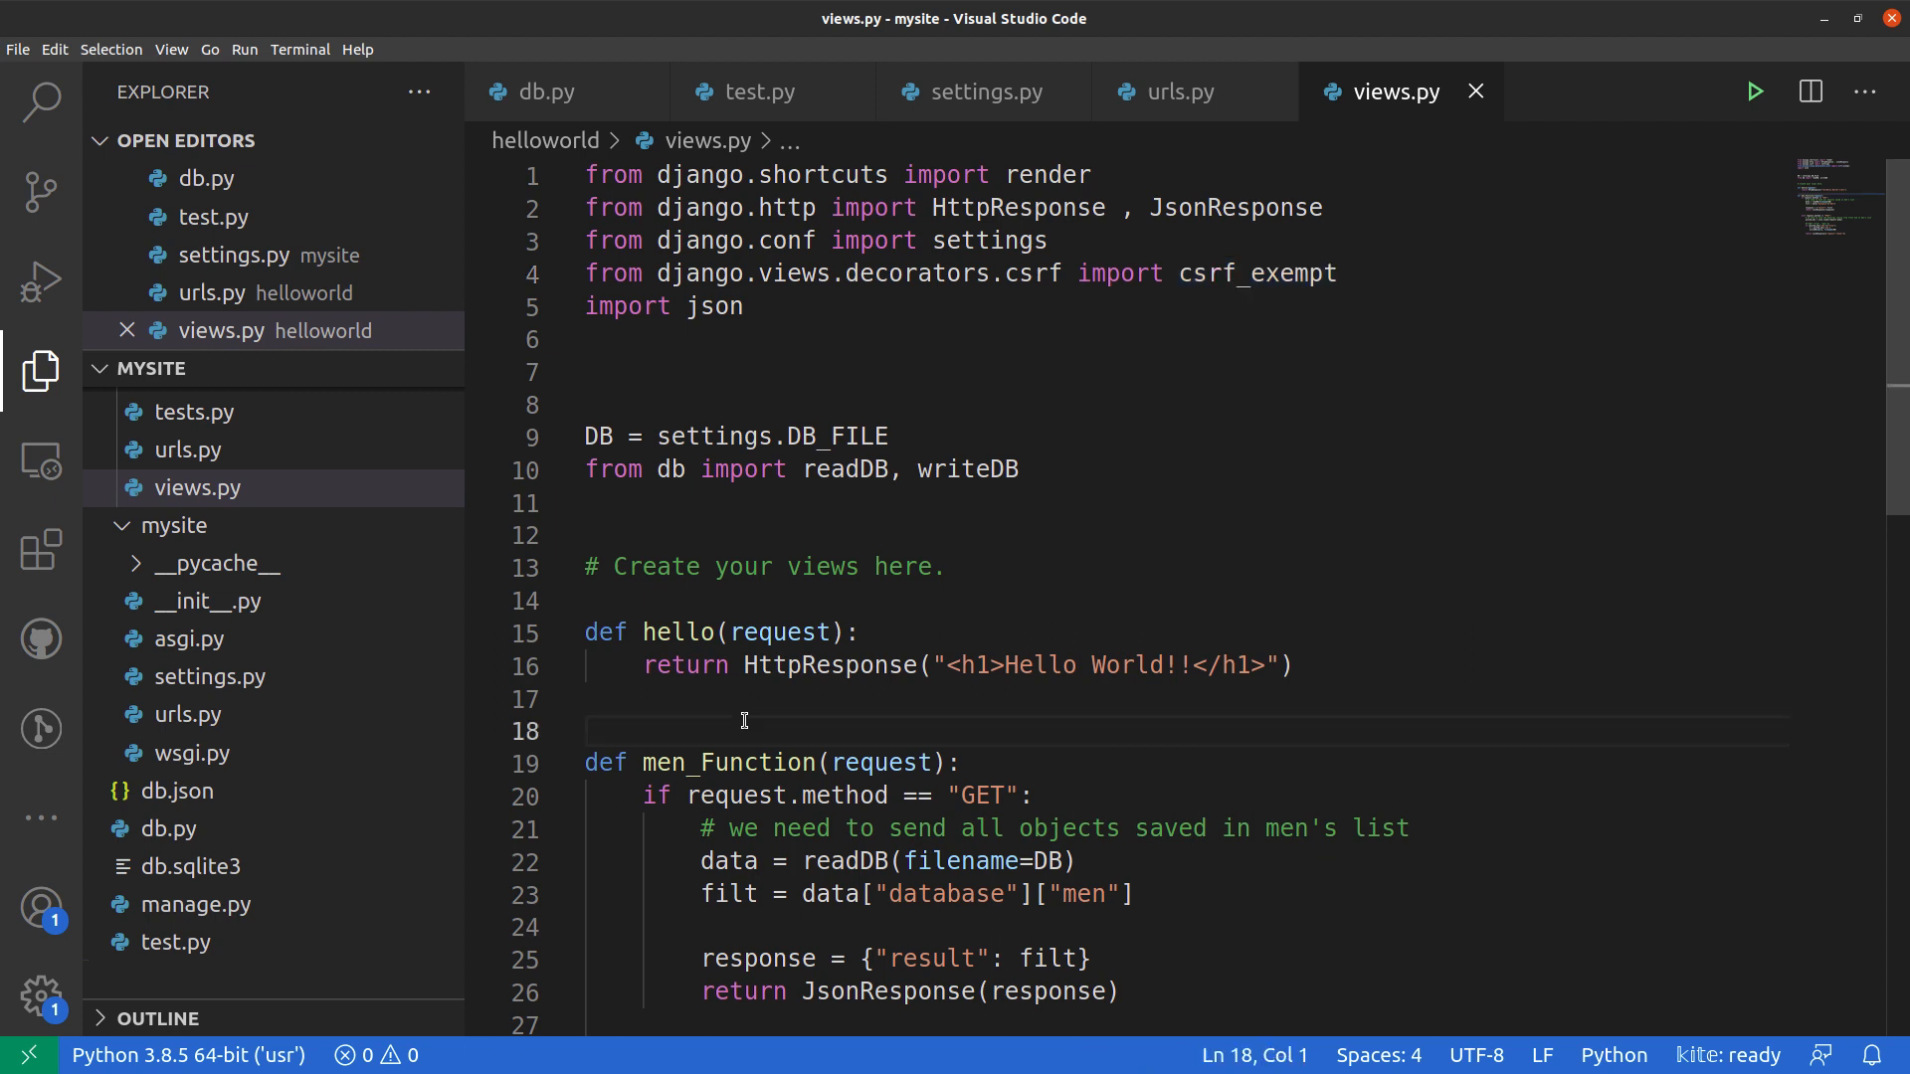
text(@)
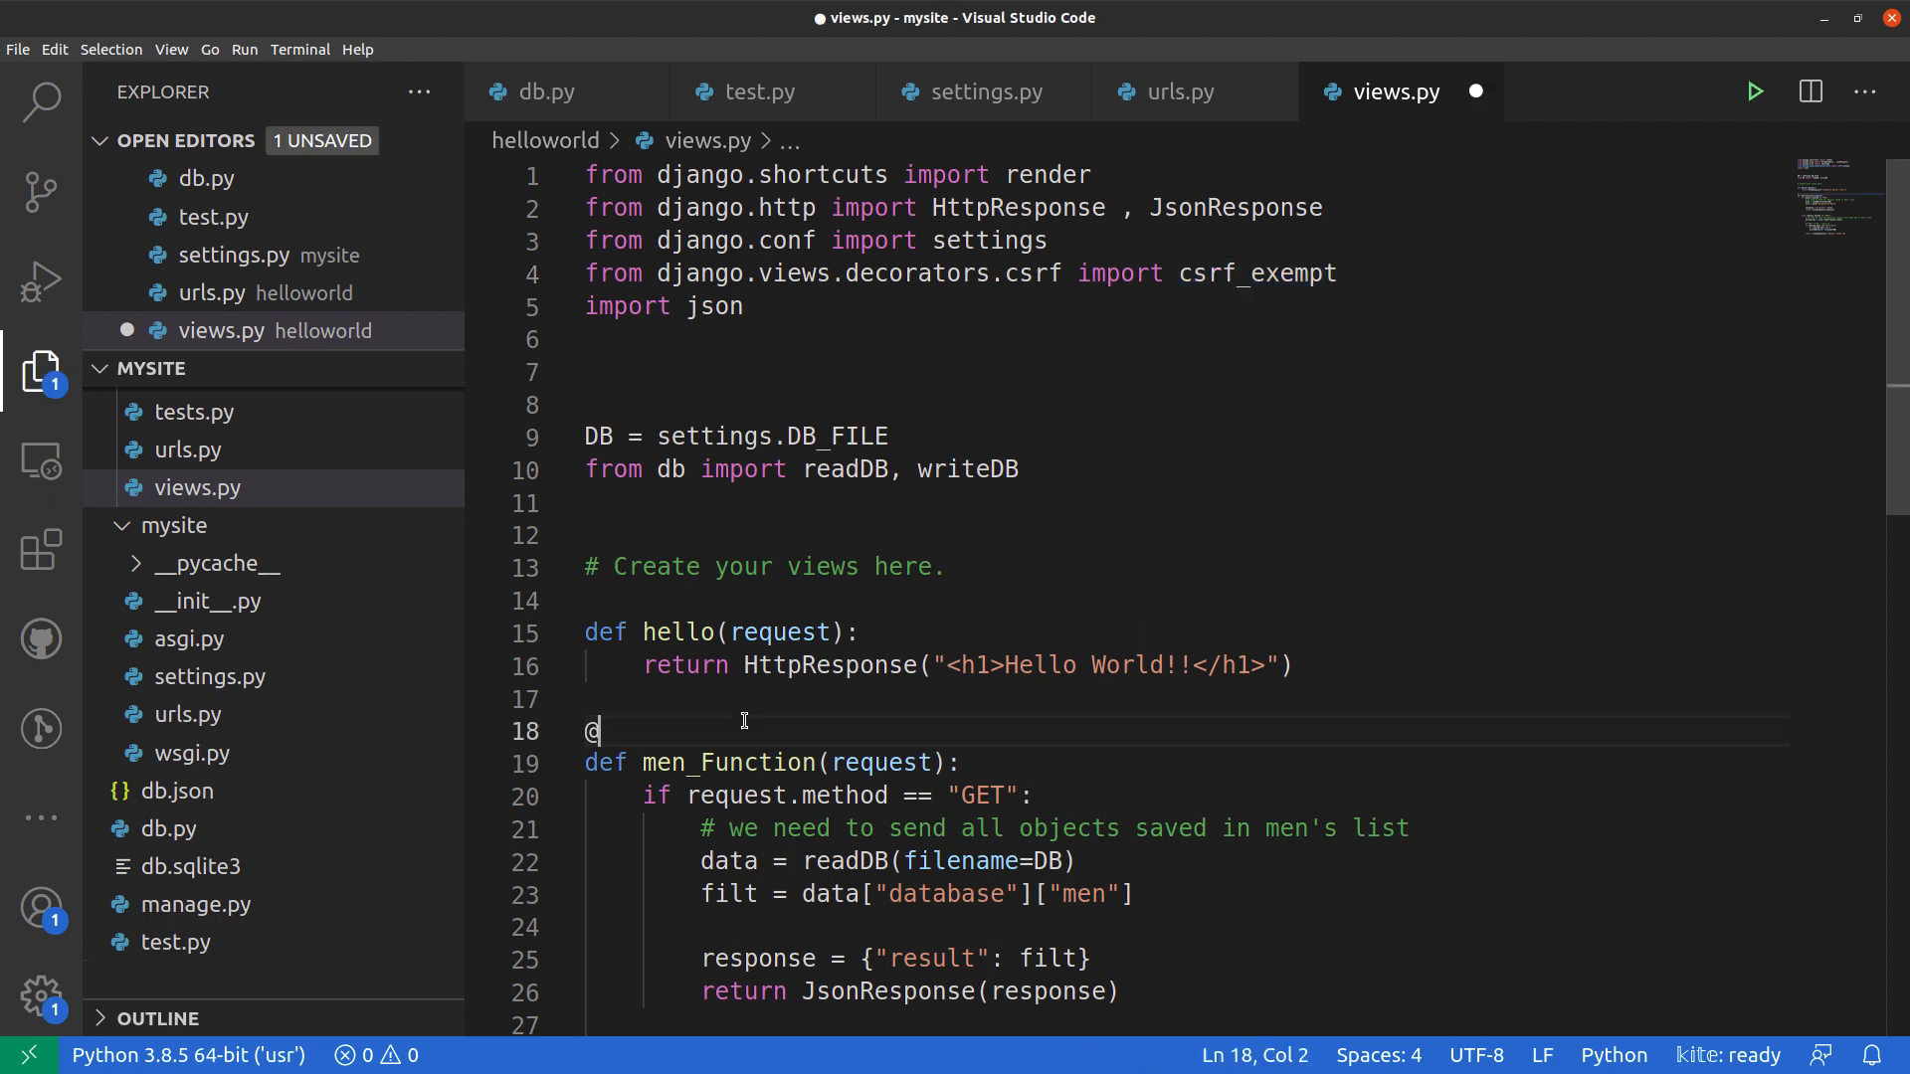
text(csrf_exempt)
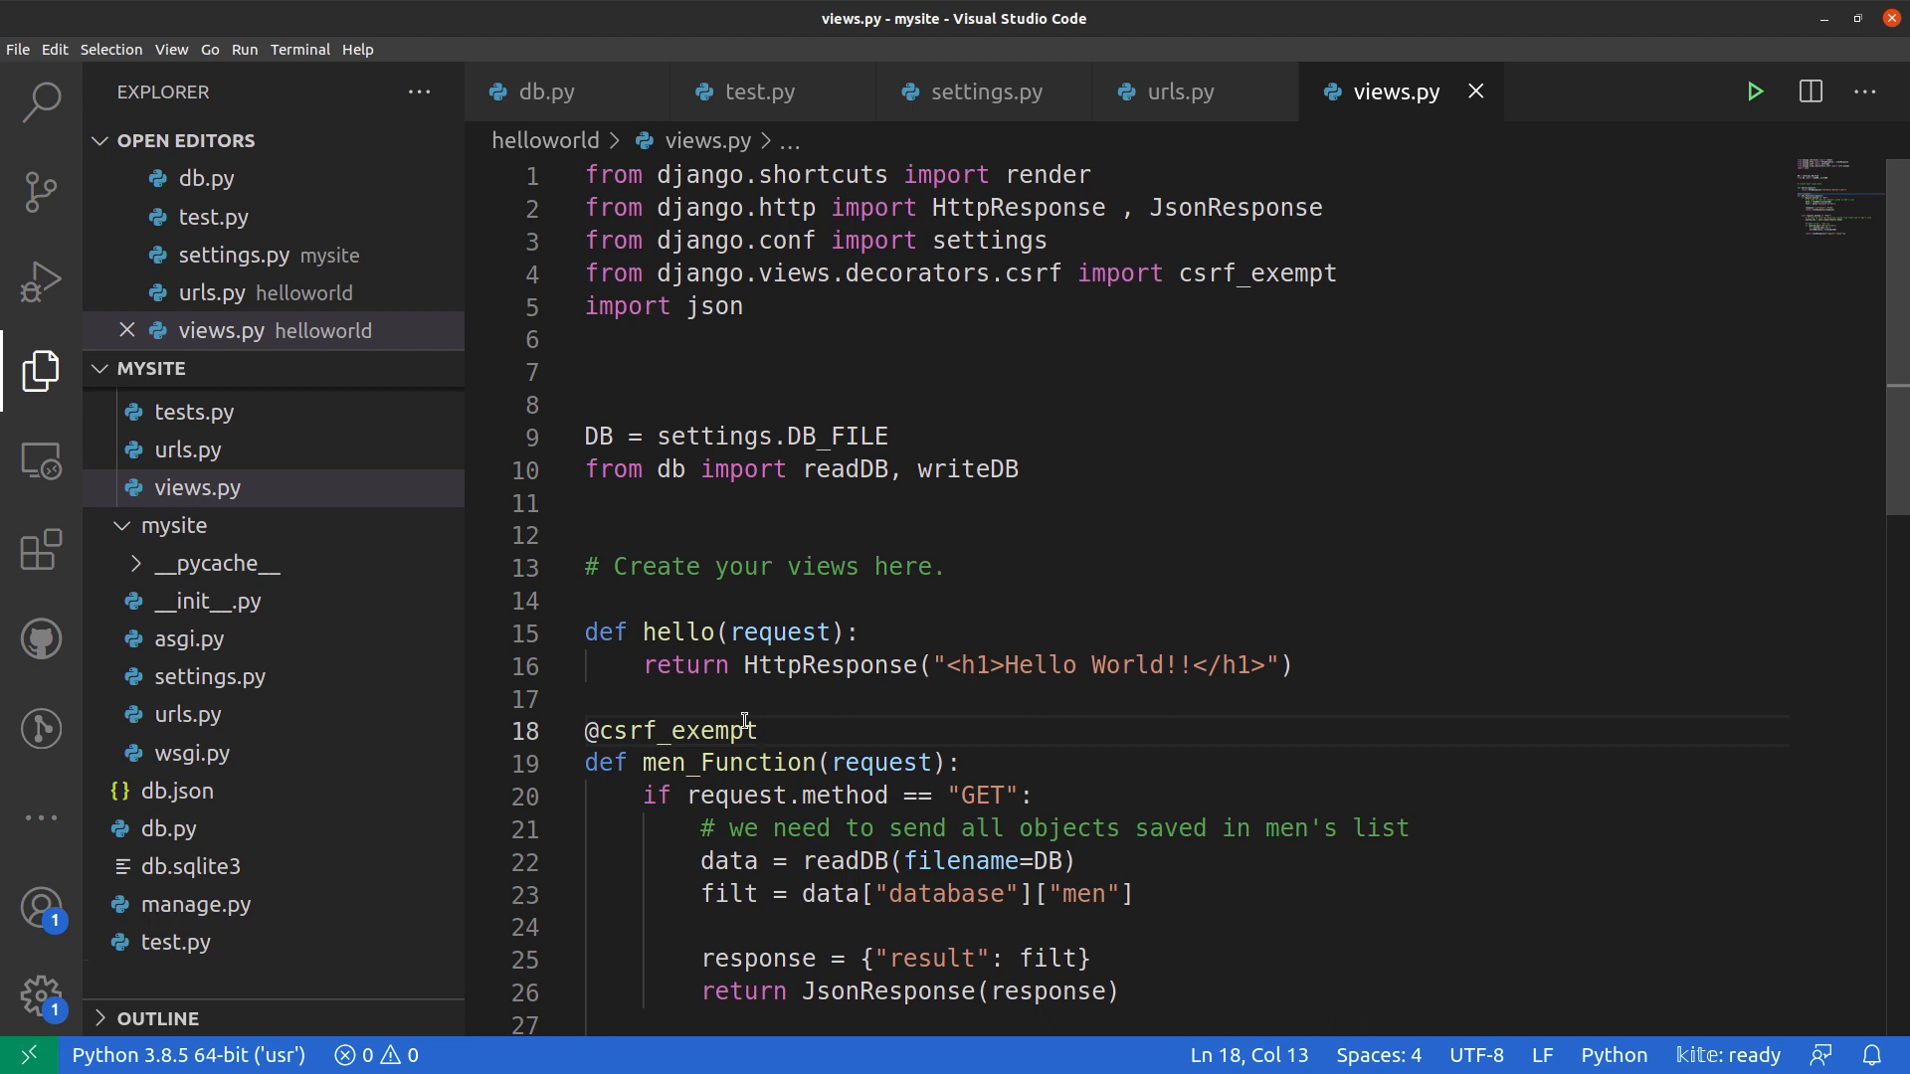
mouse_move(872, 565)
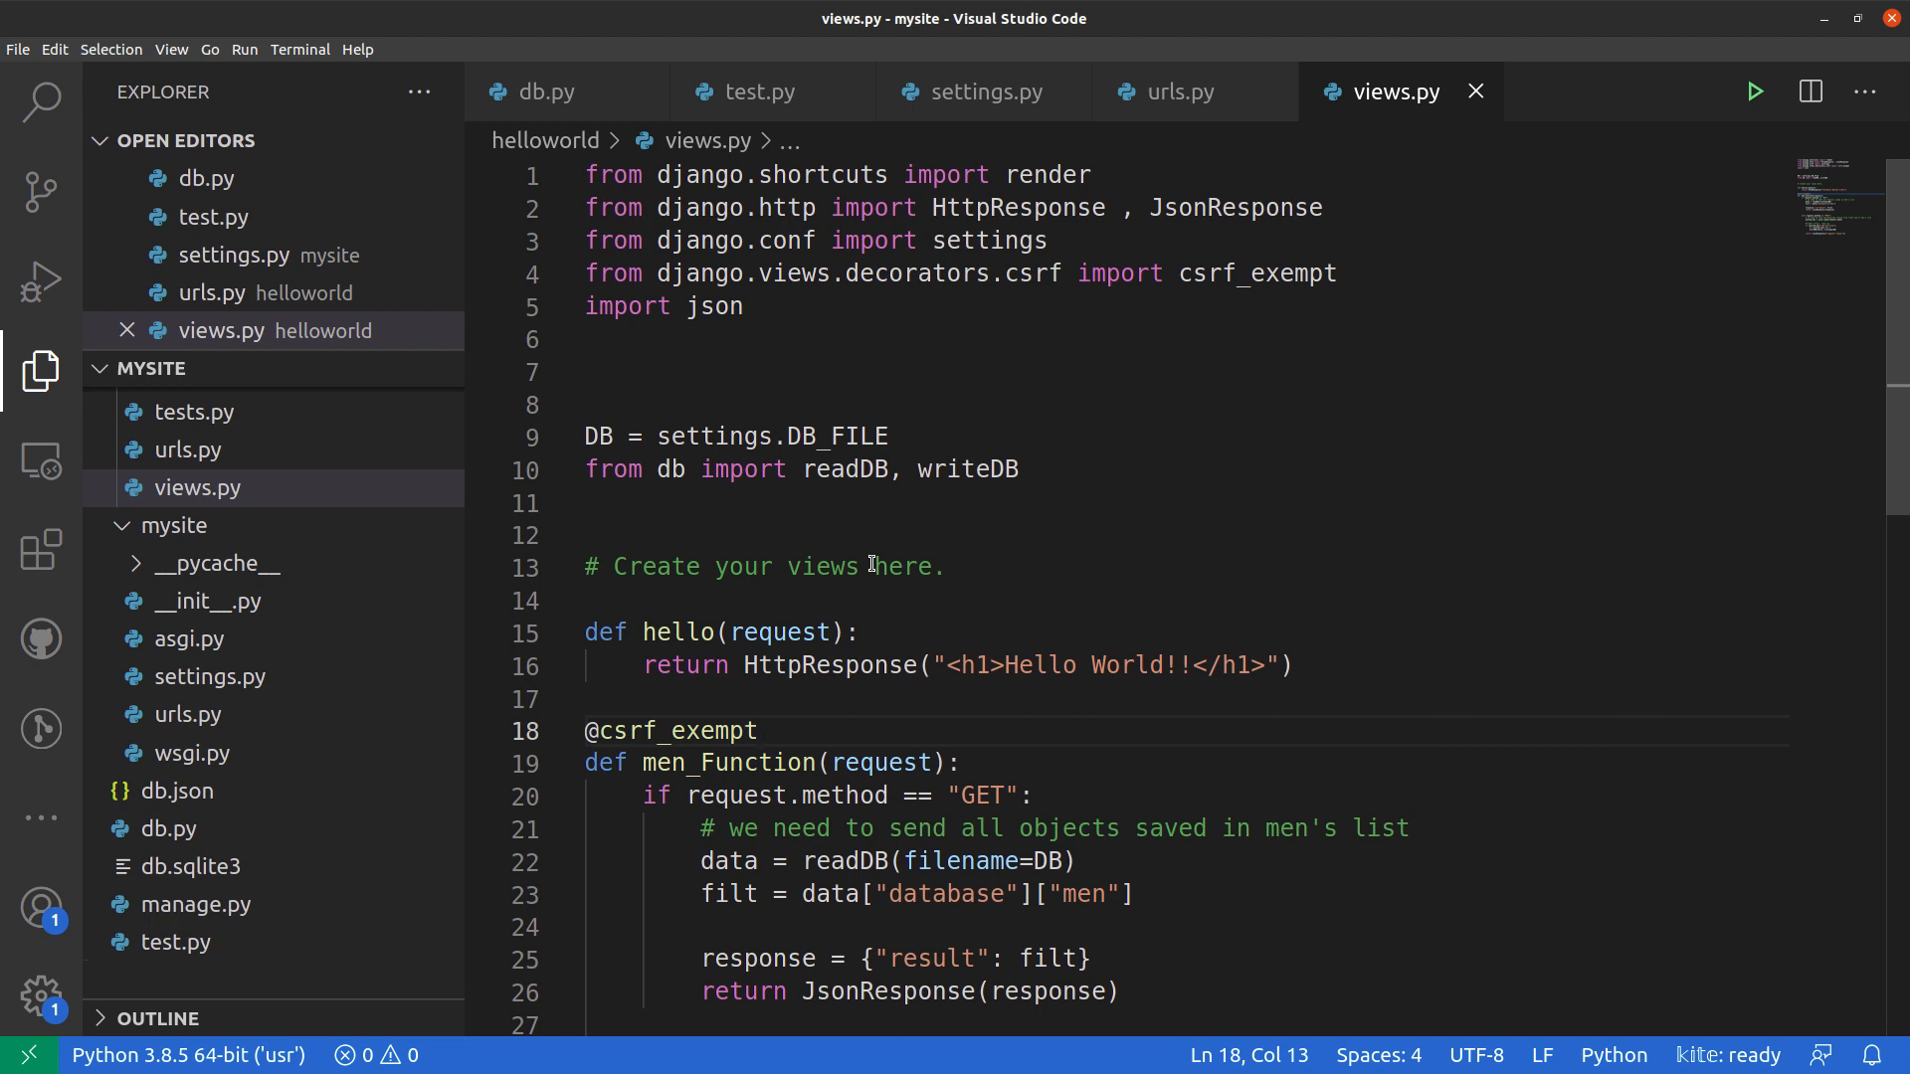
mouse_move(940, 665)
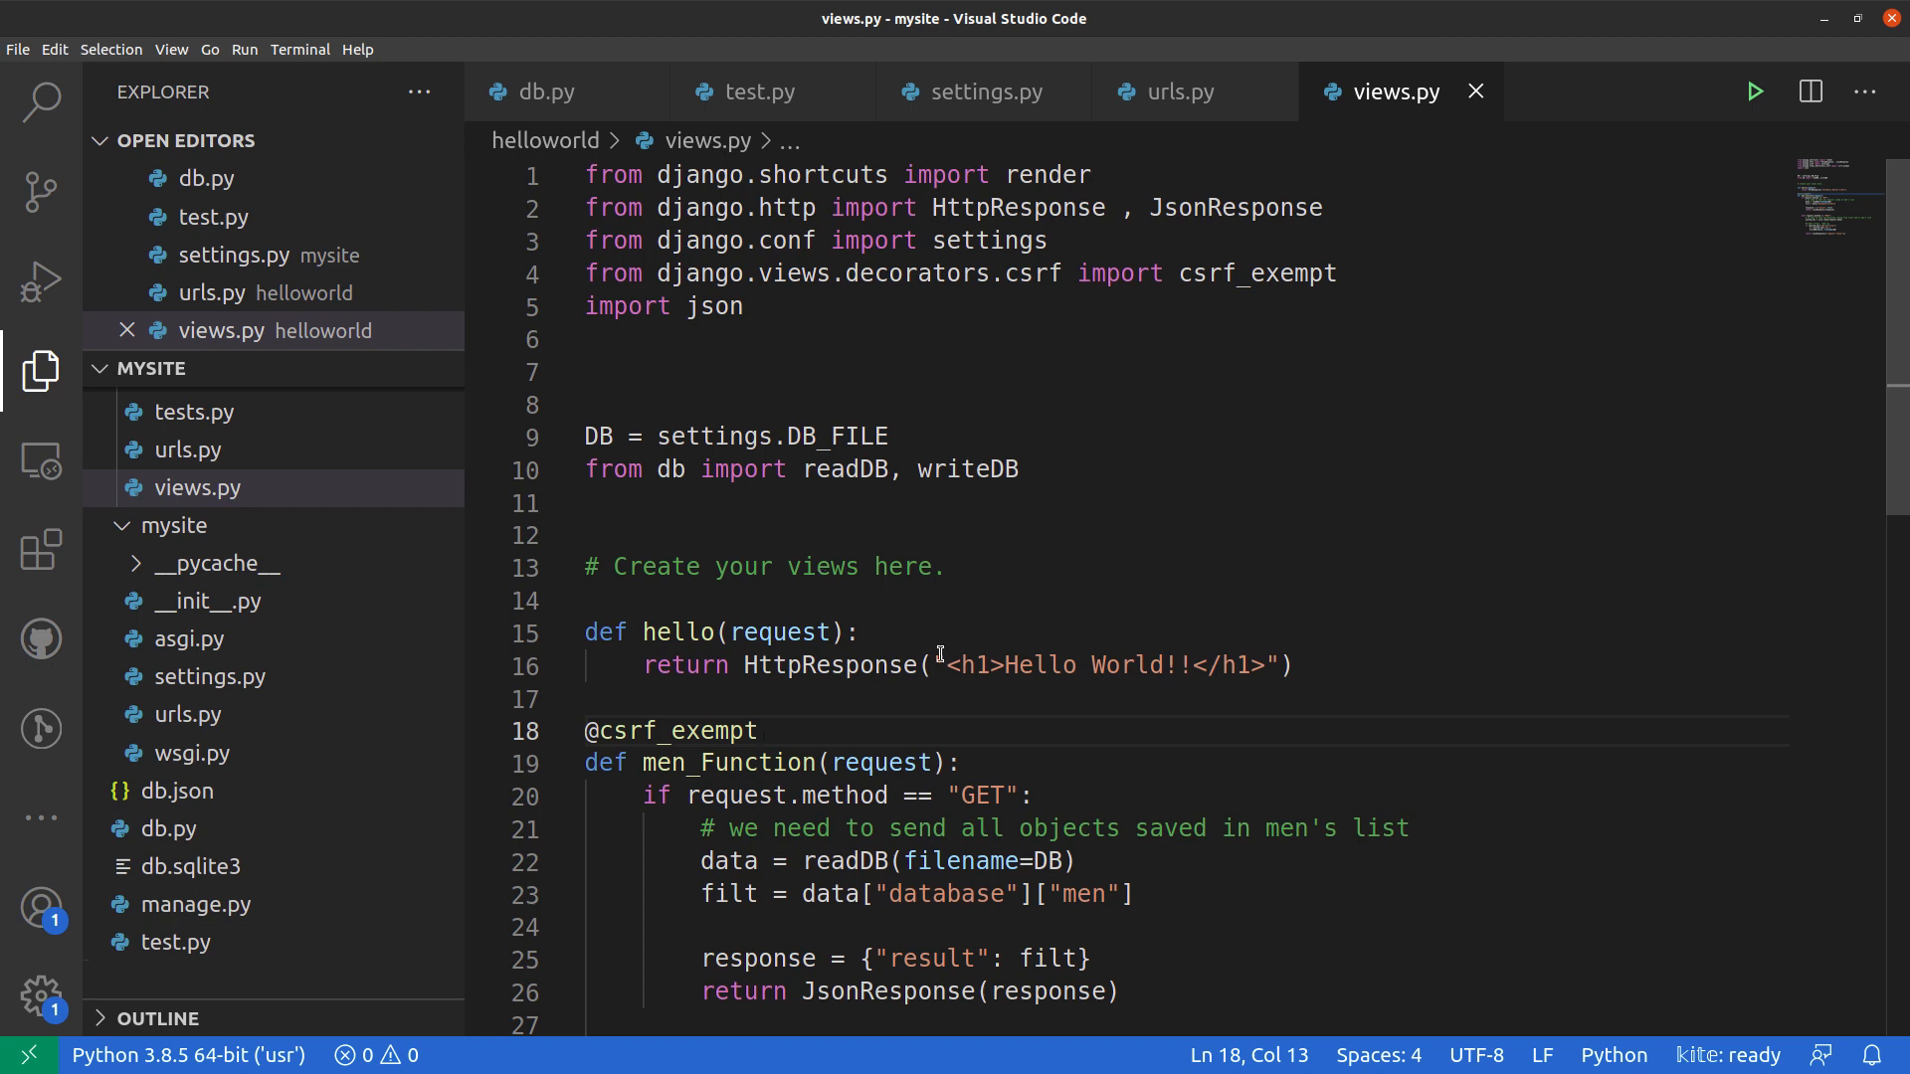
scroll(down, 3)
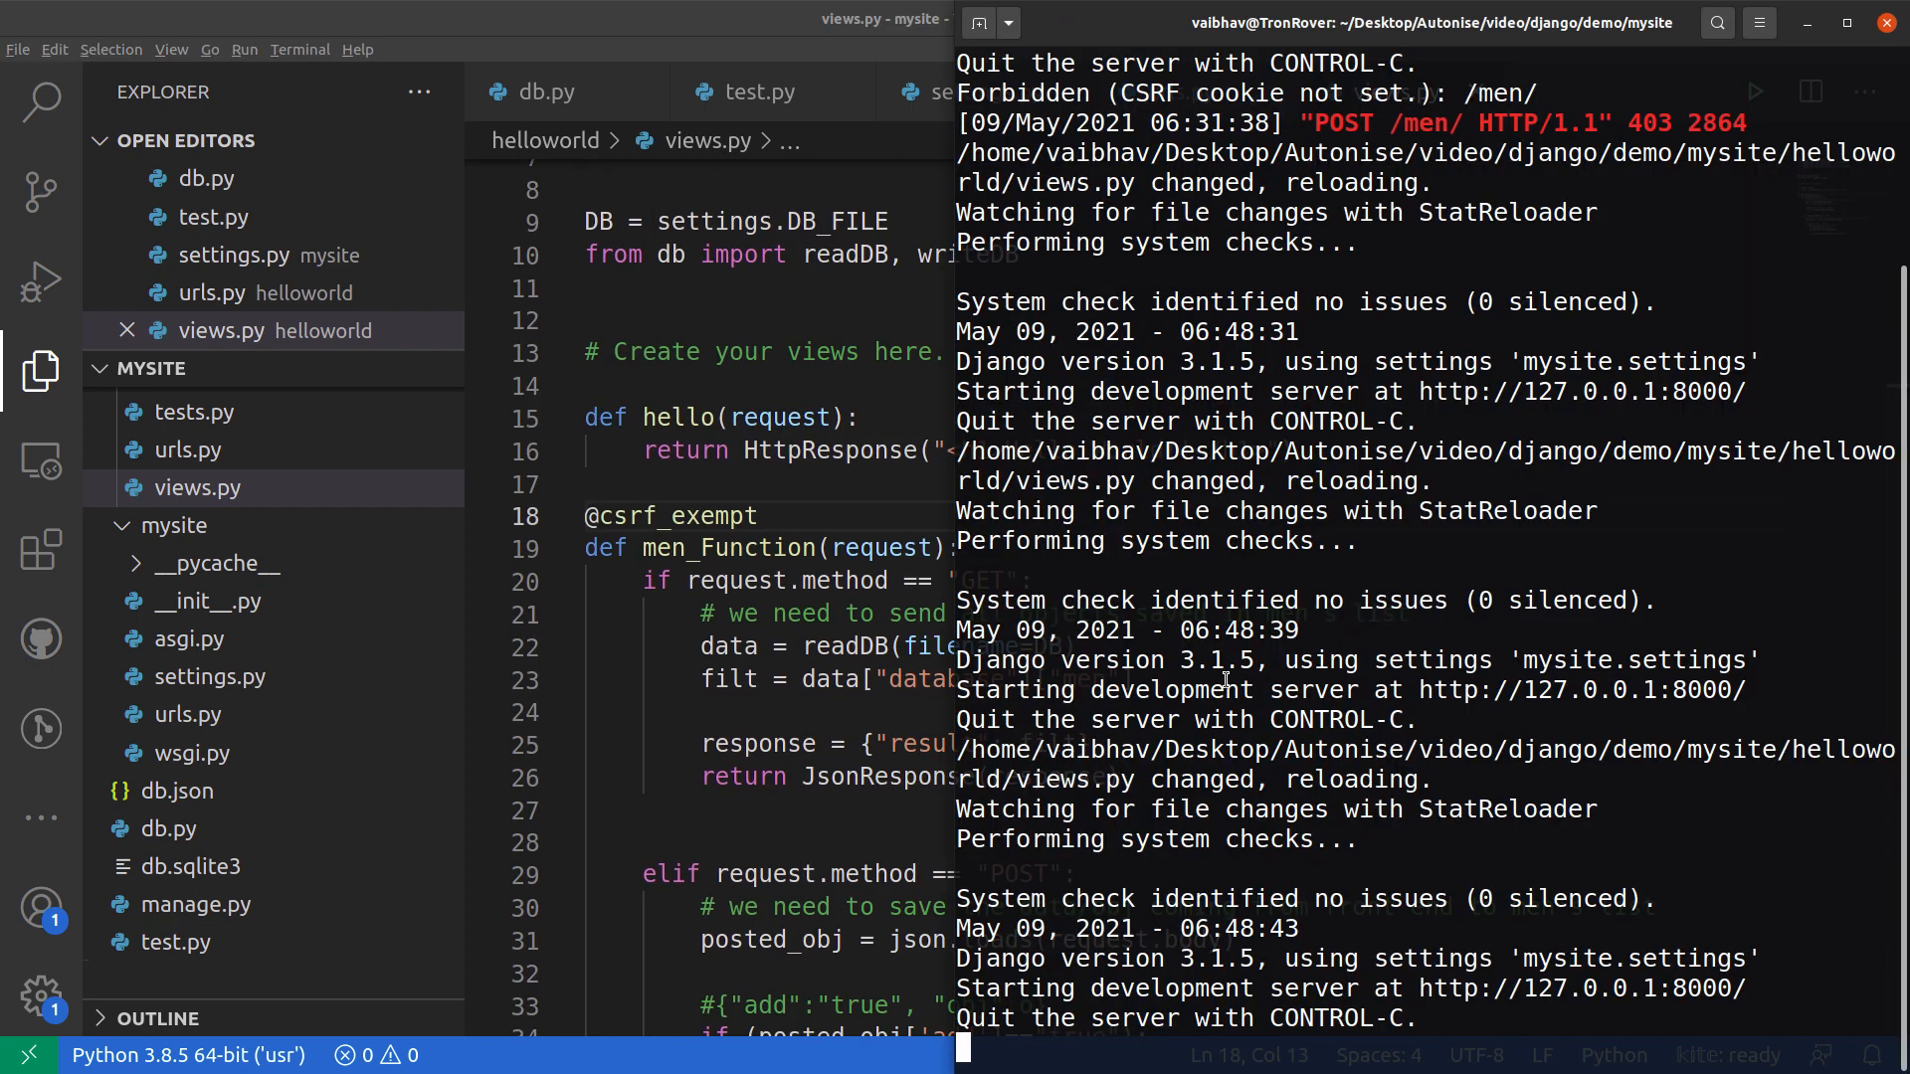
mouse_move(1526, 763)
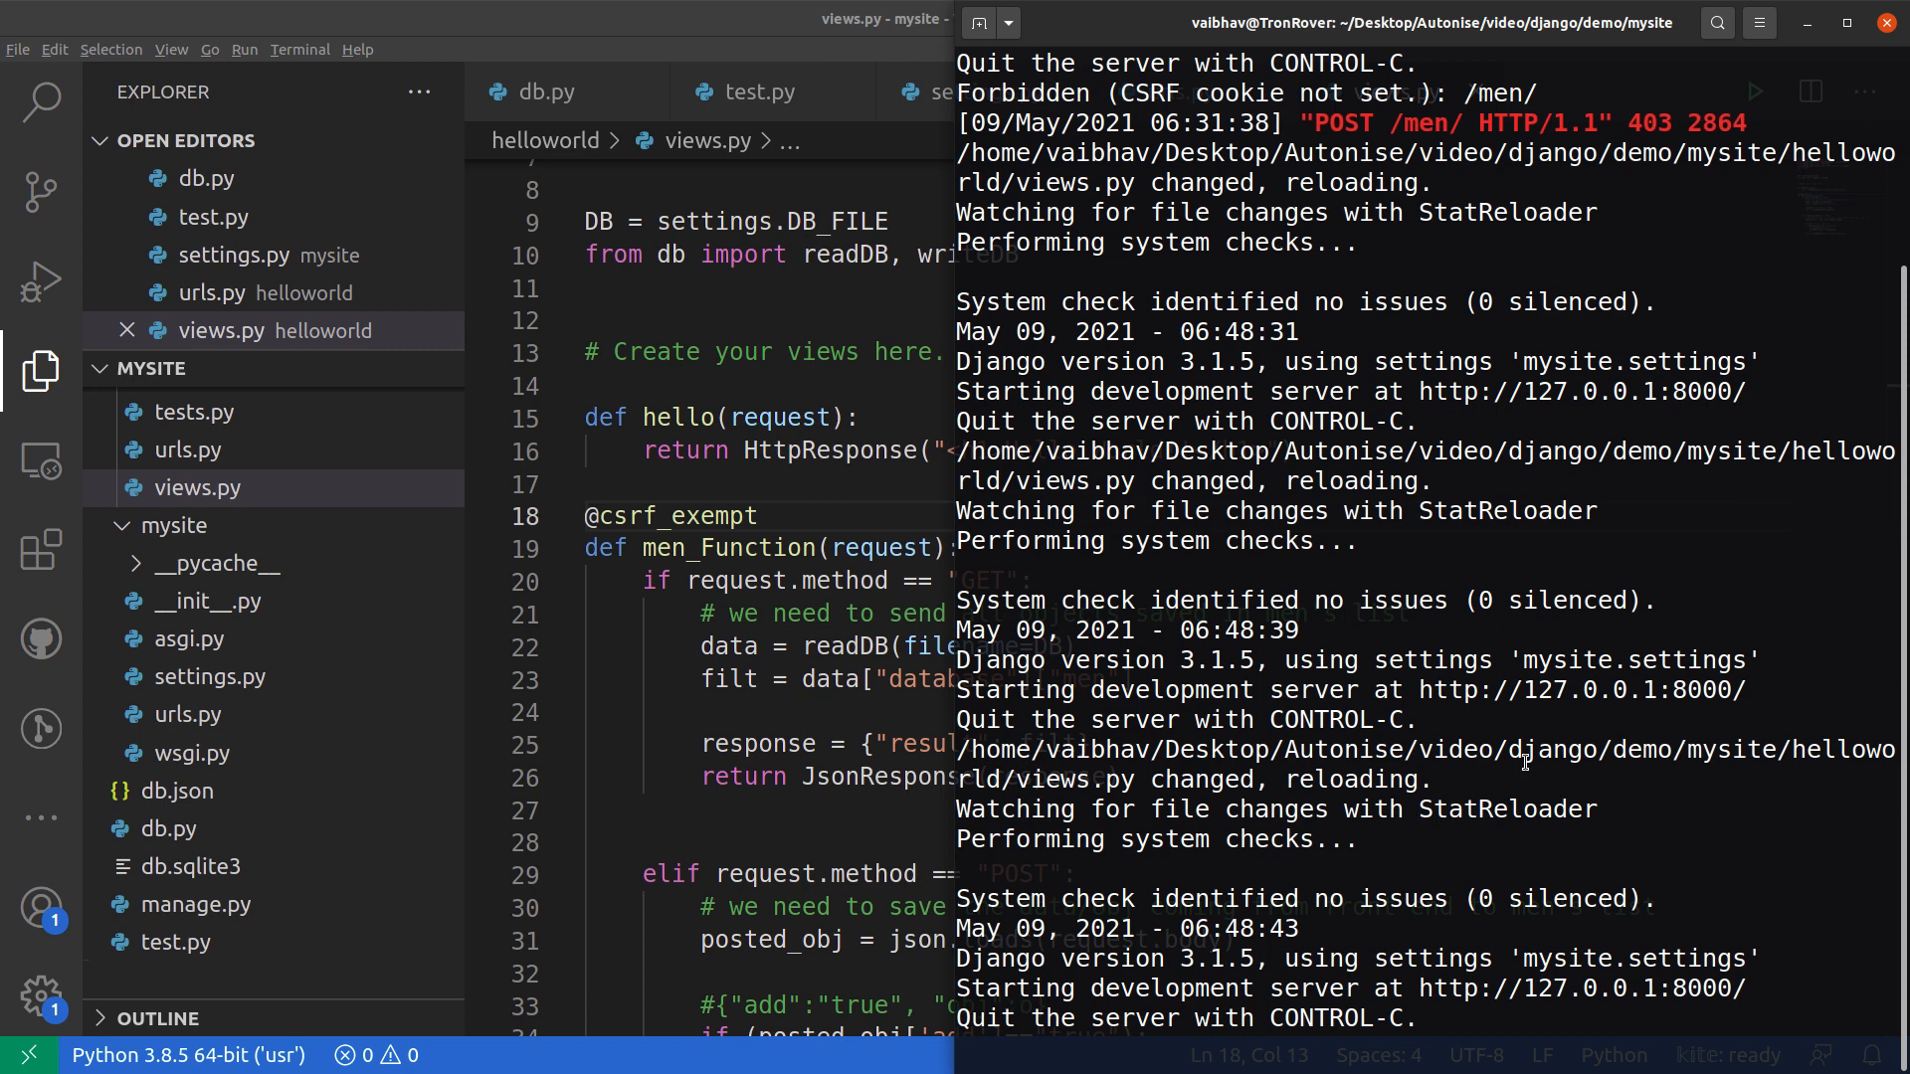
mouse_move(1020, 682)
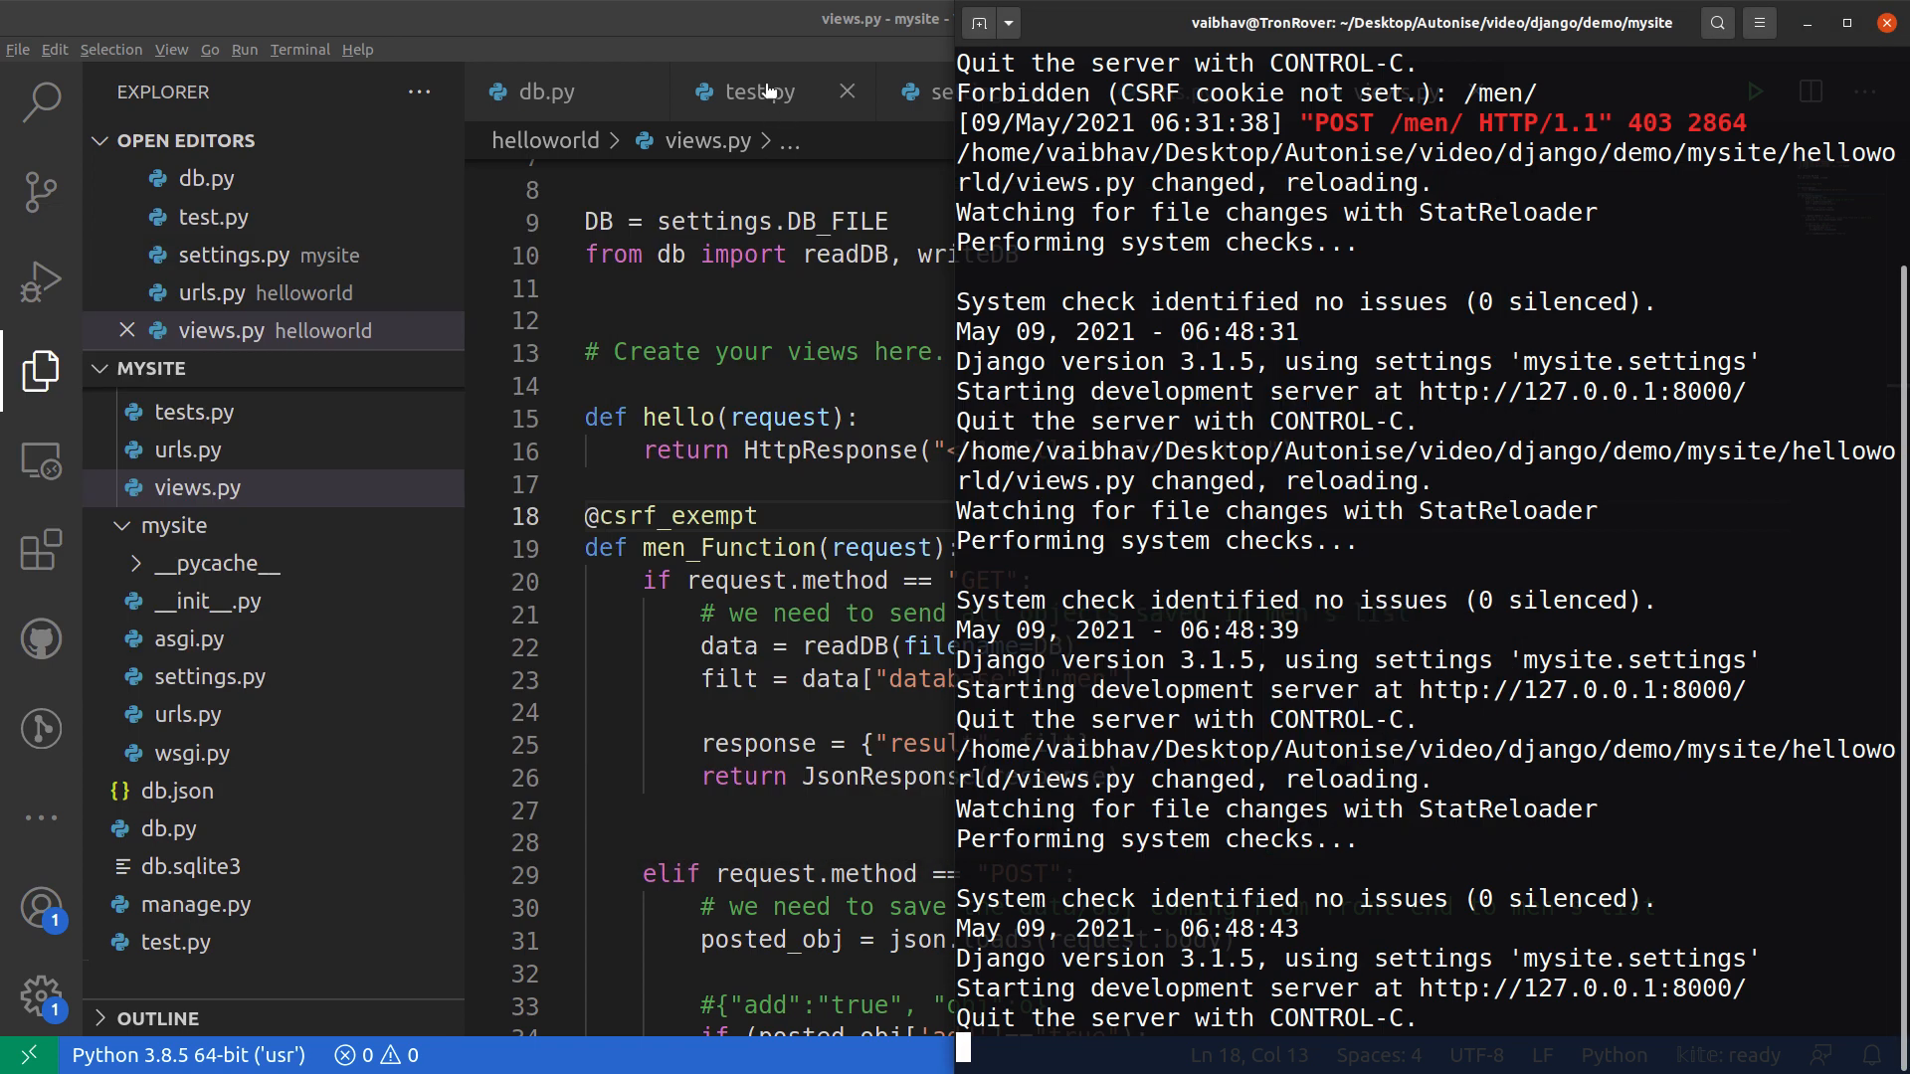
- Return to test.py, review the Django debug error output, and close the terminal panel
click(755, 92)
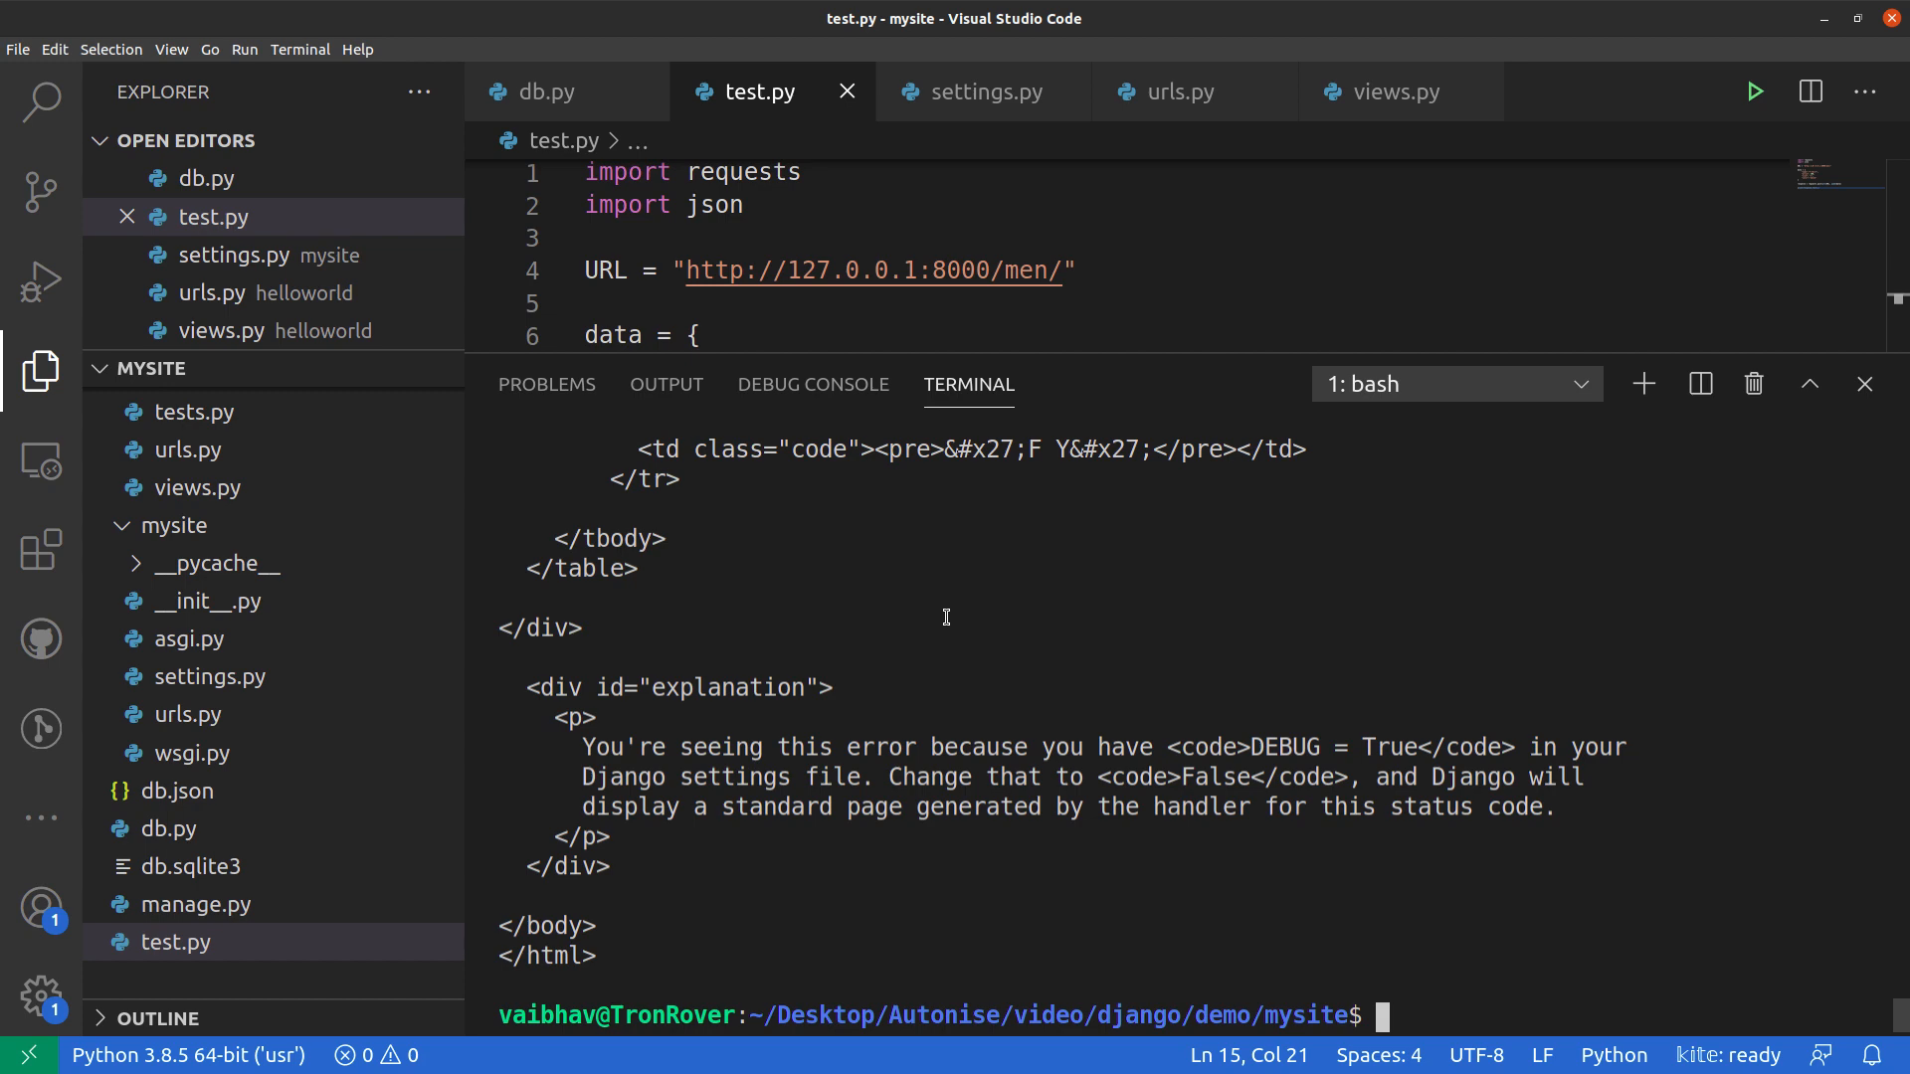
scroll(up, 3)
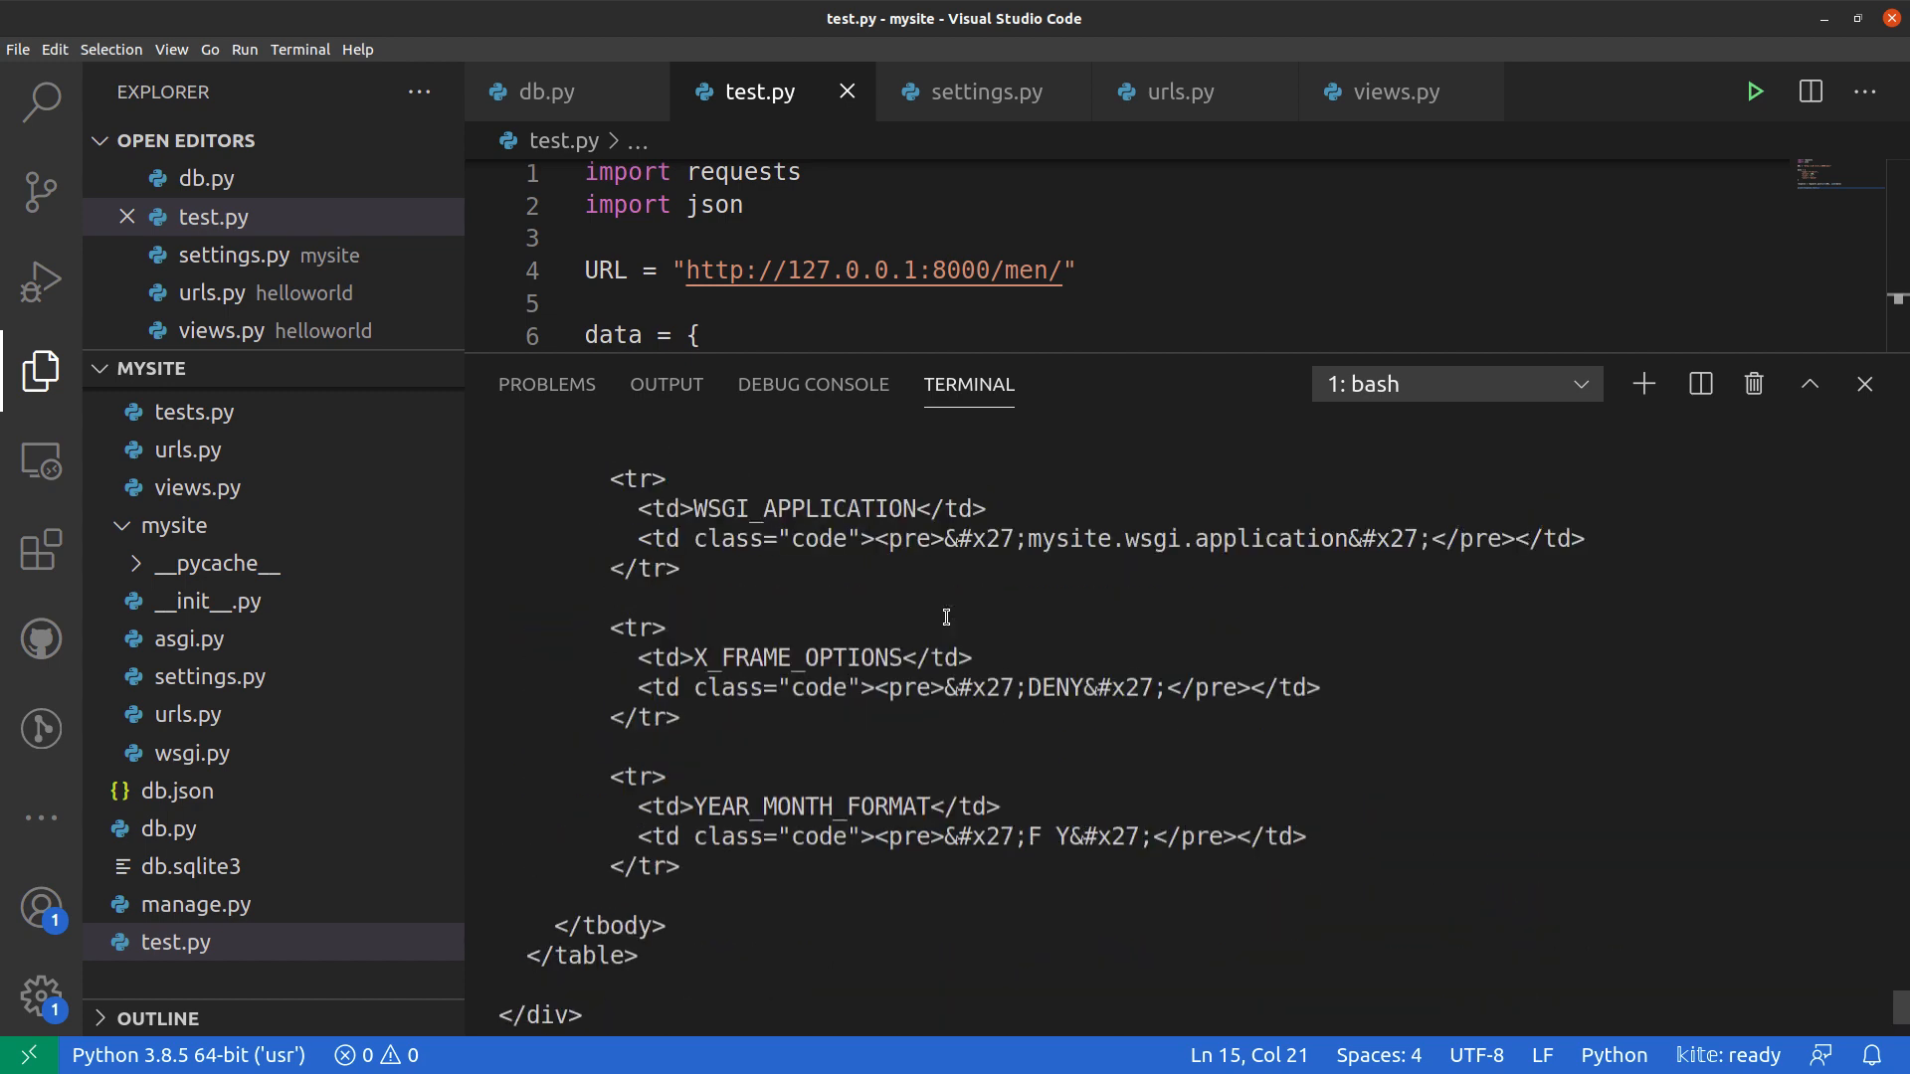
scroll(down, 3)
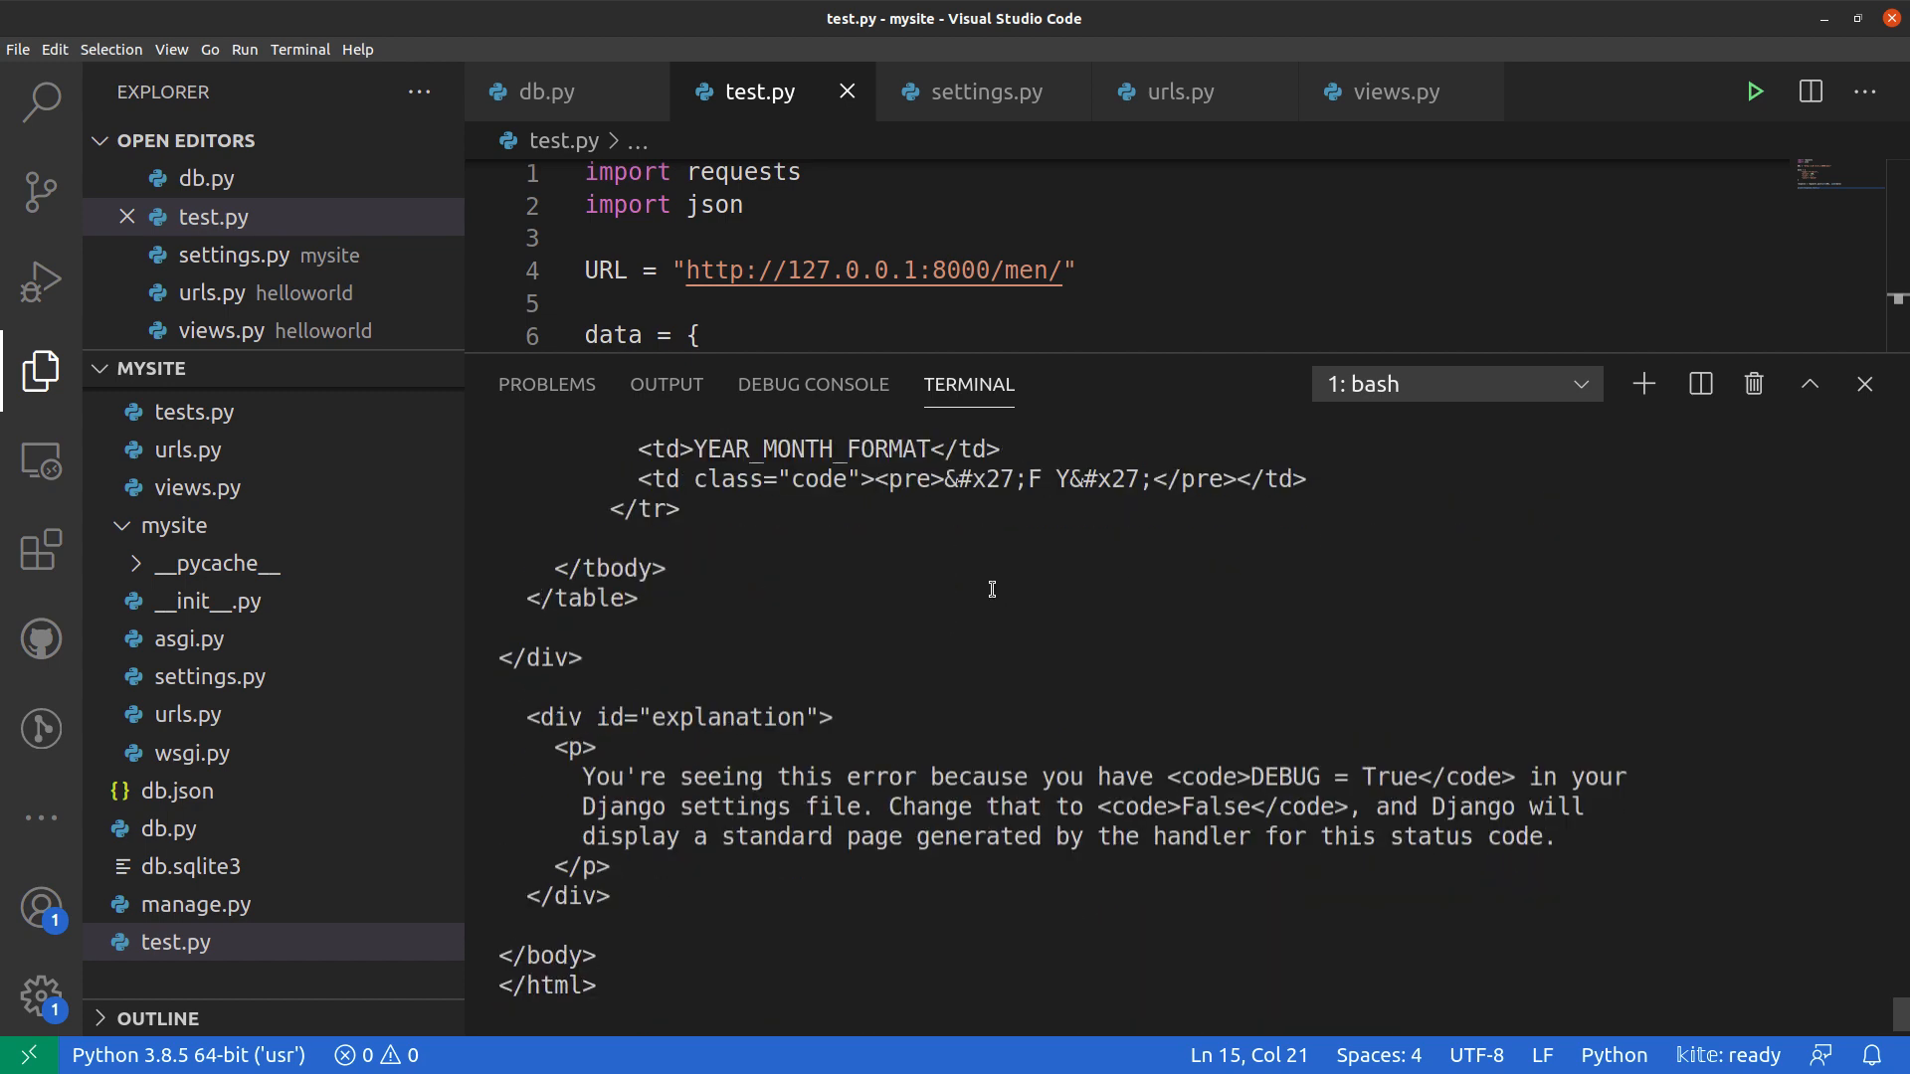
scroll(up, 3)
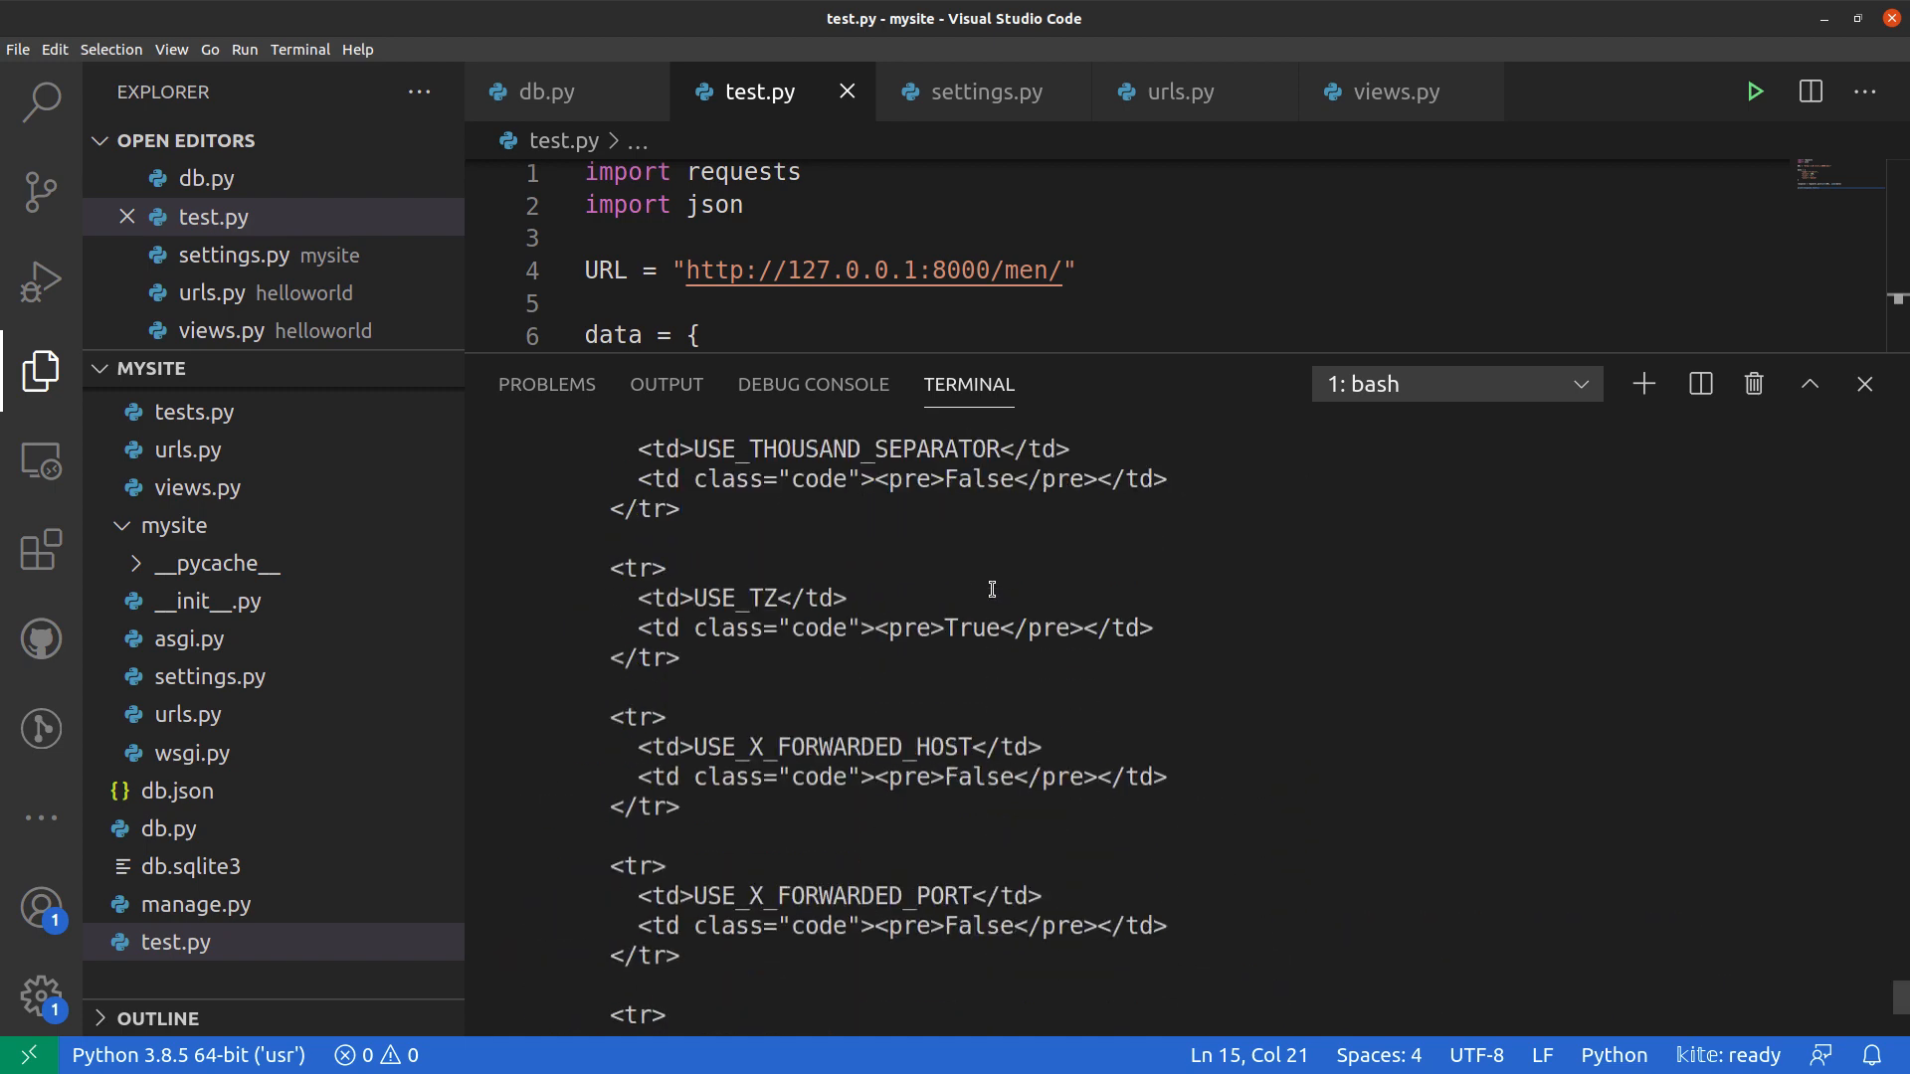
scroll(down, 3)
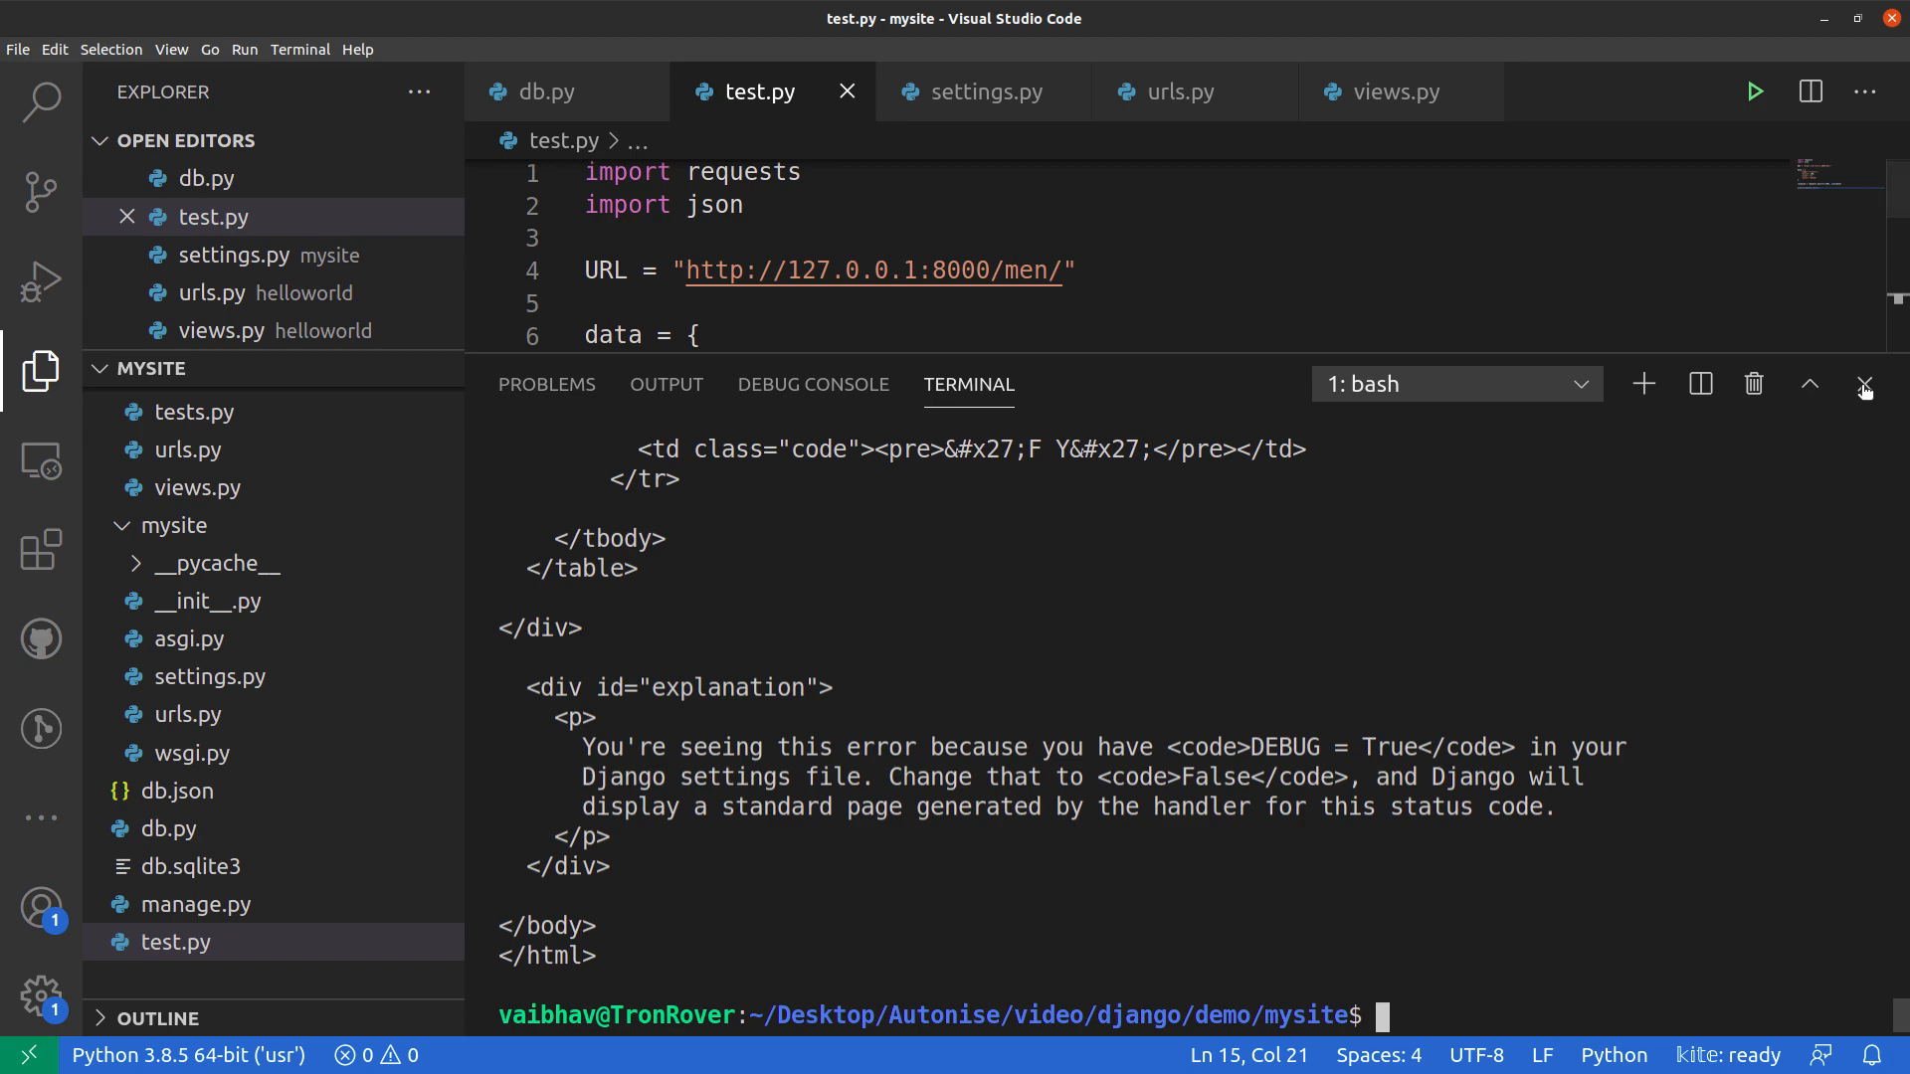
click(1862, 384)
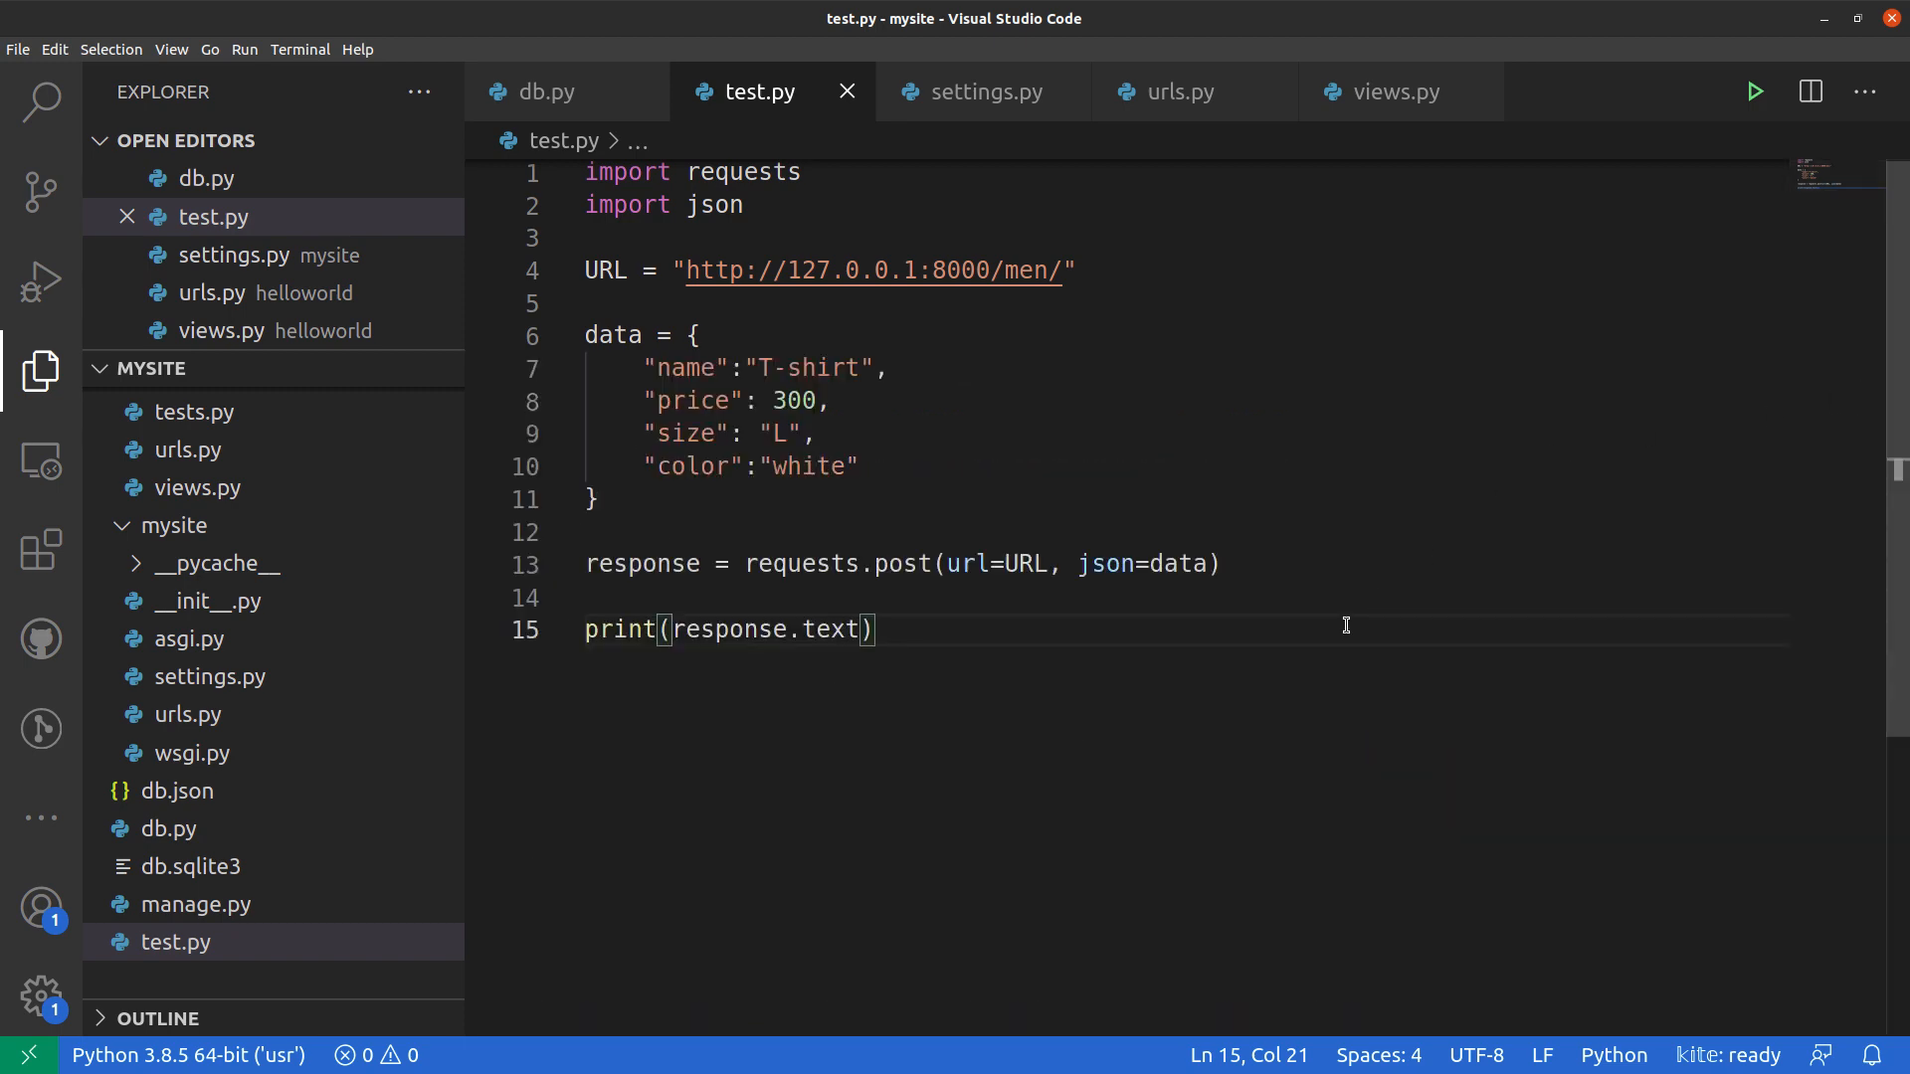
mouse_move(1349, 633)
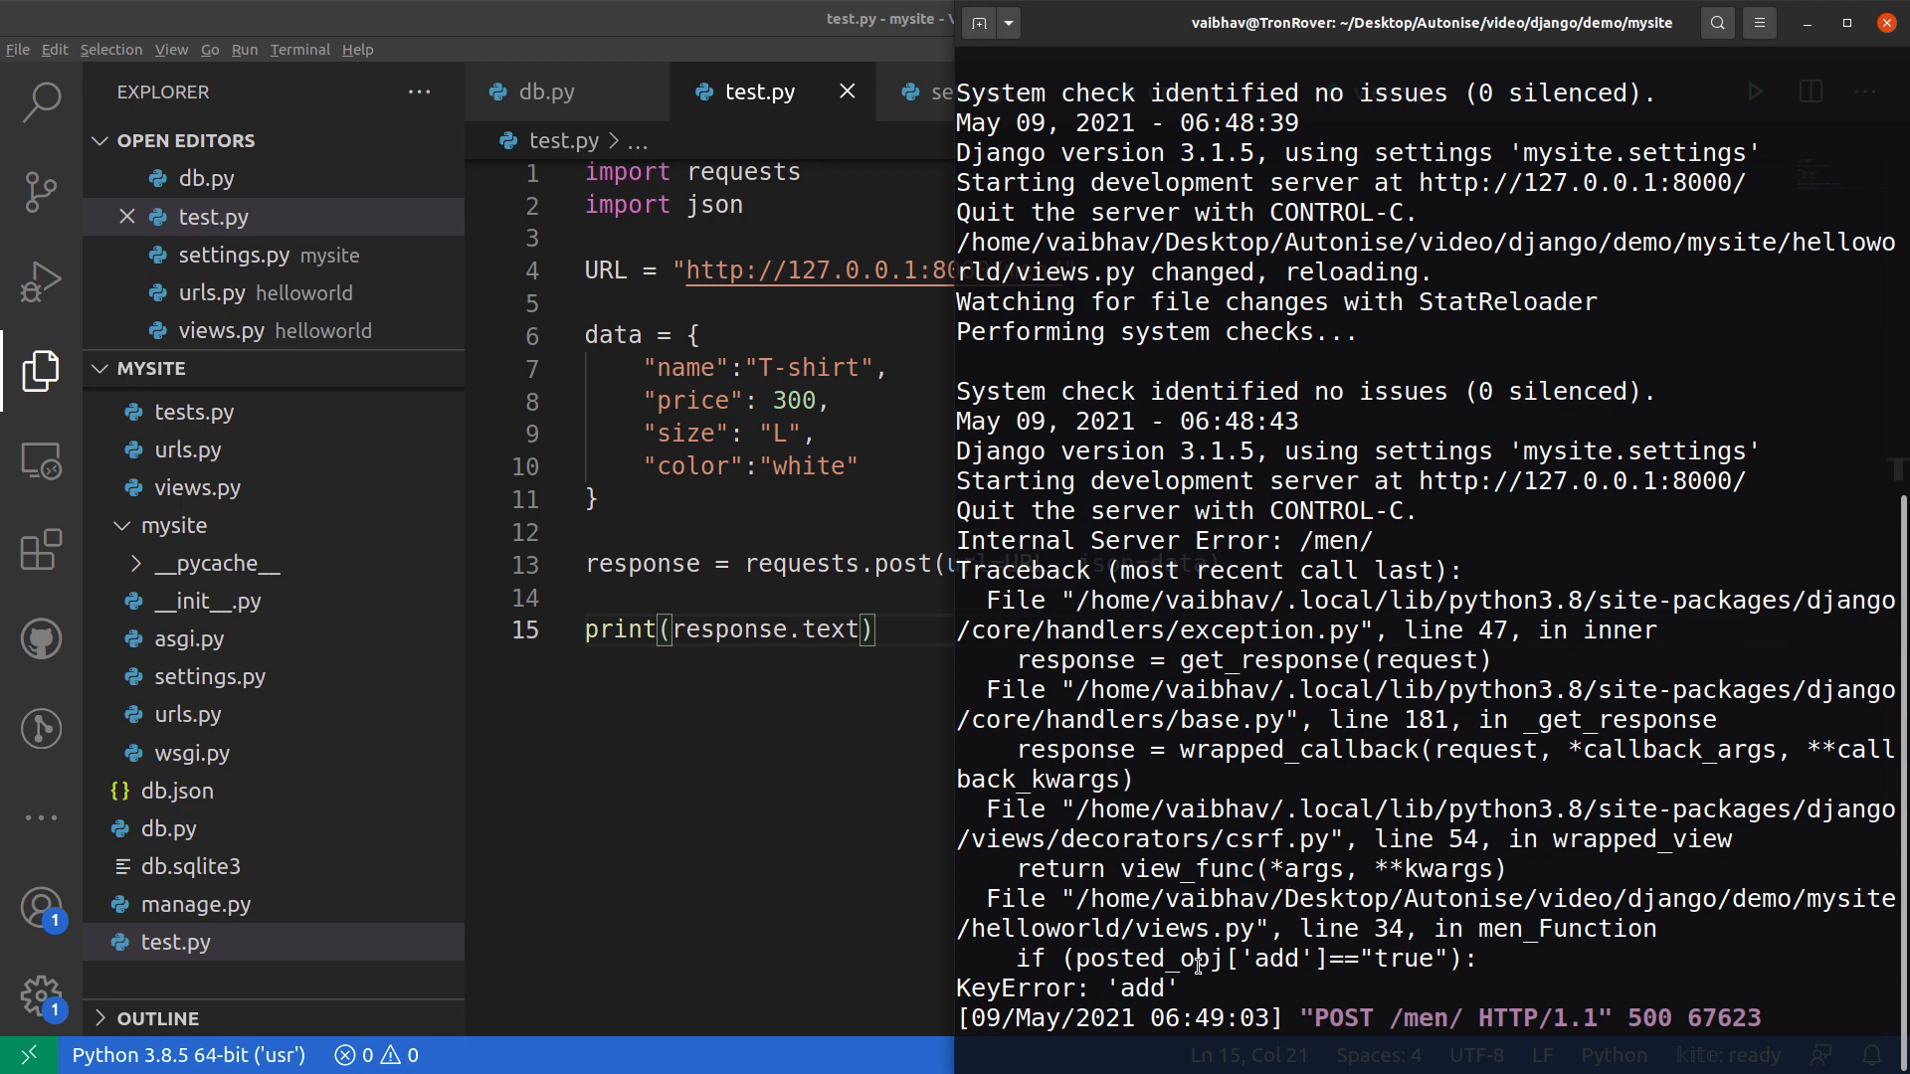
mouse_move(1461, 959)
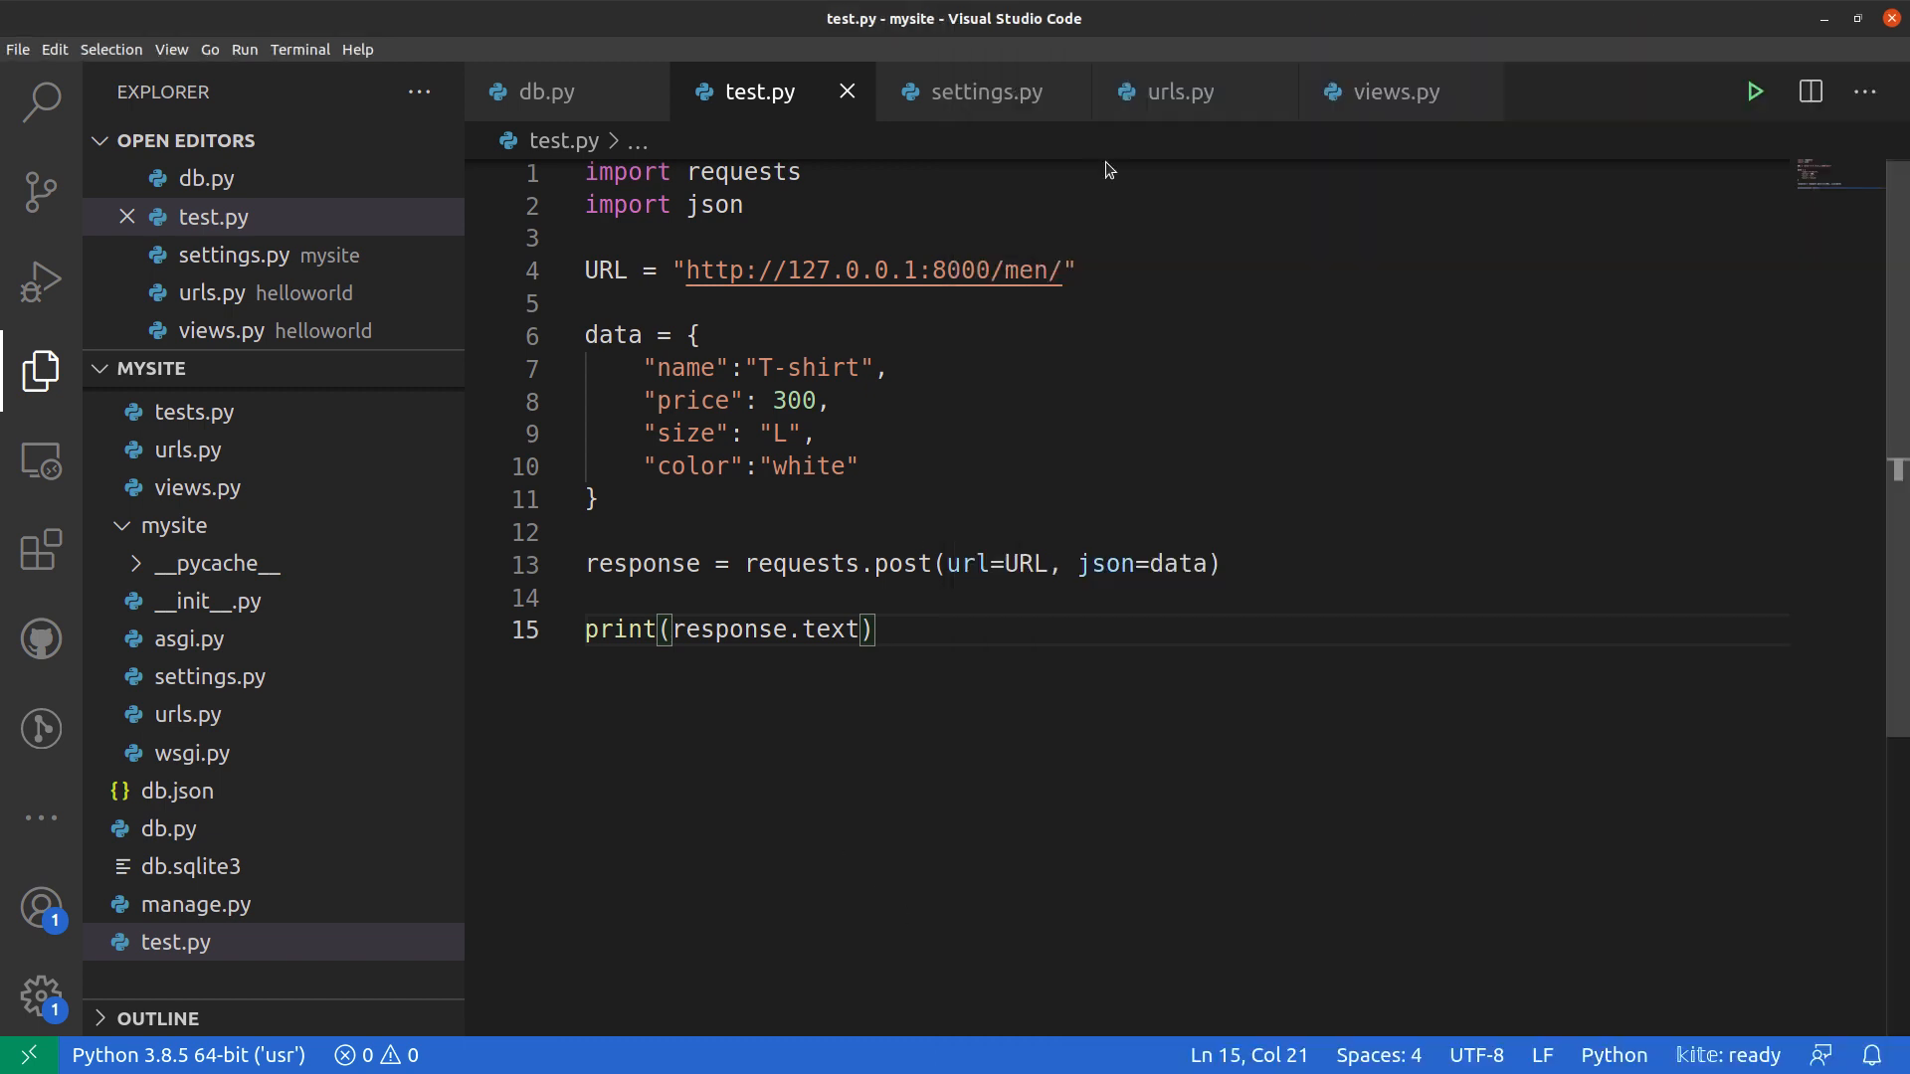
- Open views.py to check the expected add/obj payload format
click(1393, 91)
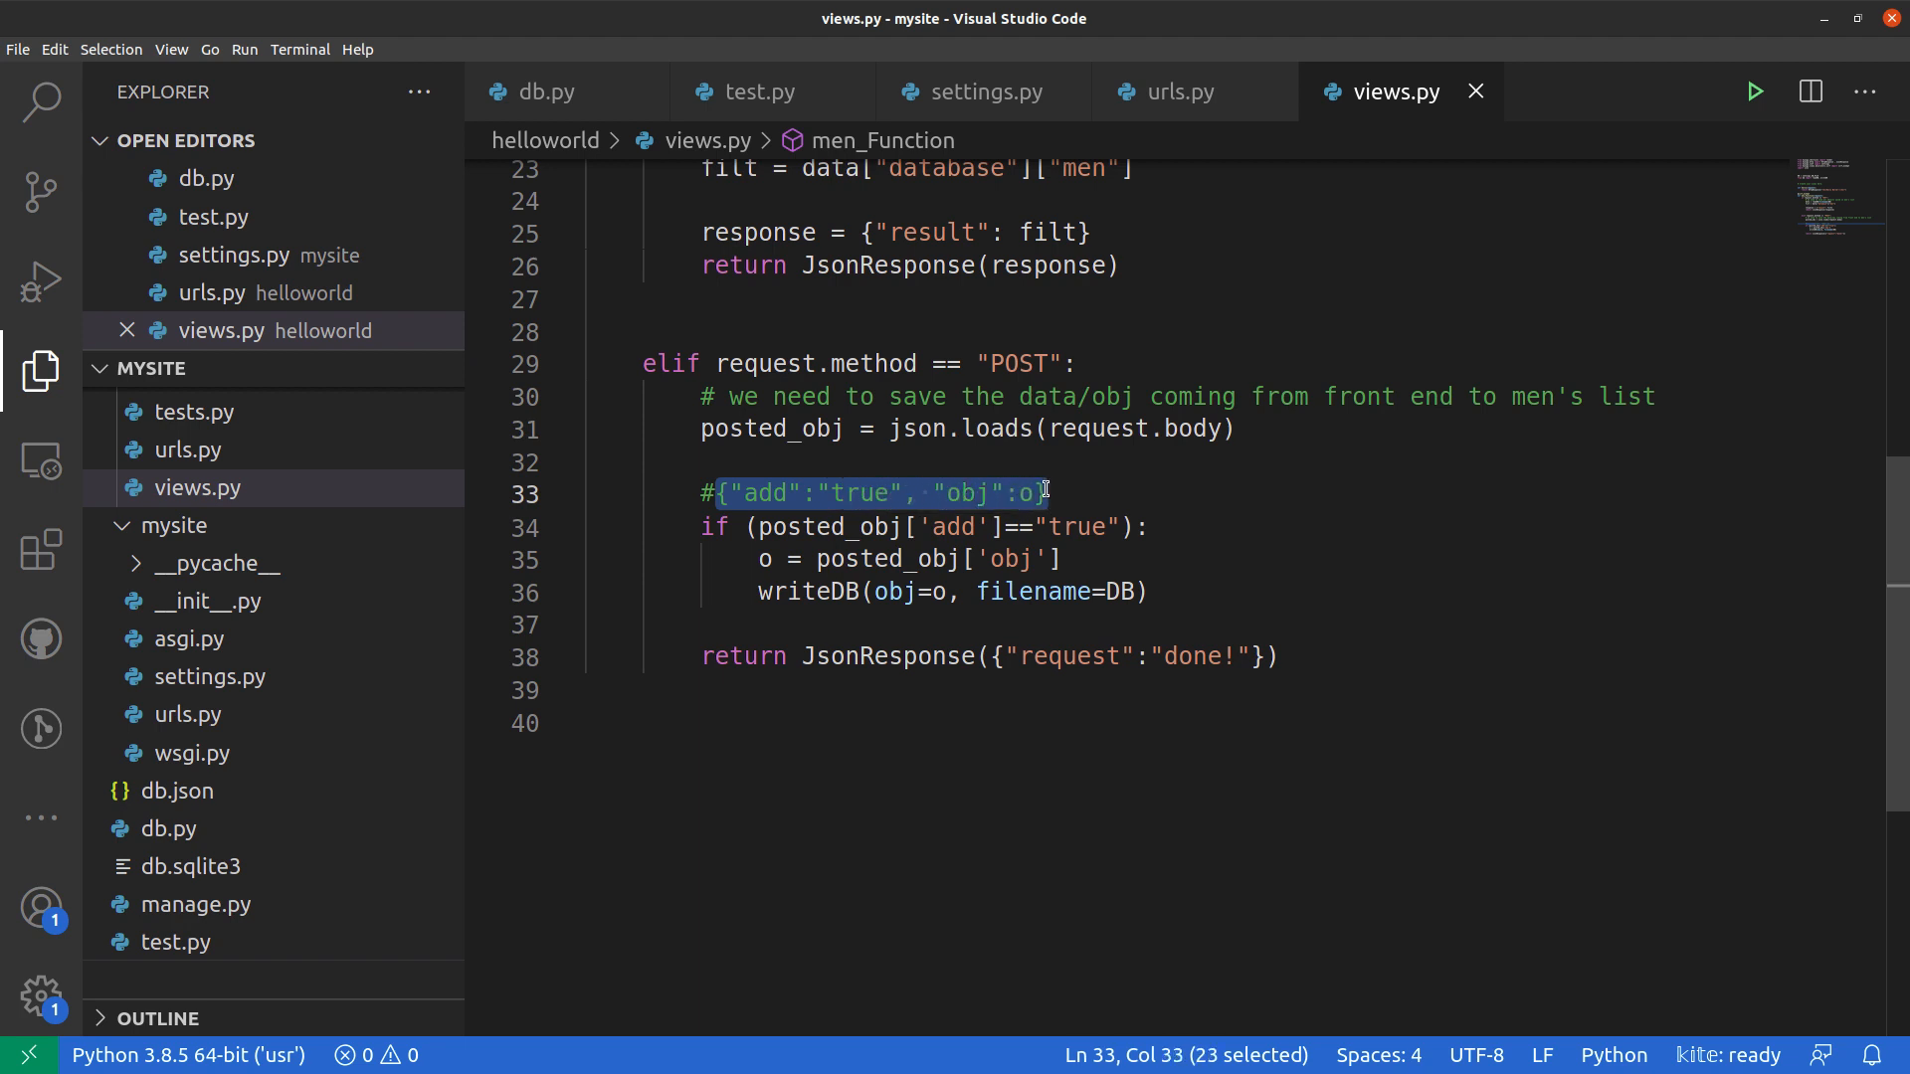
- Restructure test.py's data into {"add":"true", "obj":{T-shirt fields}} and save
click(755, 91)
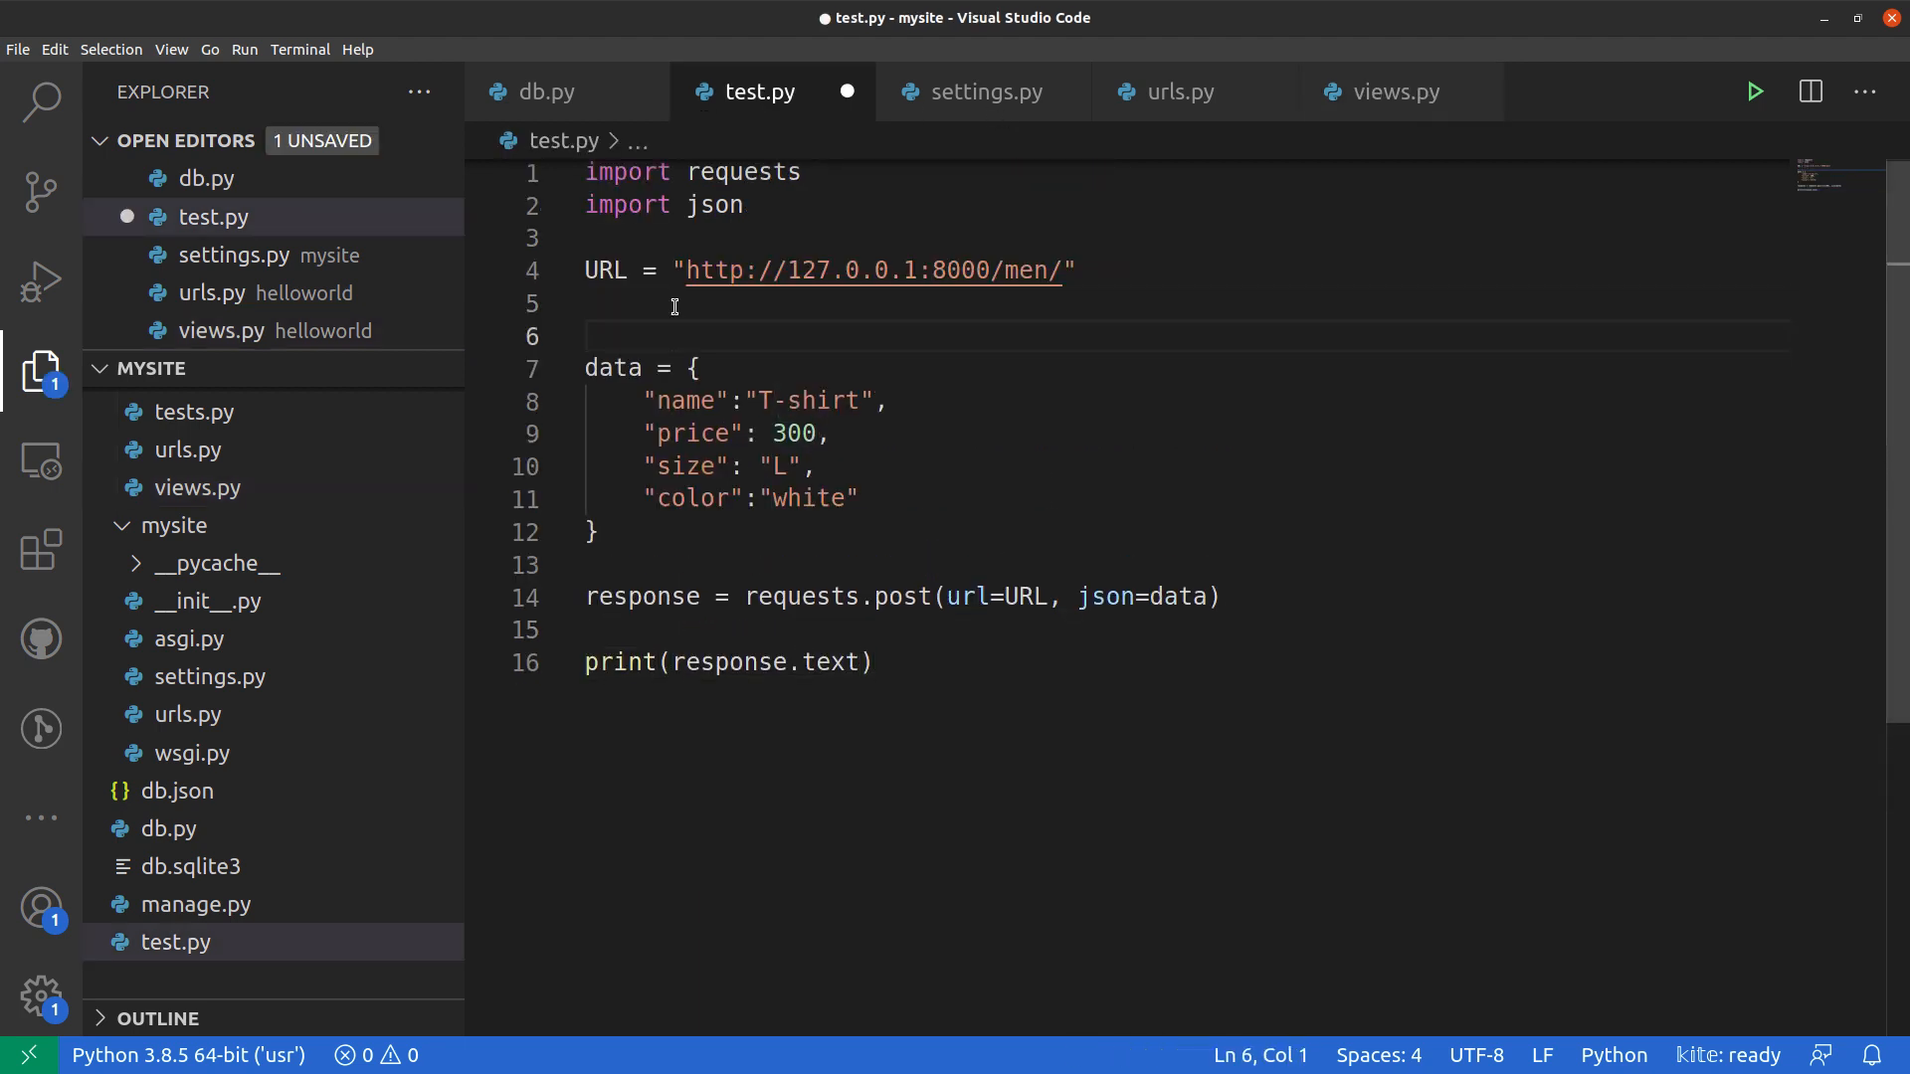
text({"add":"true", "obj":o})
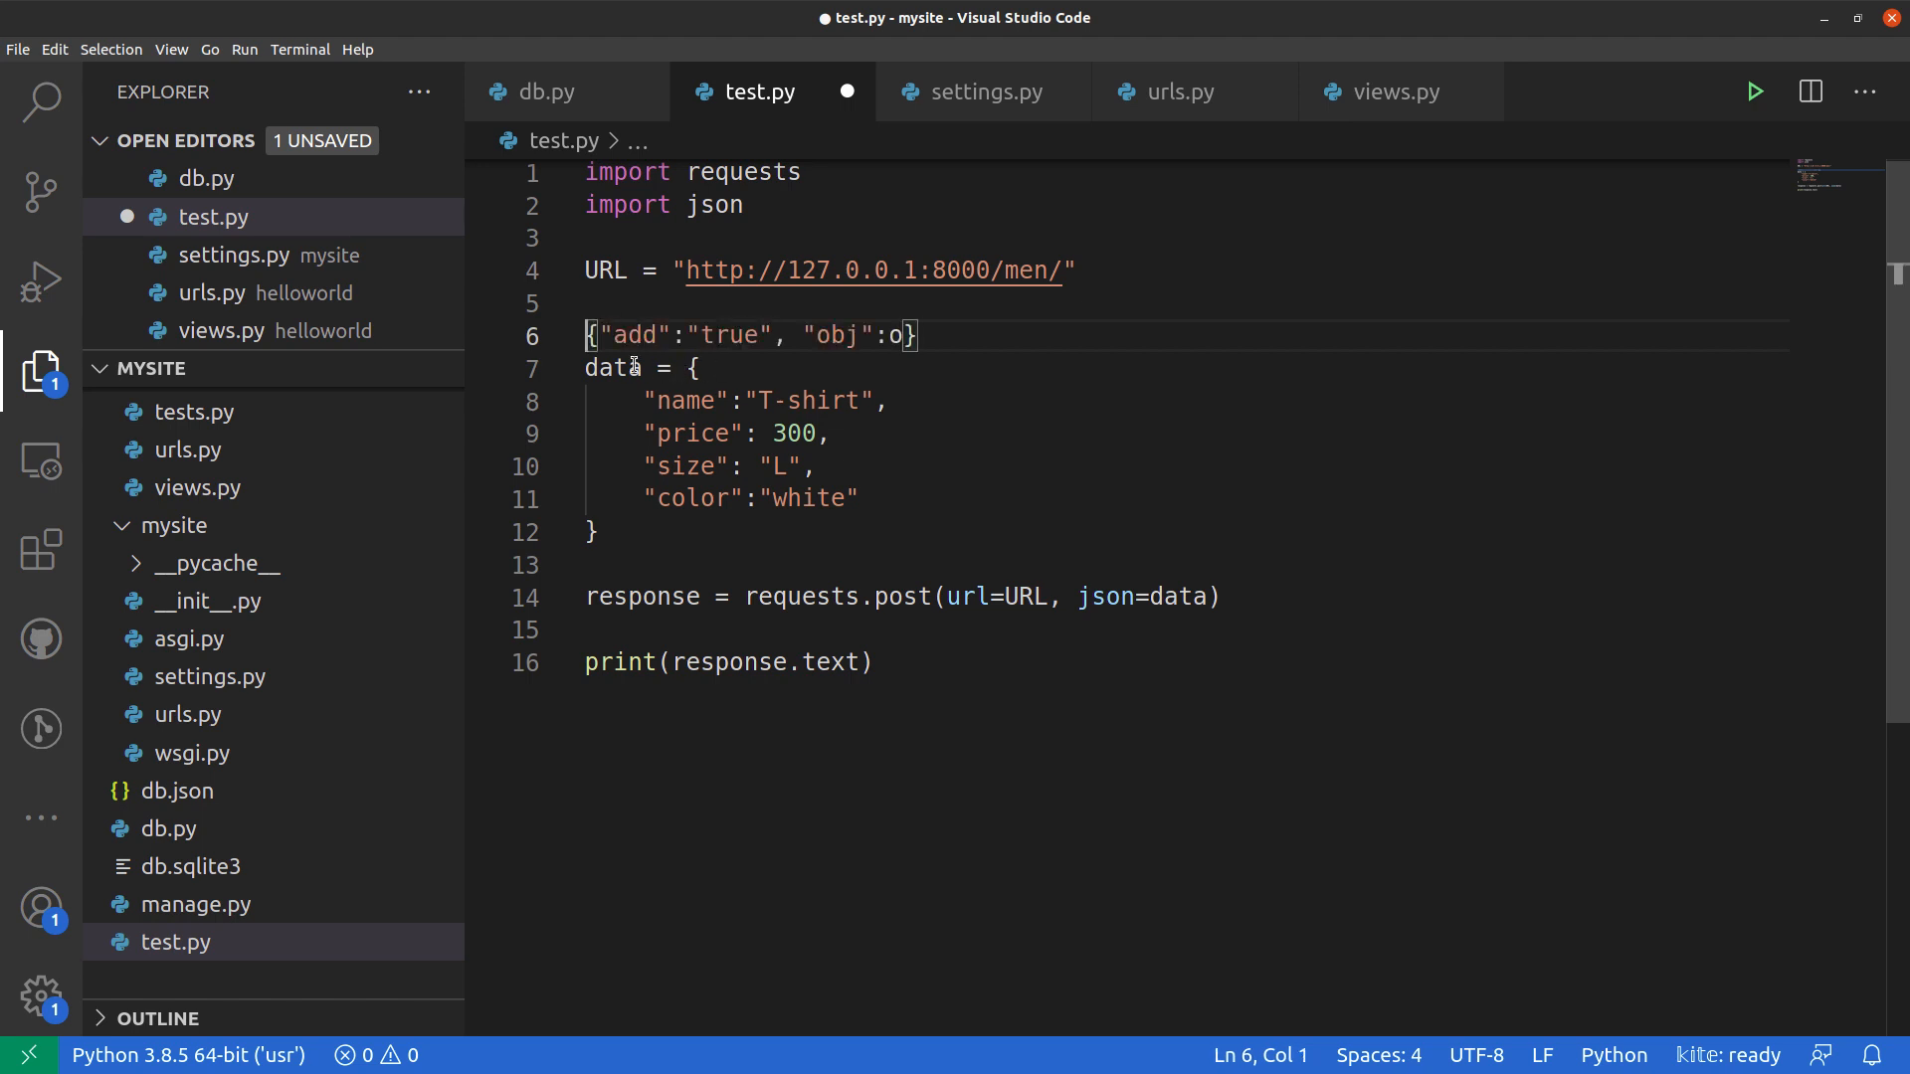
text(data =)
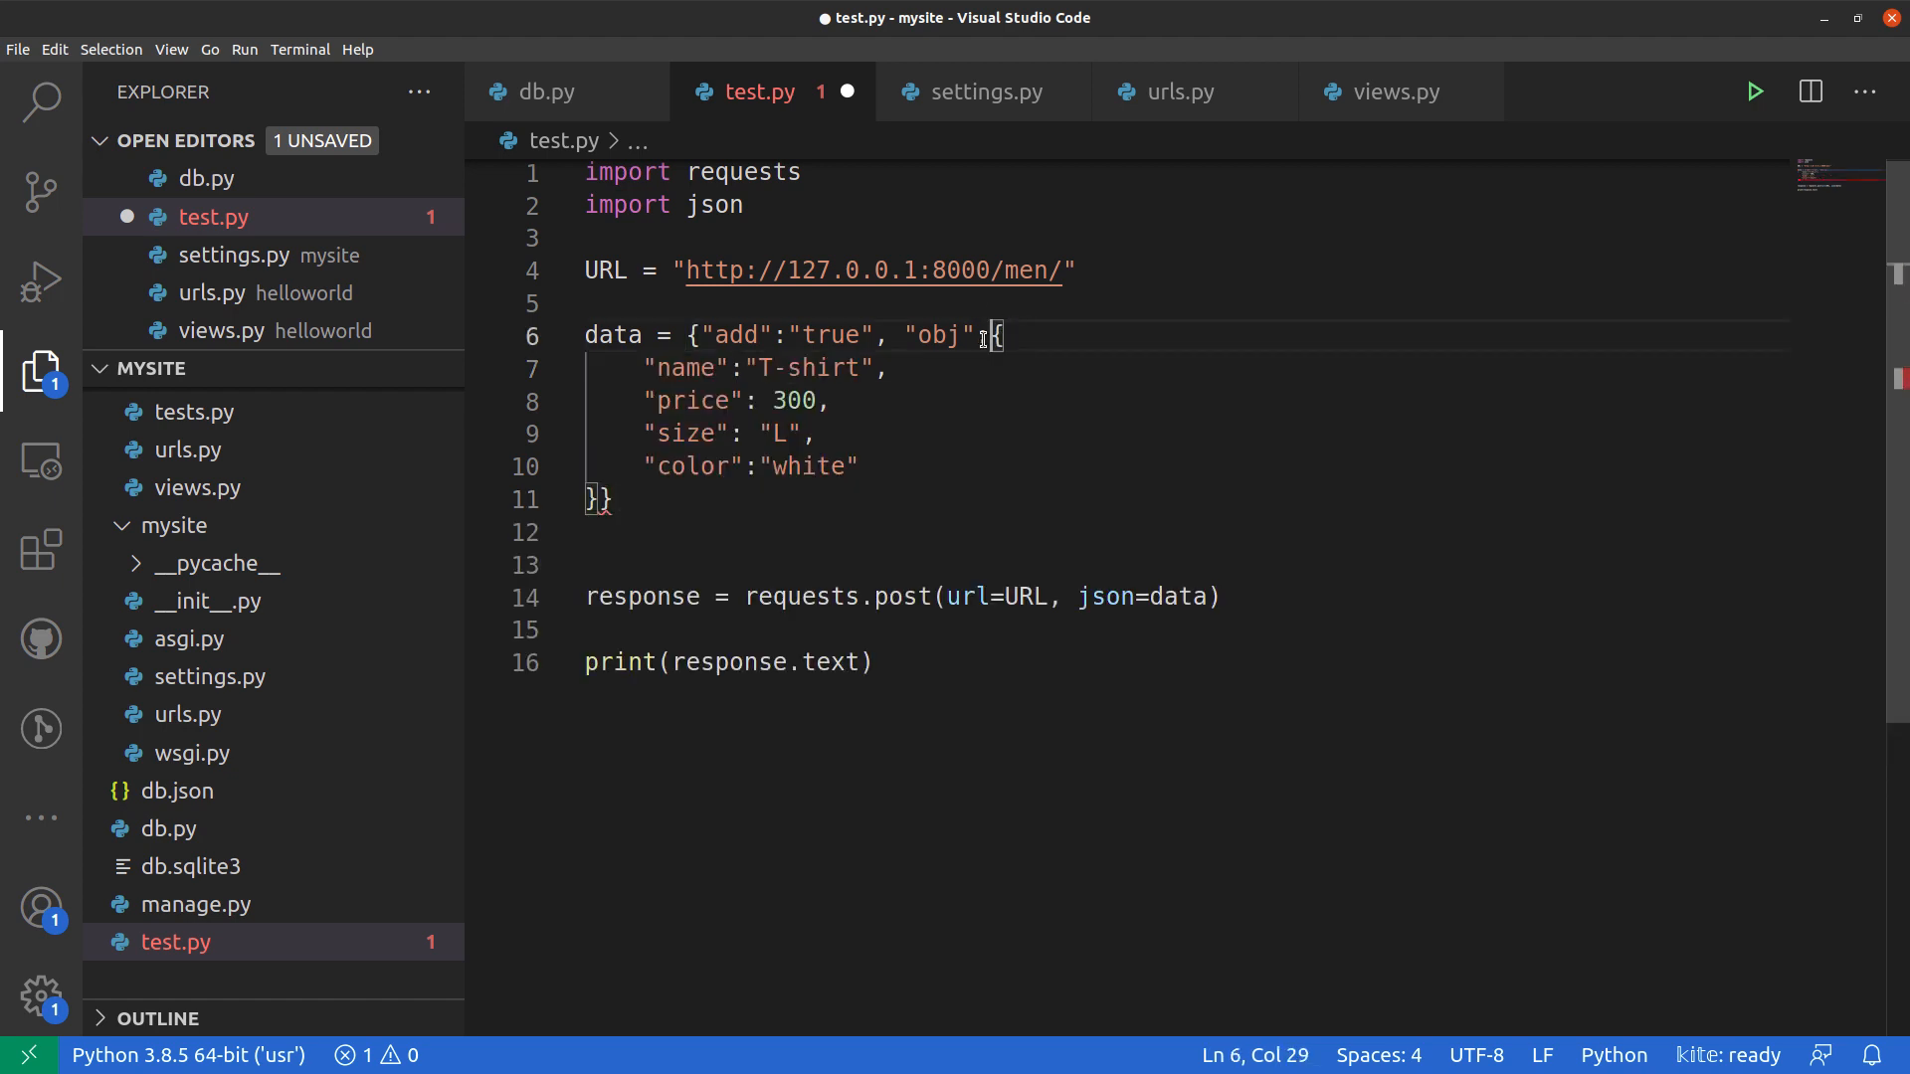
key(Enter)
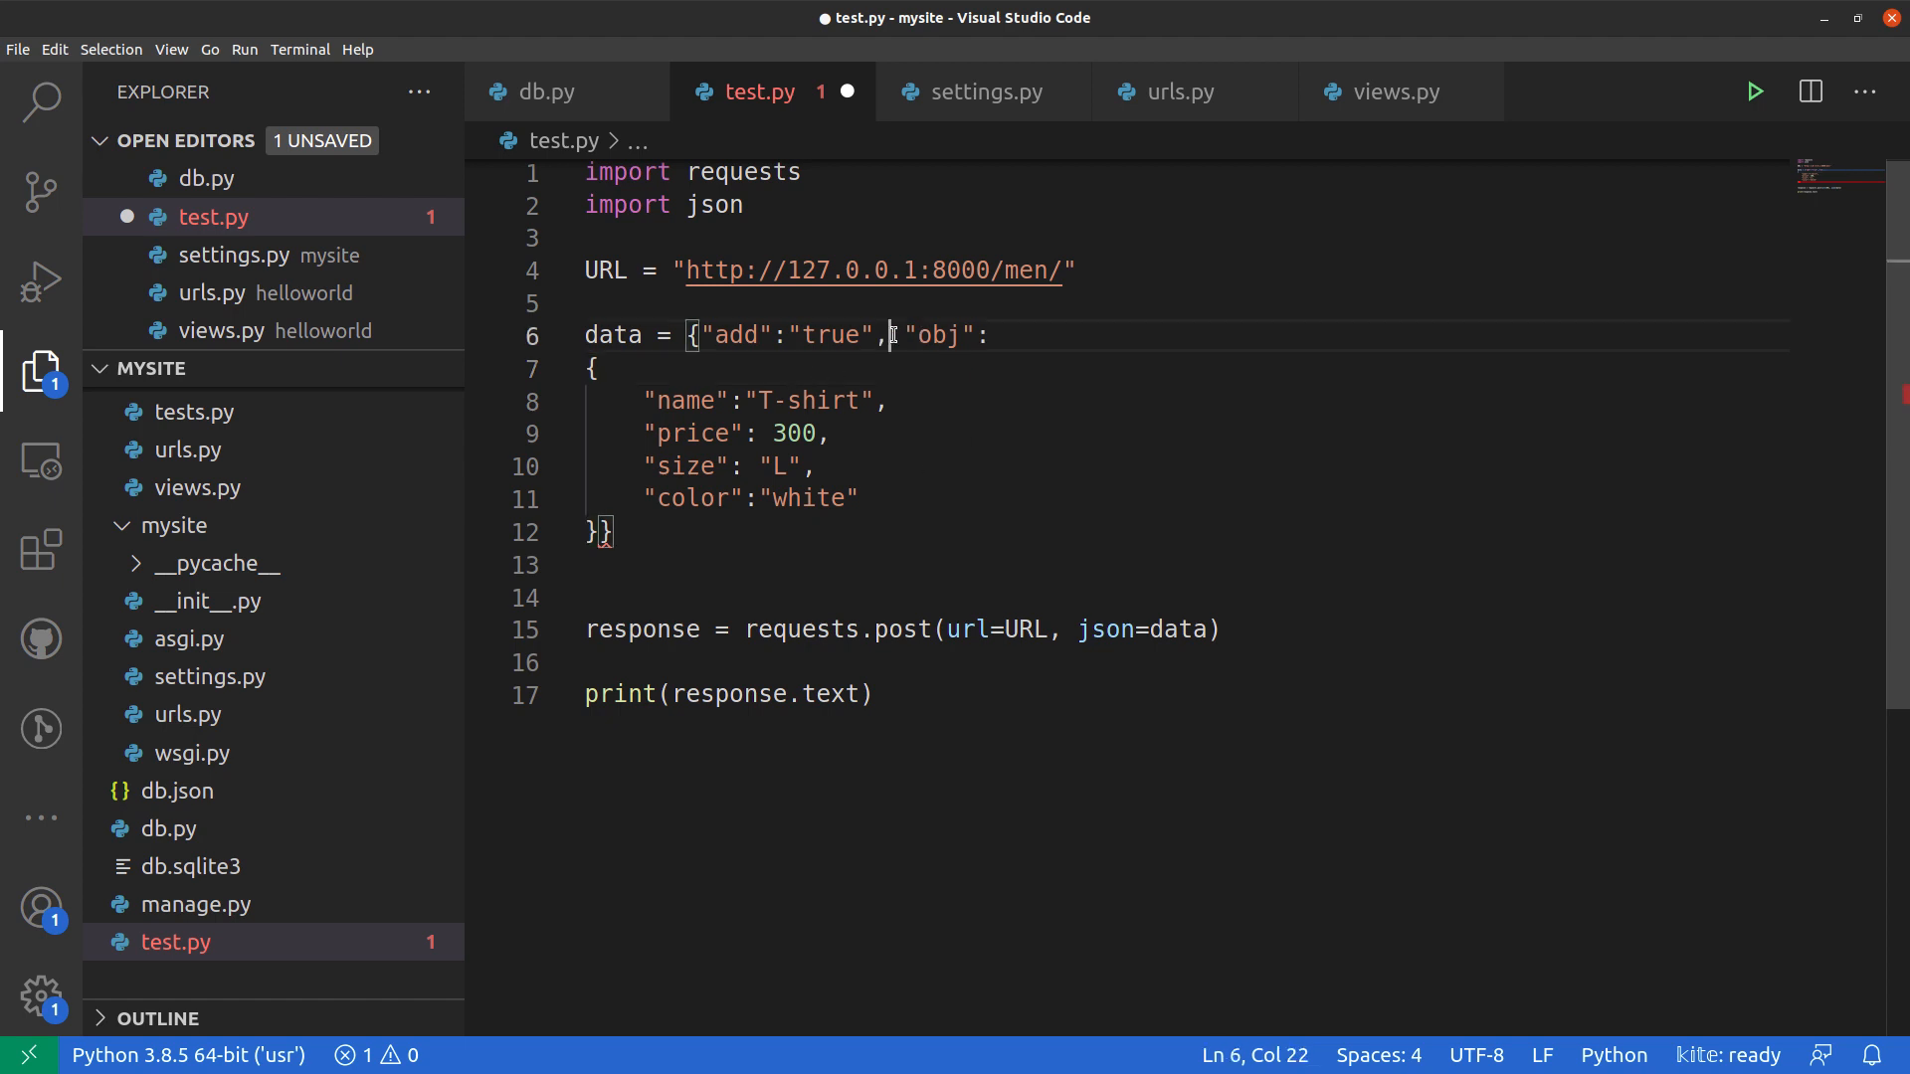
key(Enter)
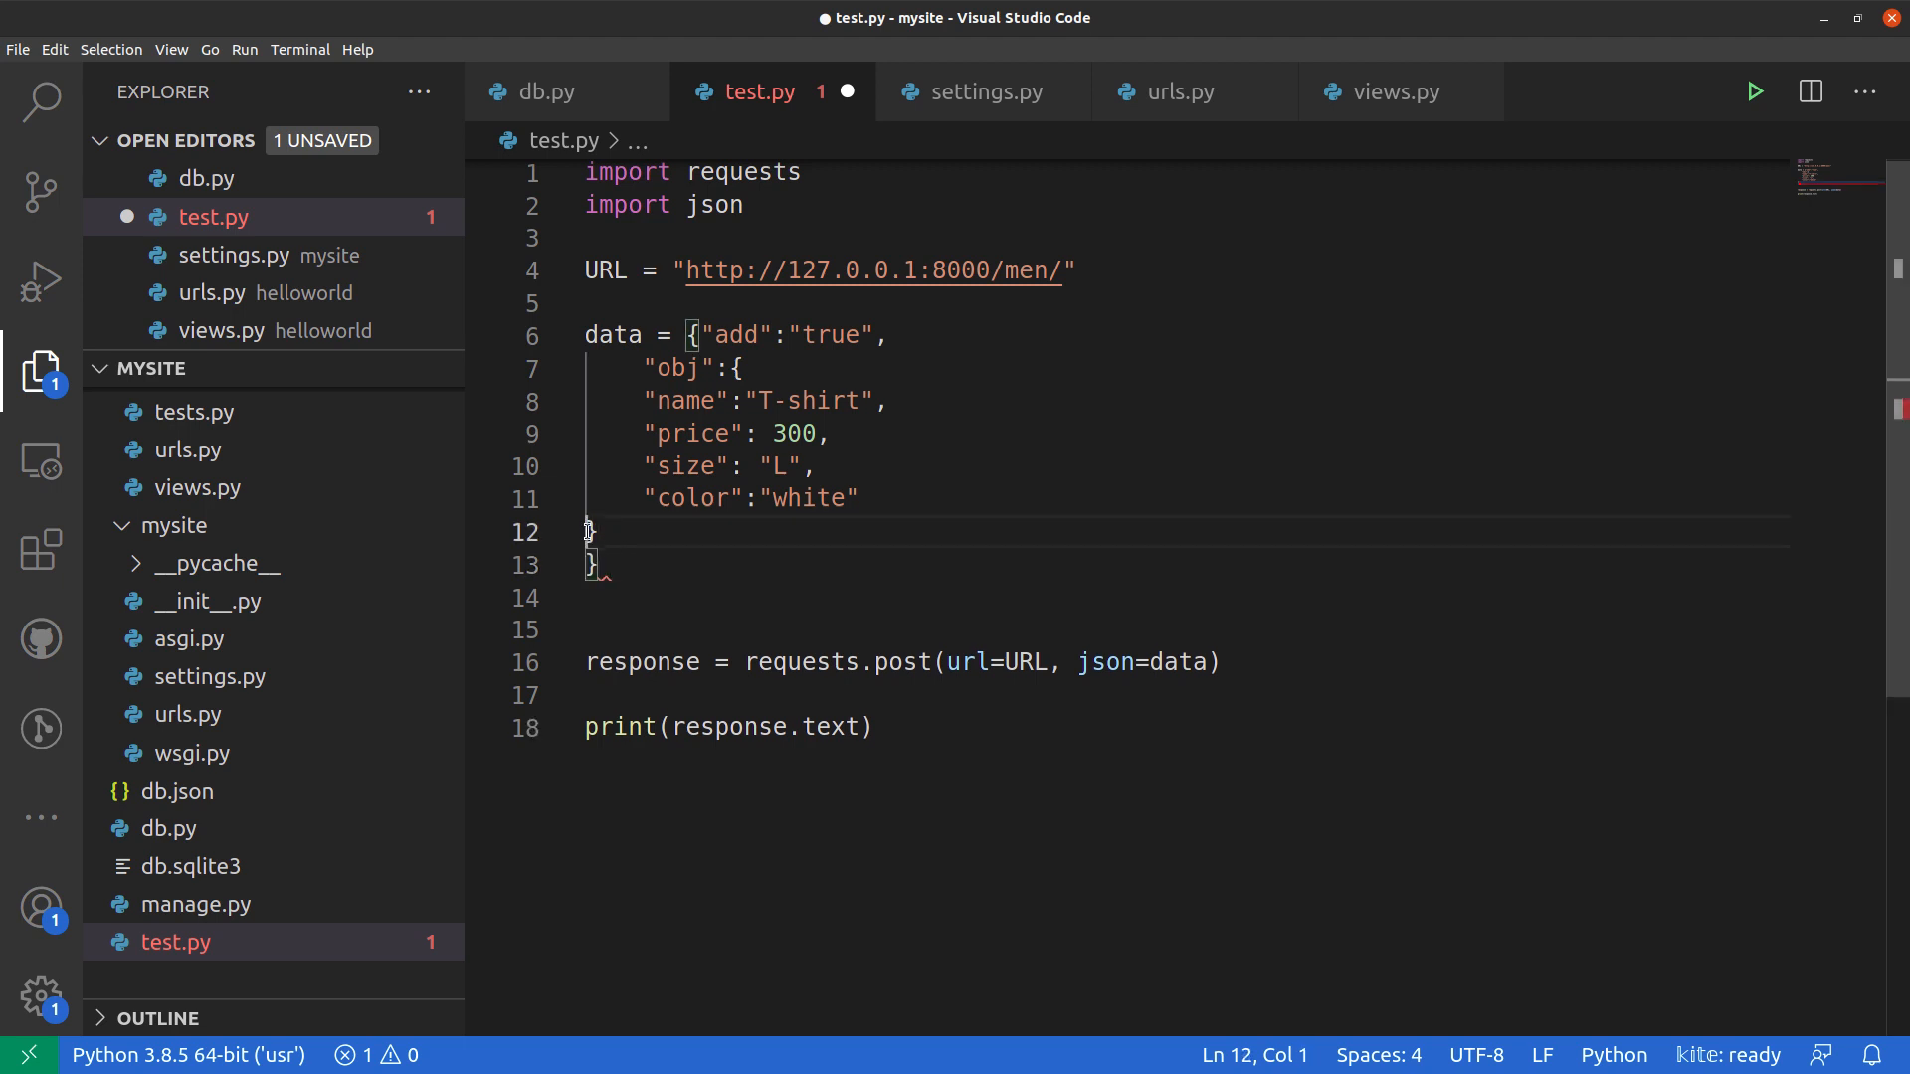
key(ctrl+s)
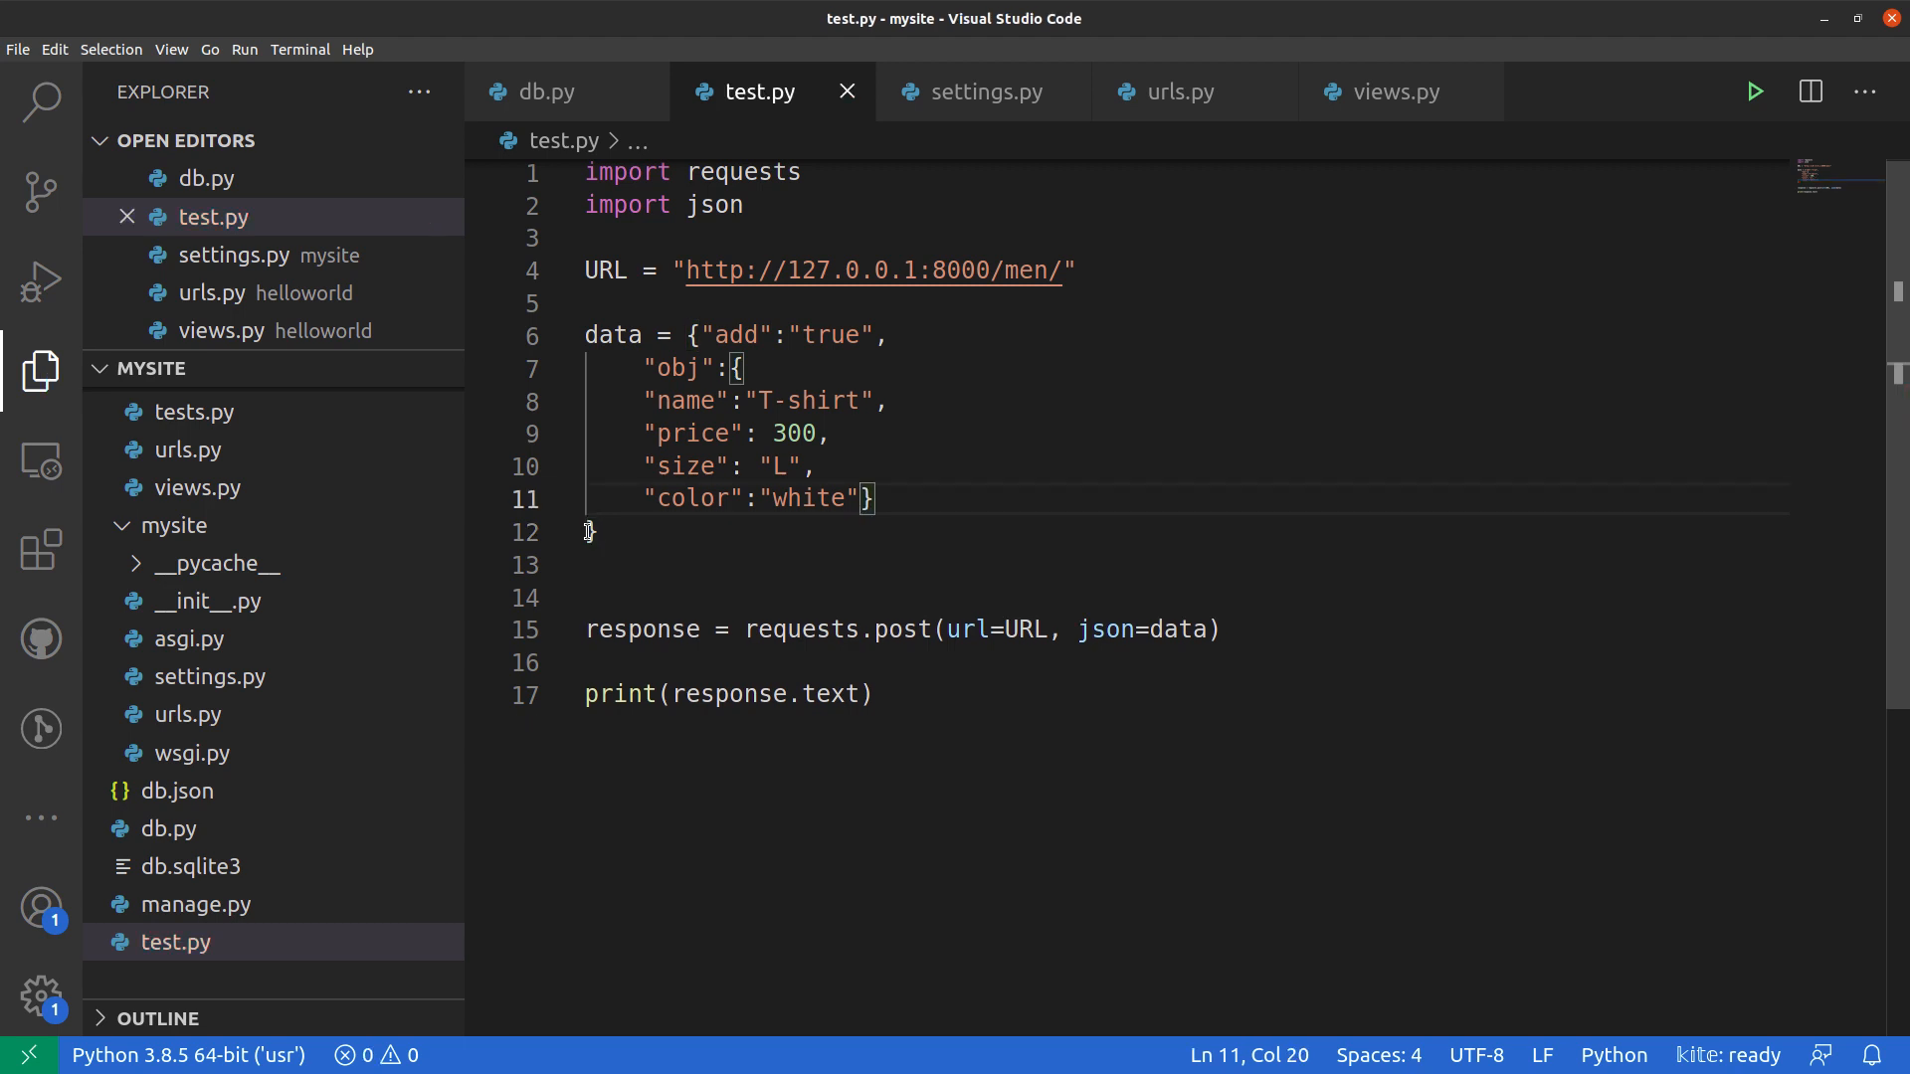
click(698, 532)
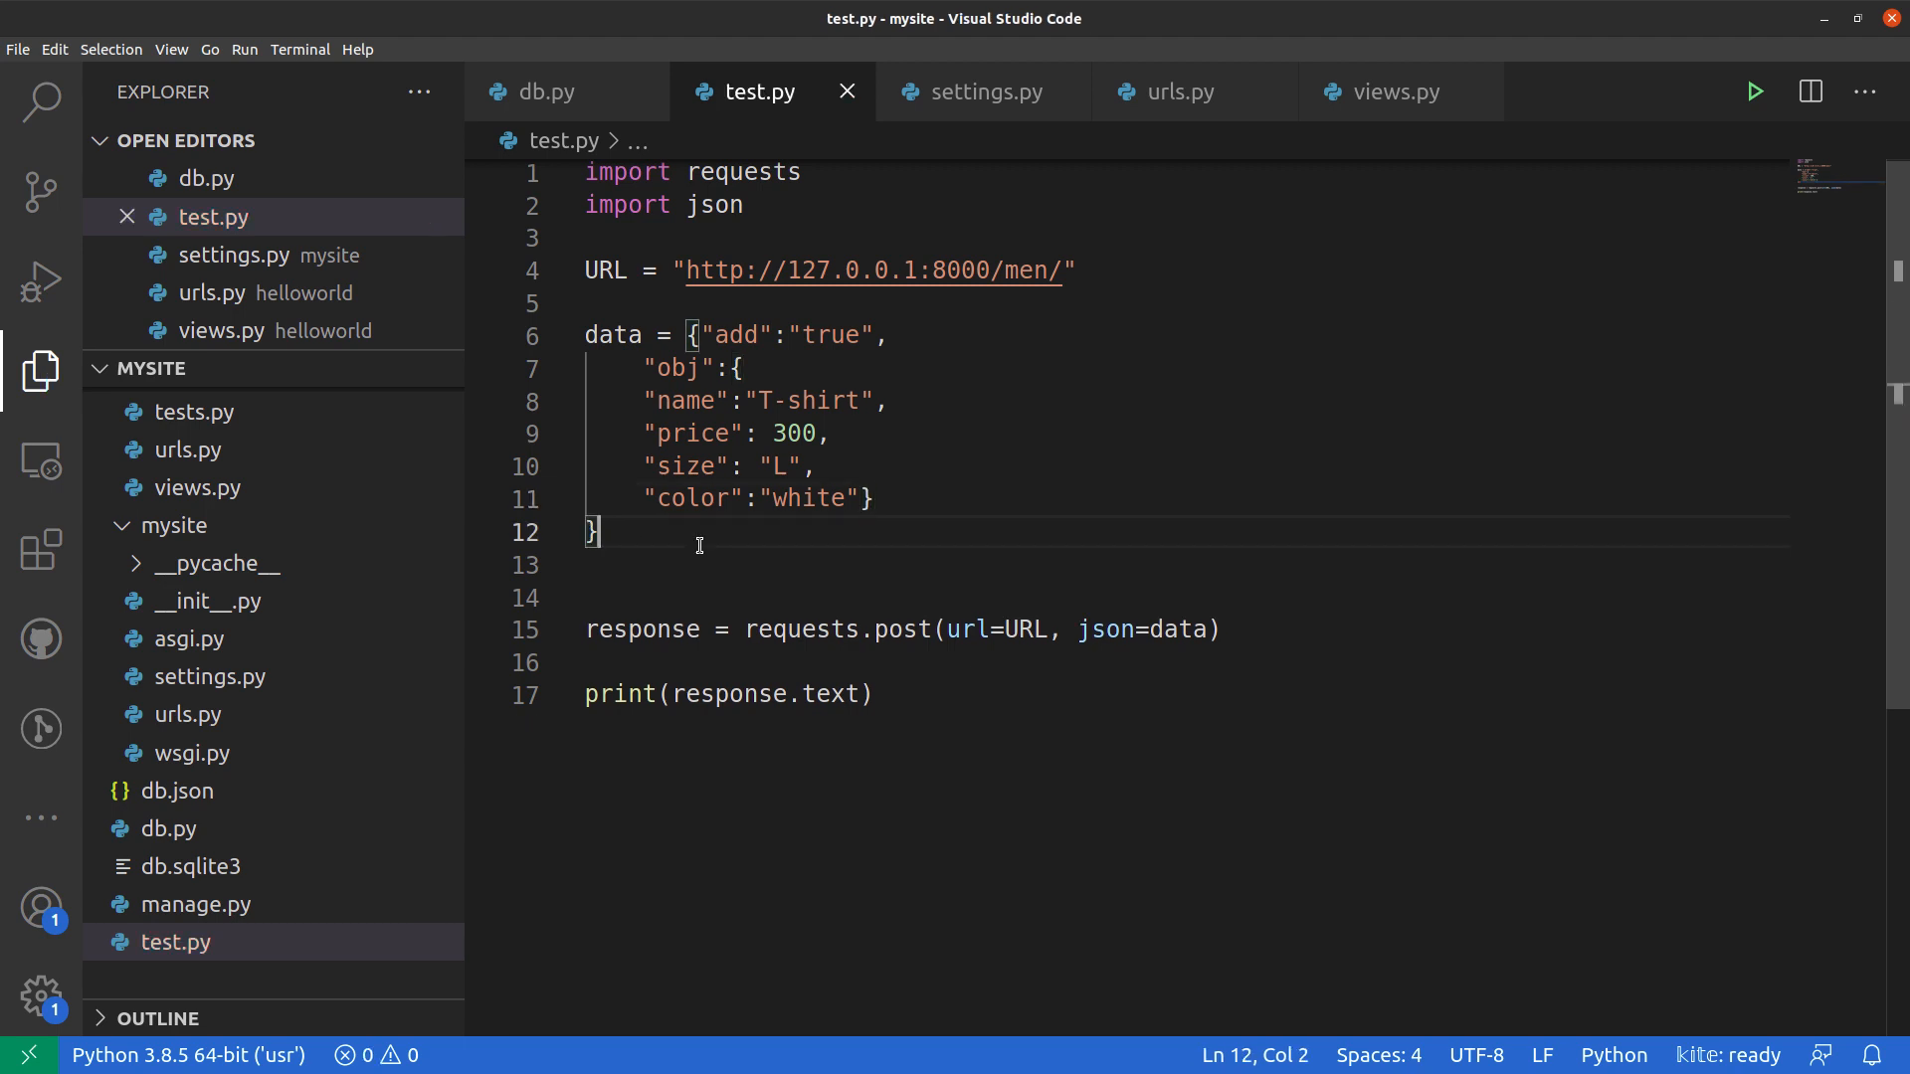
mouse_move(641, 367)
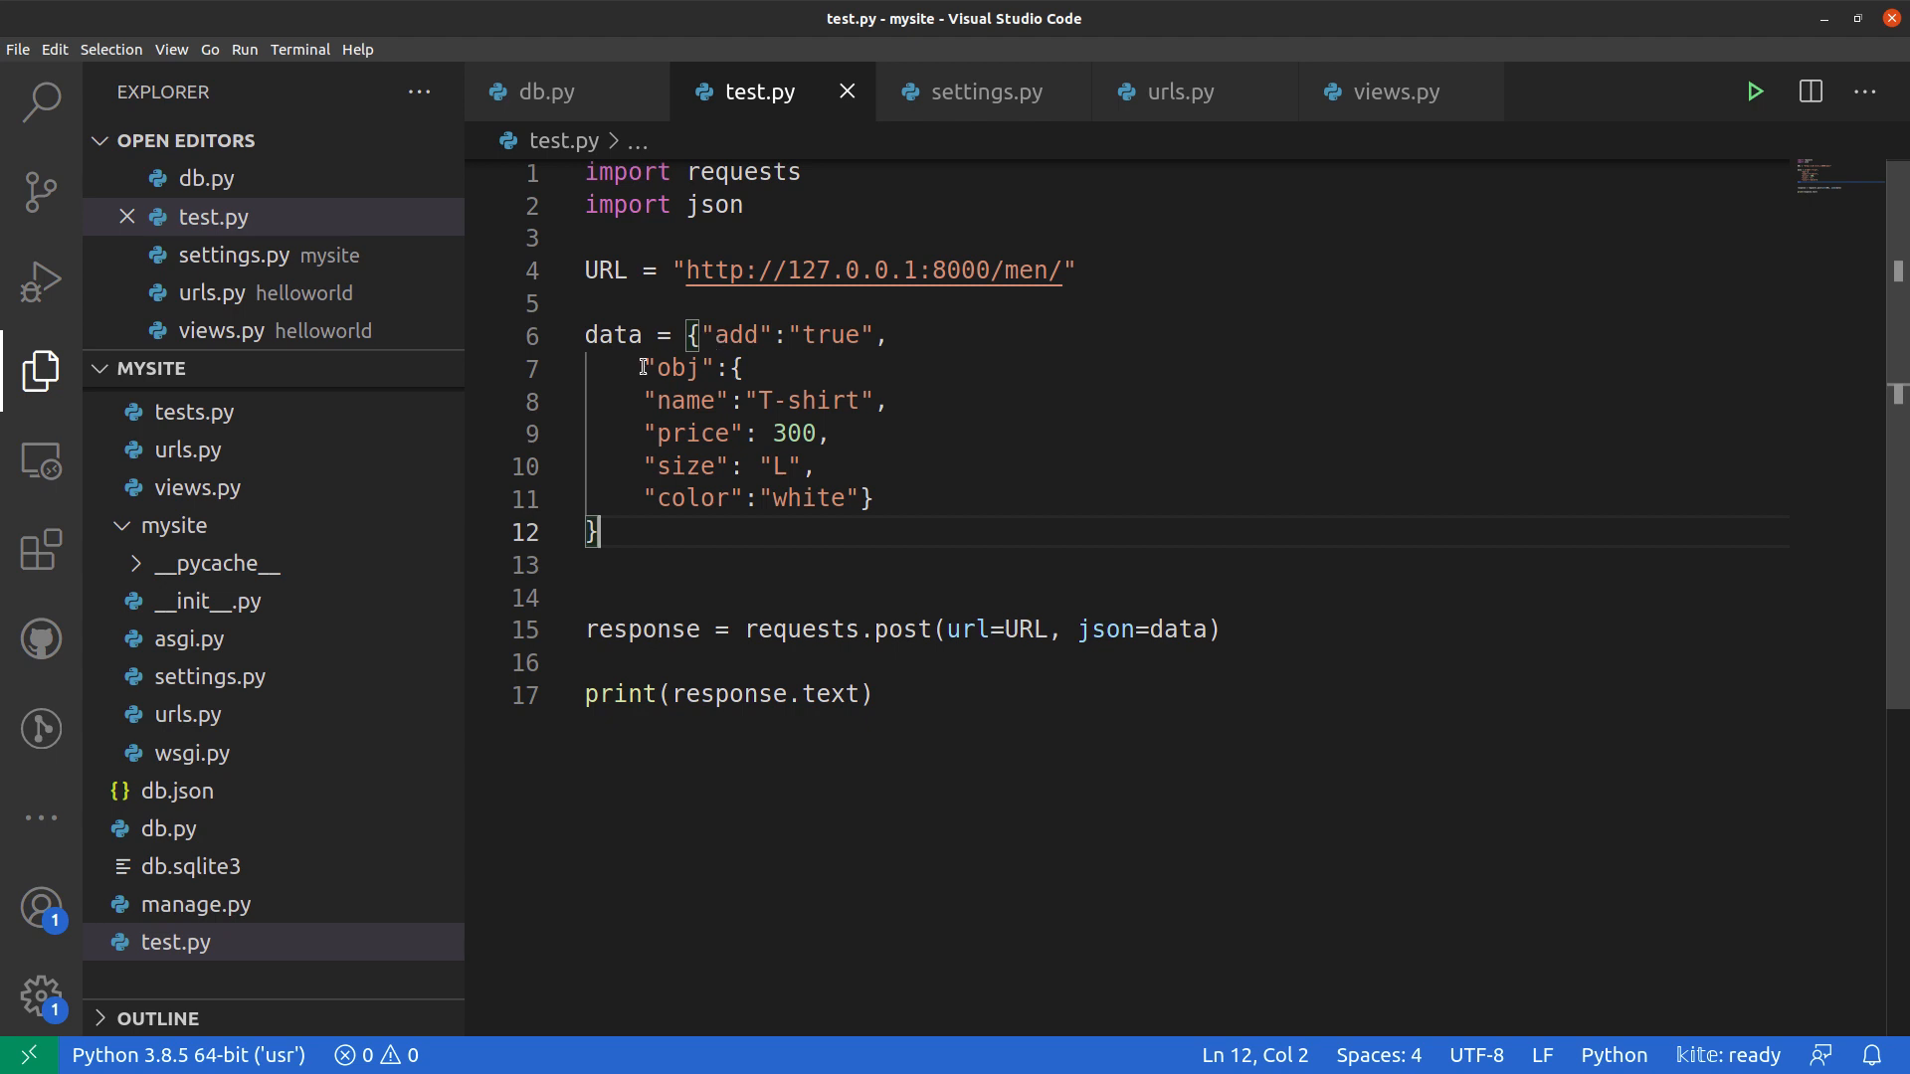
mouse_move(765, 607)
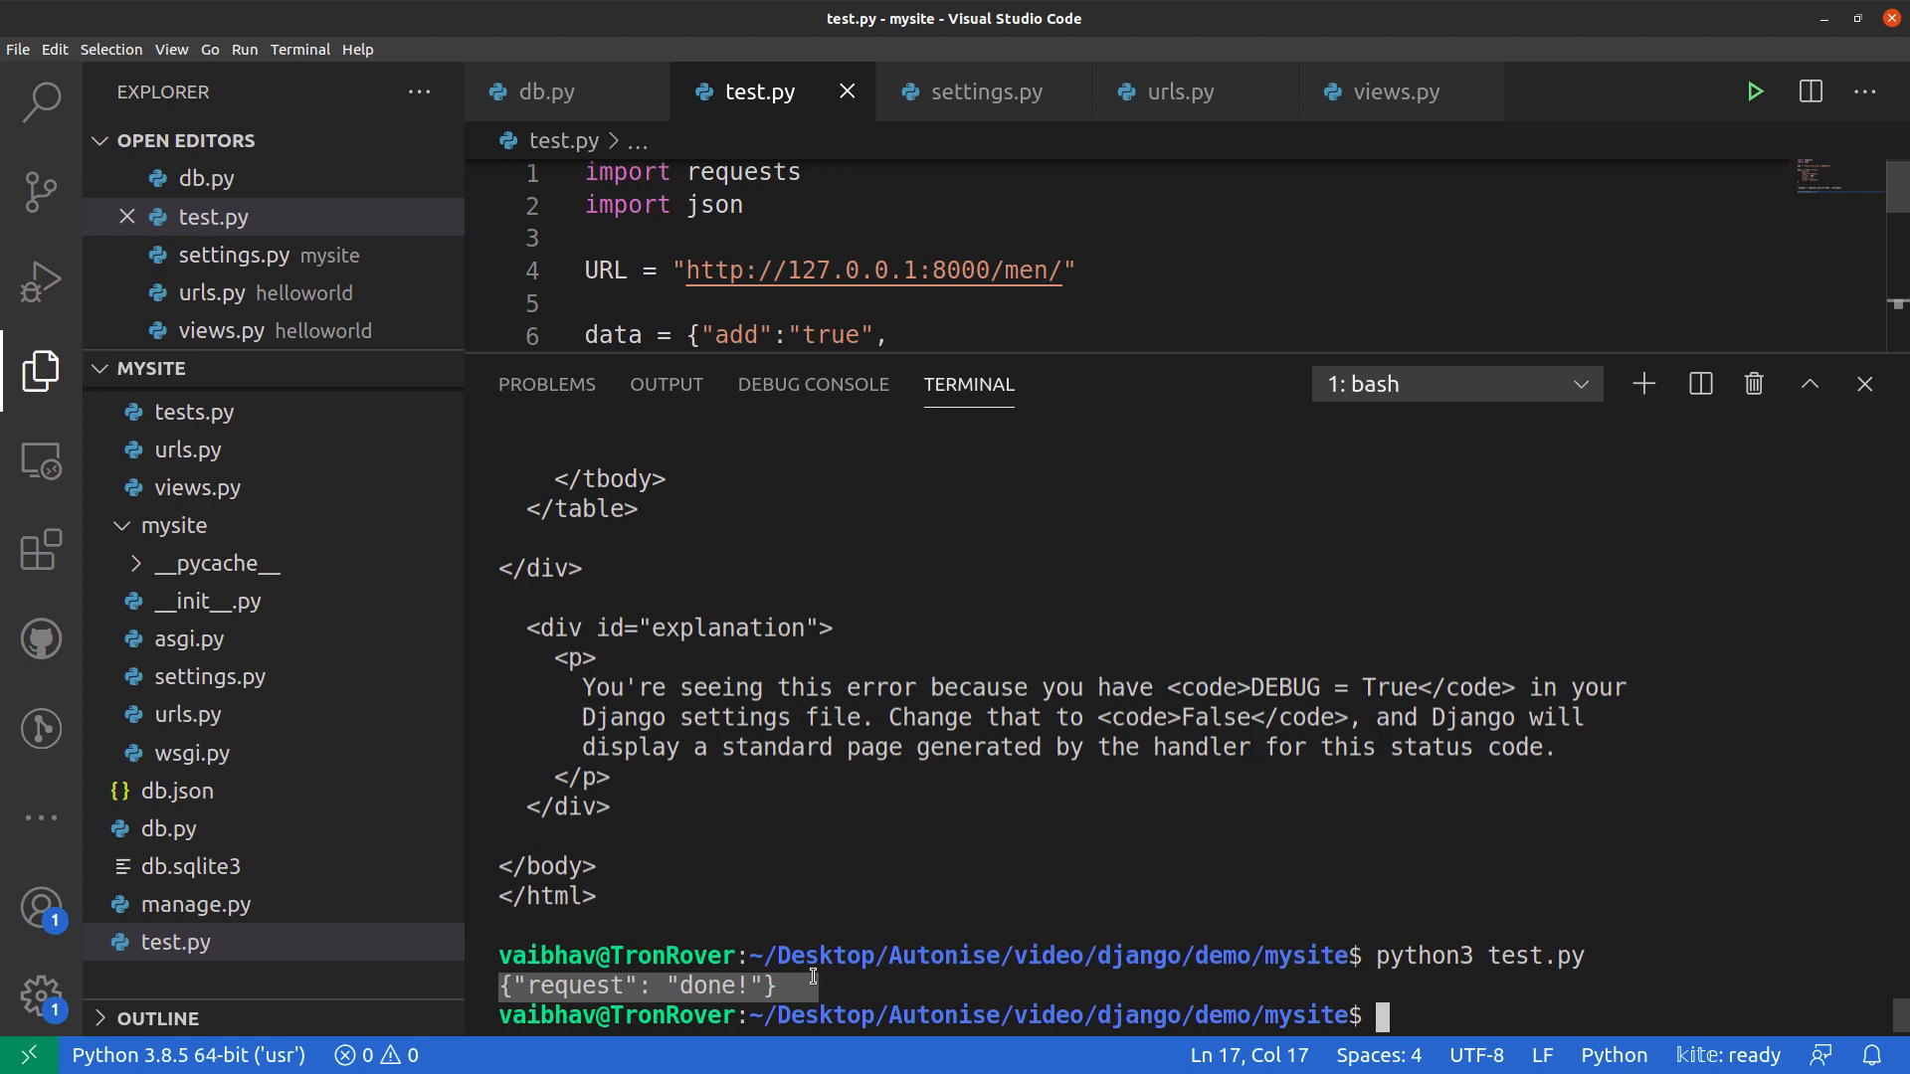
mouse_move(1443, 644)
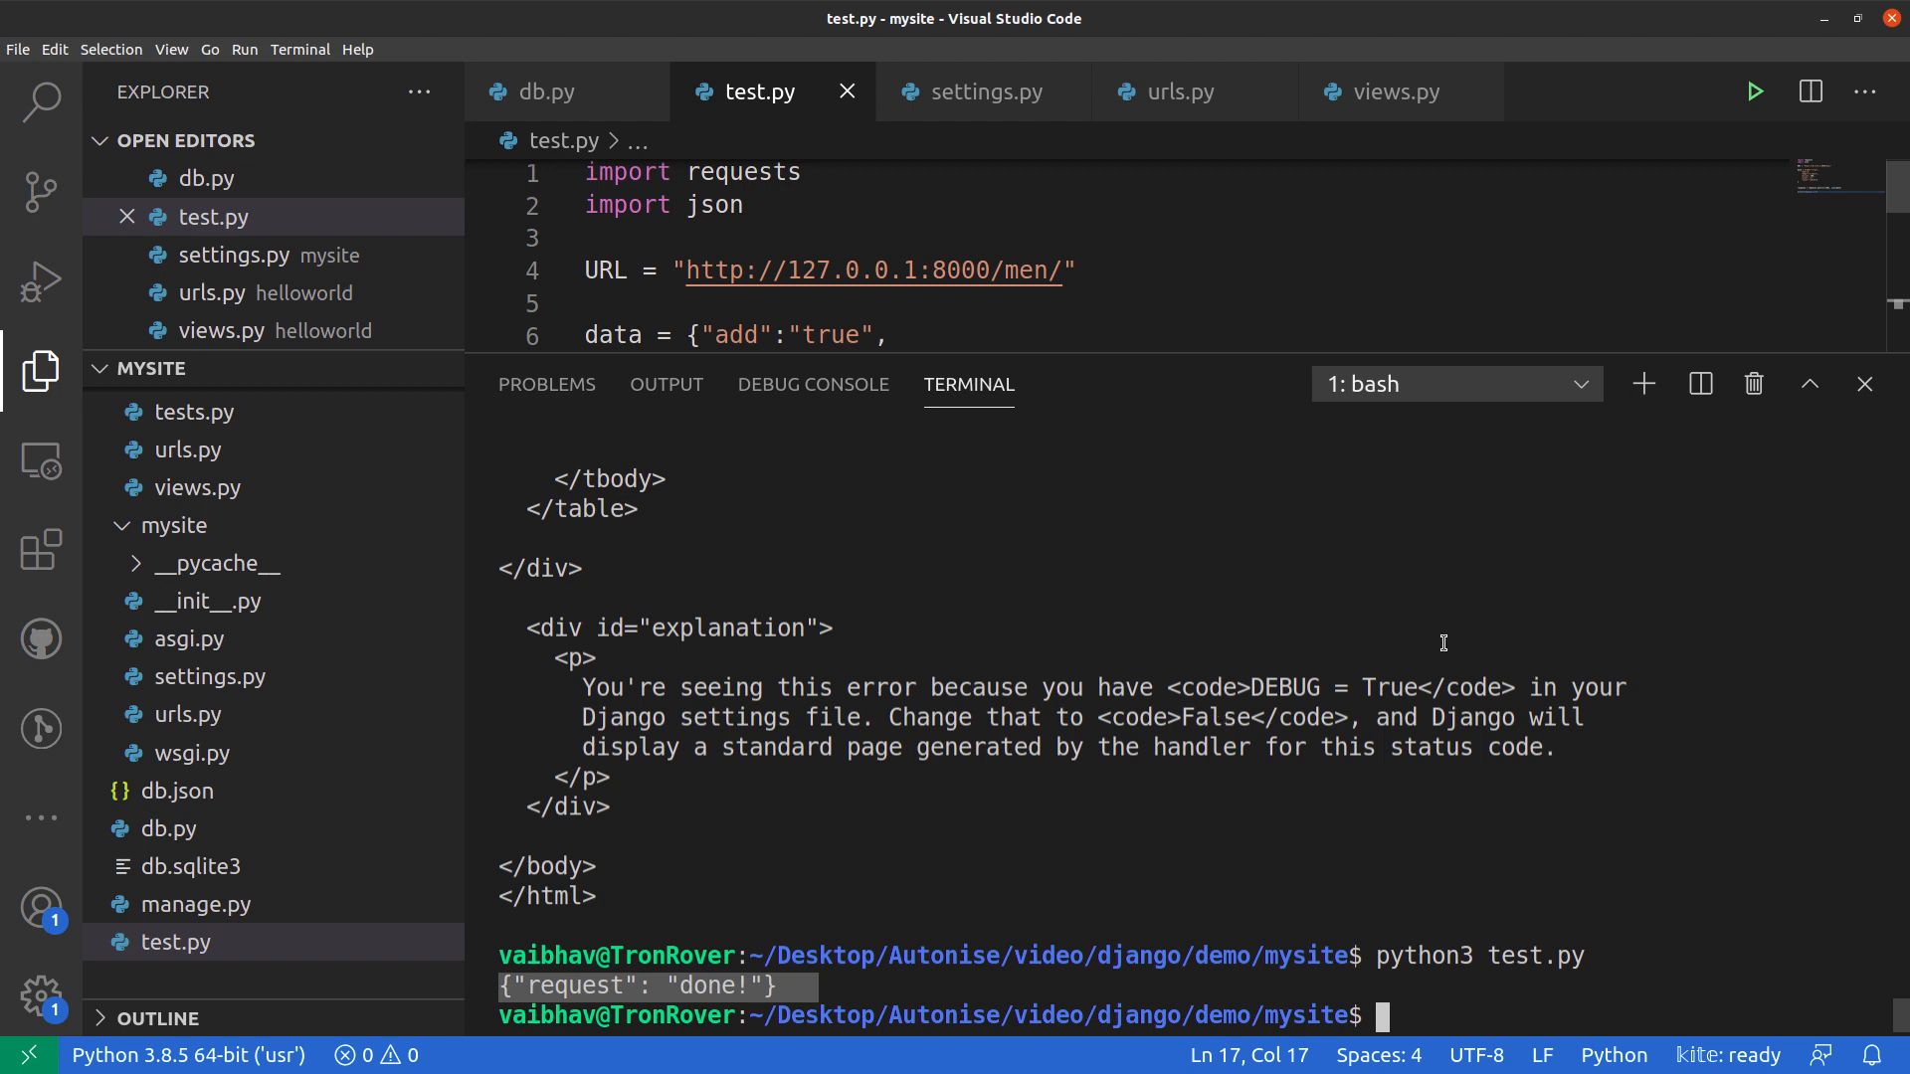
mouse_move(1865, 382)
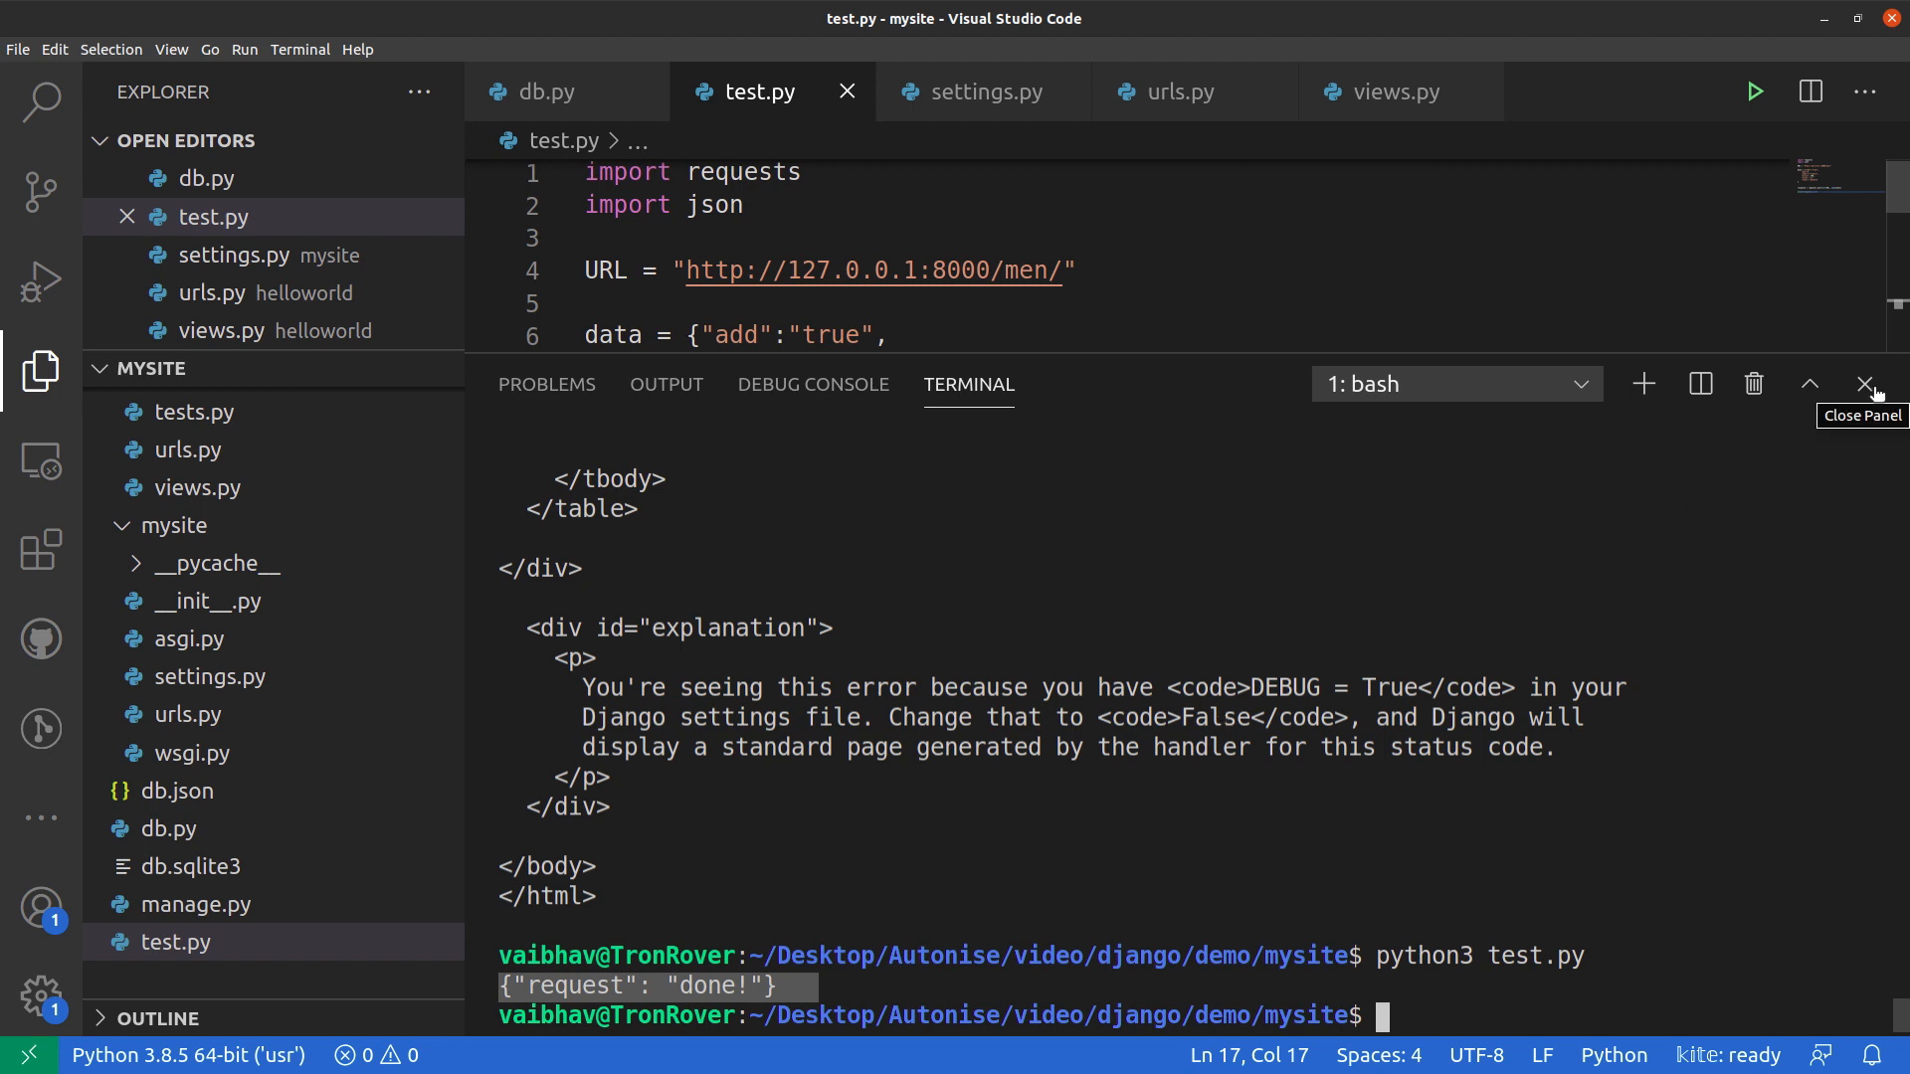
- Close the terminal panel after test.py returns {"request": "done!"}
click(1865, 384)
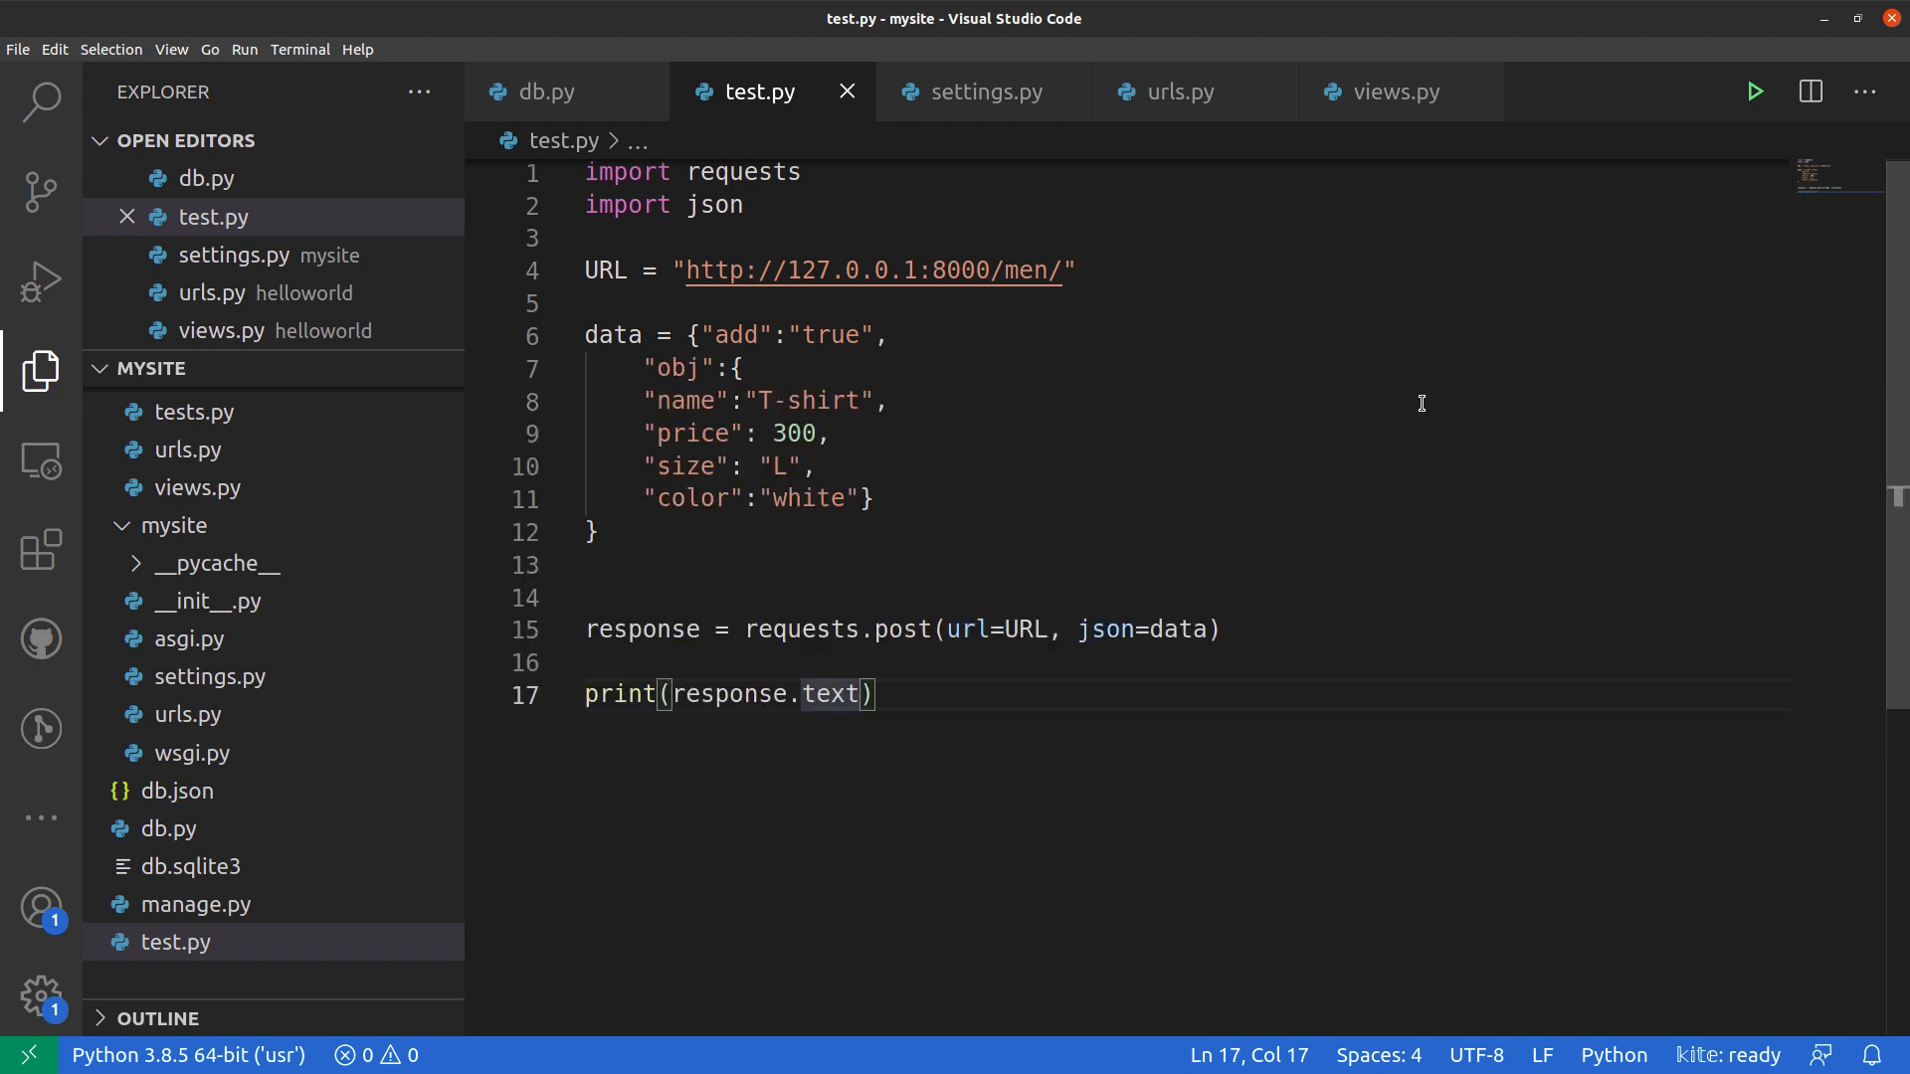
mouse_move(1289, 156)
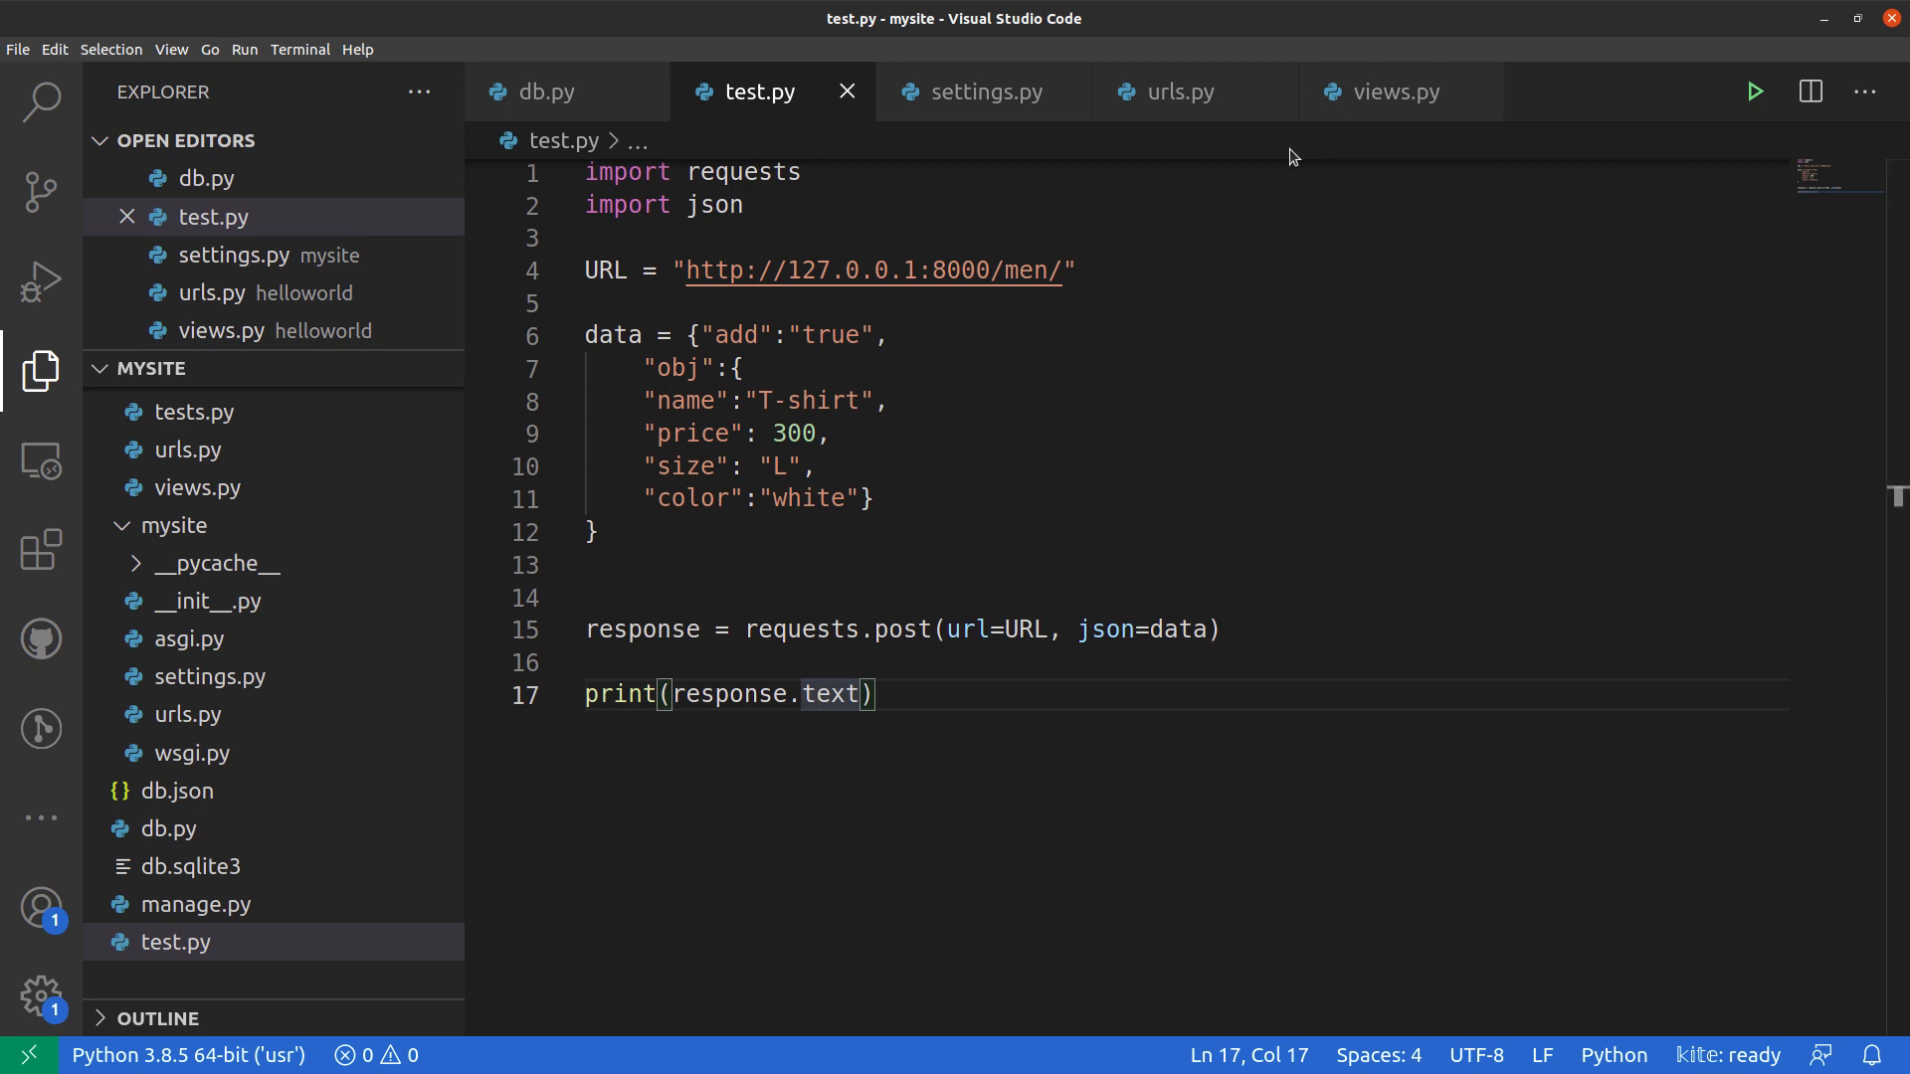
mouse_move(1124, 433)
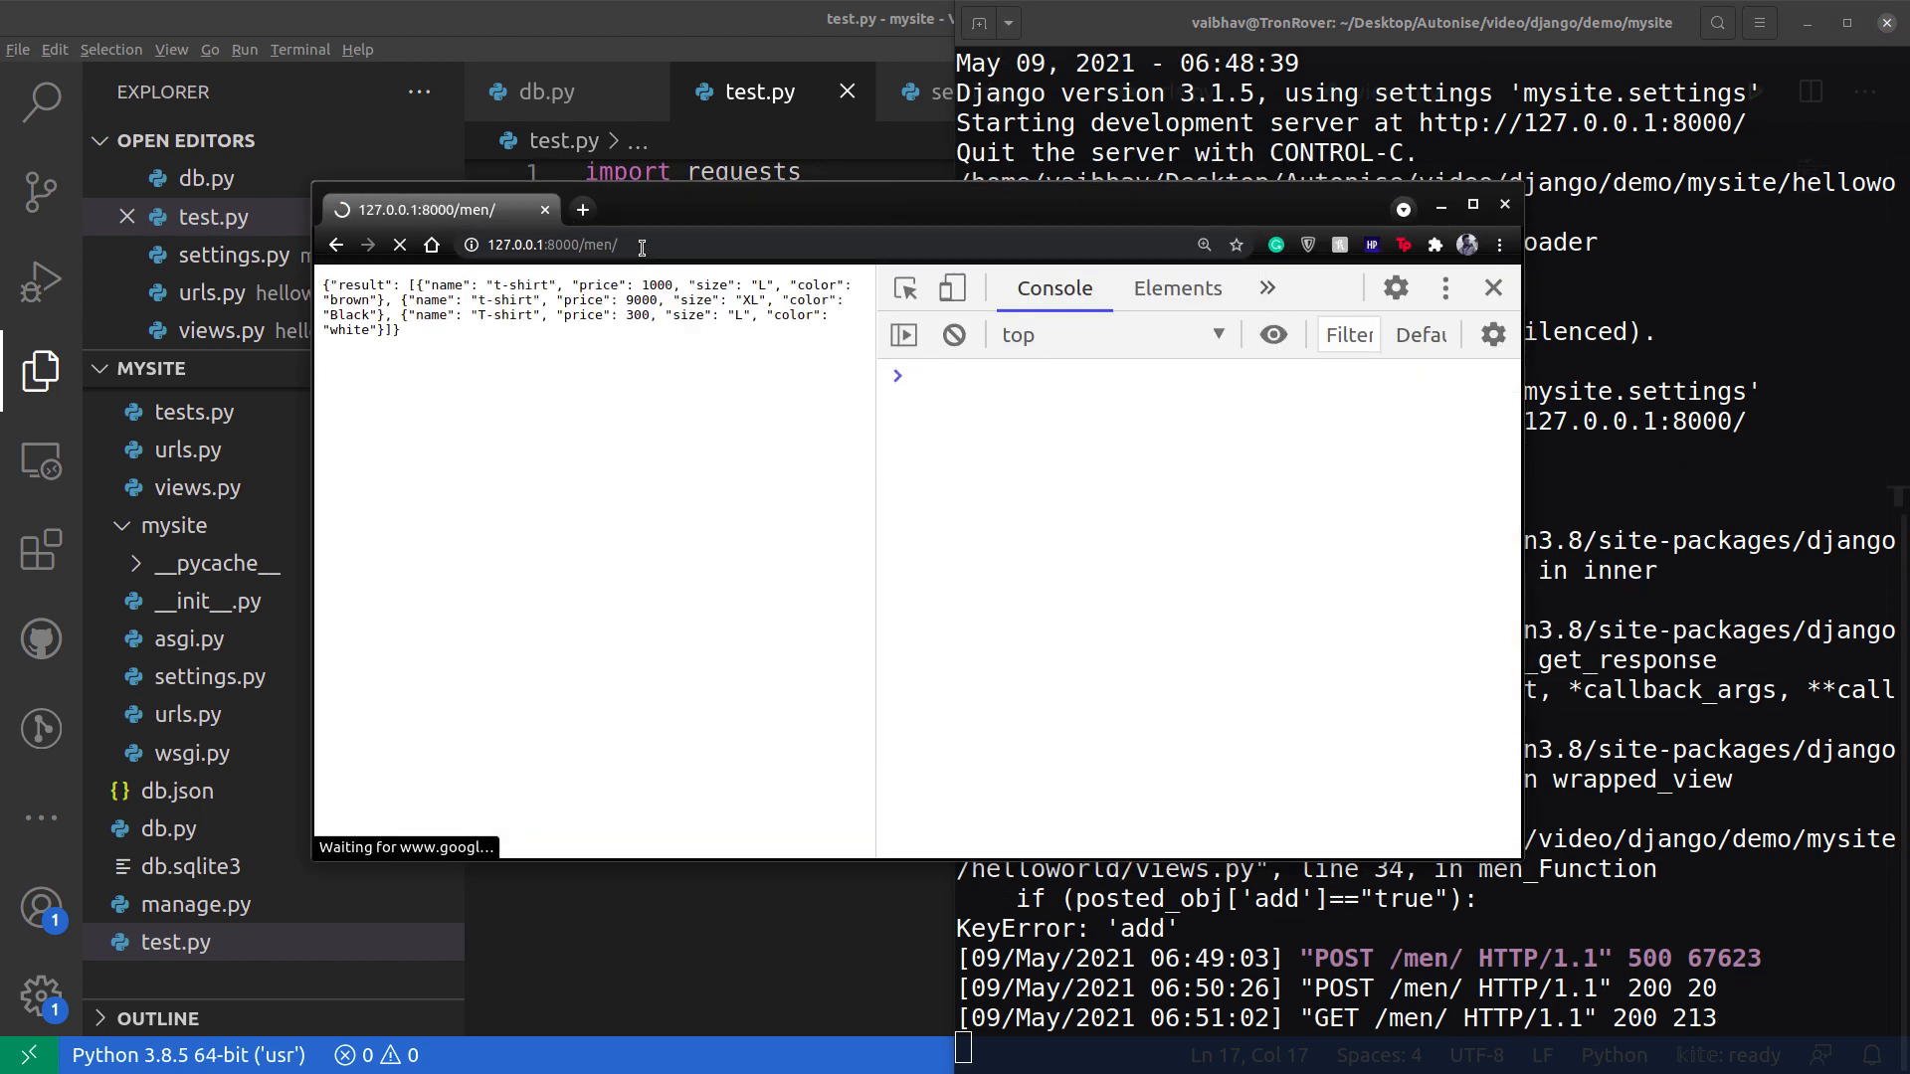
- Reload the /men/ JSON page and close DevTools to see the new T-shirt entry
click(398, 245)
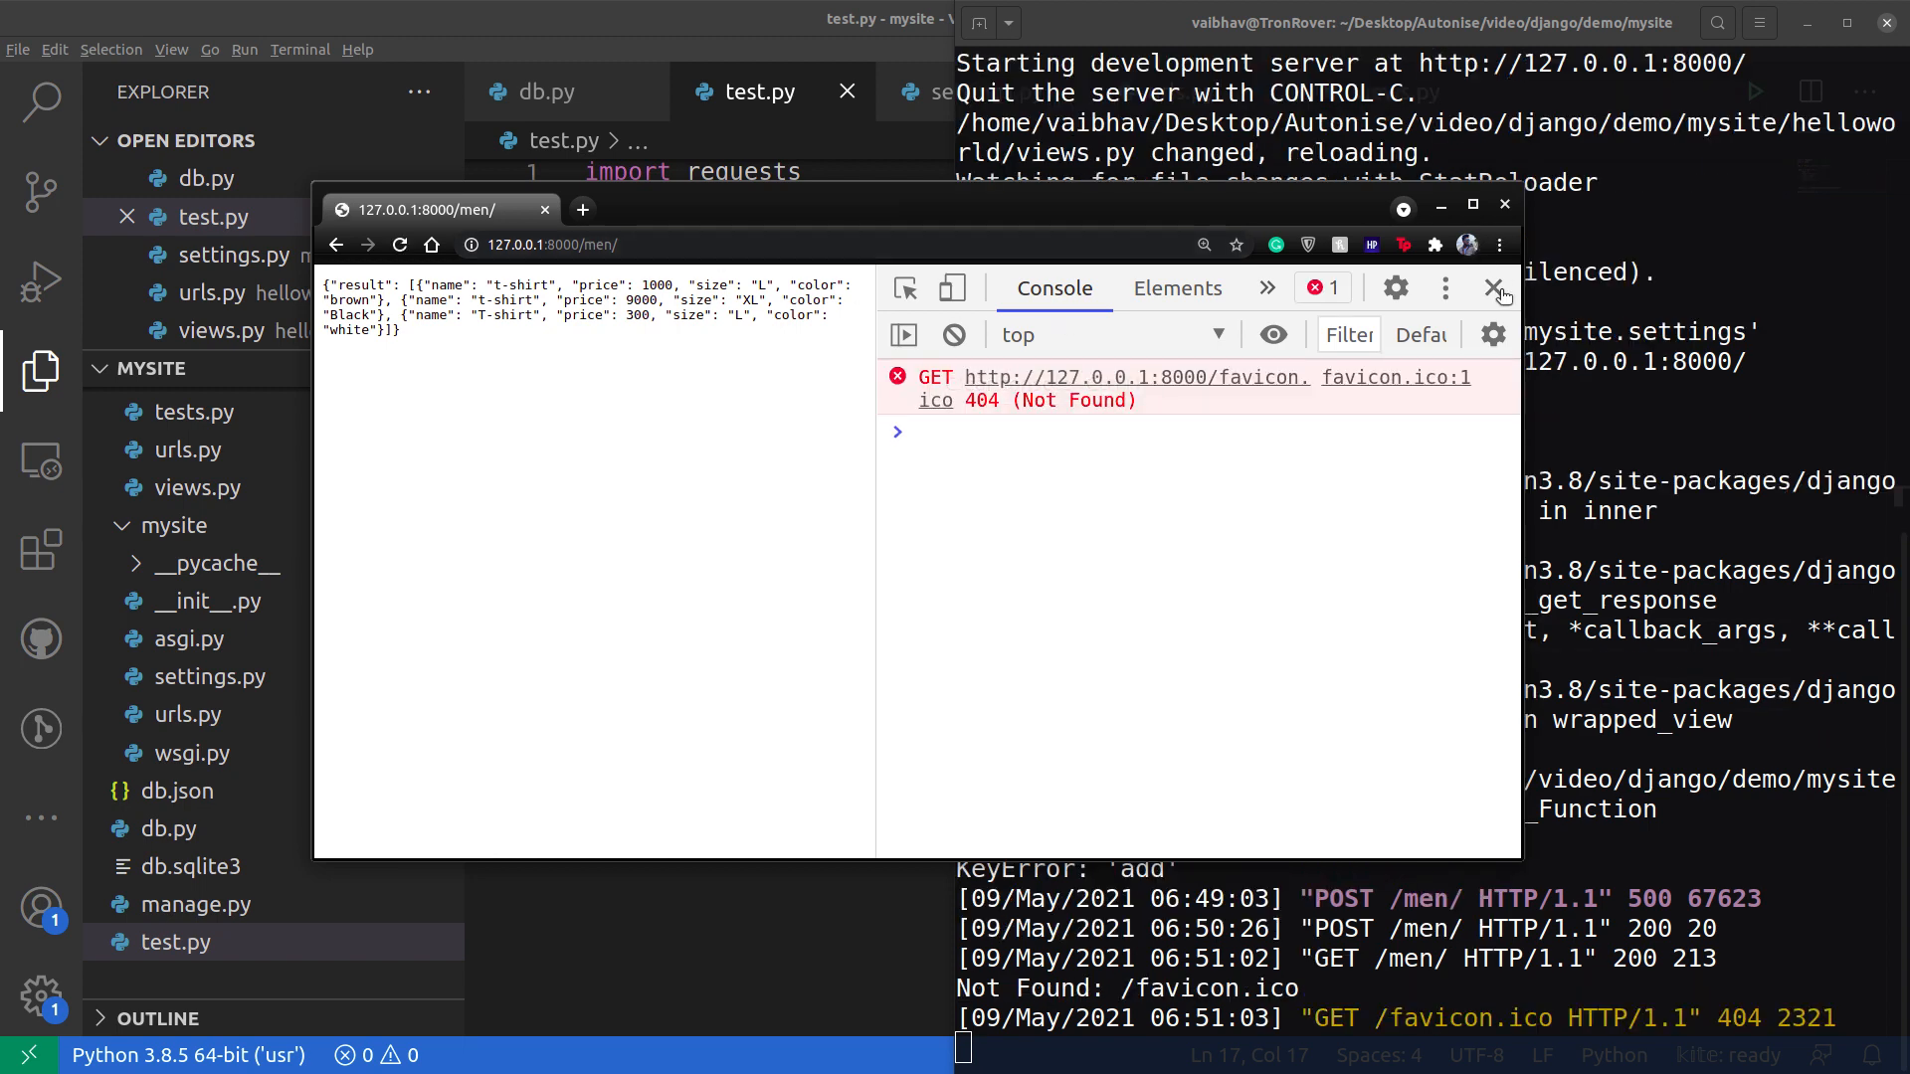
click(1501, 245)
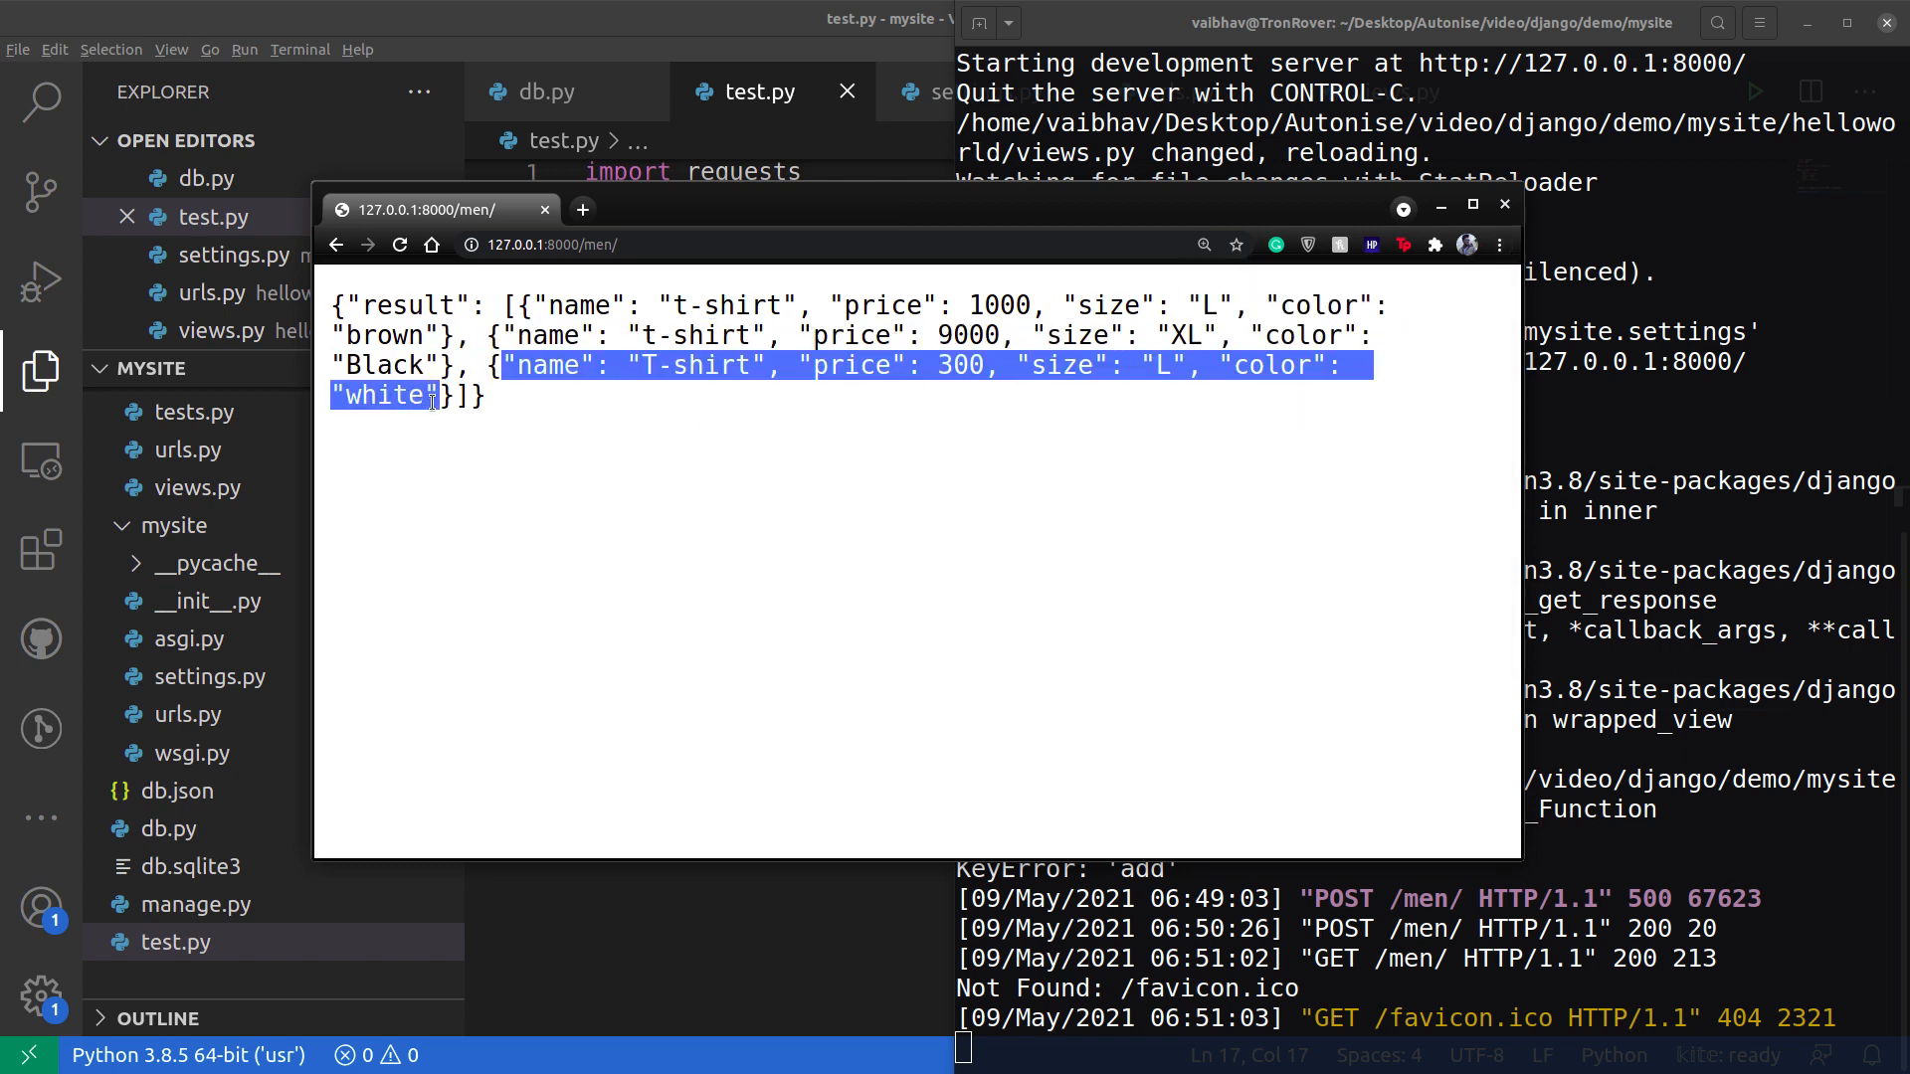
mouse_move(591, 425)
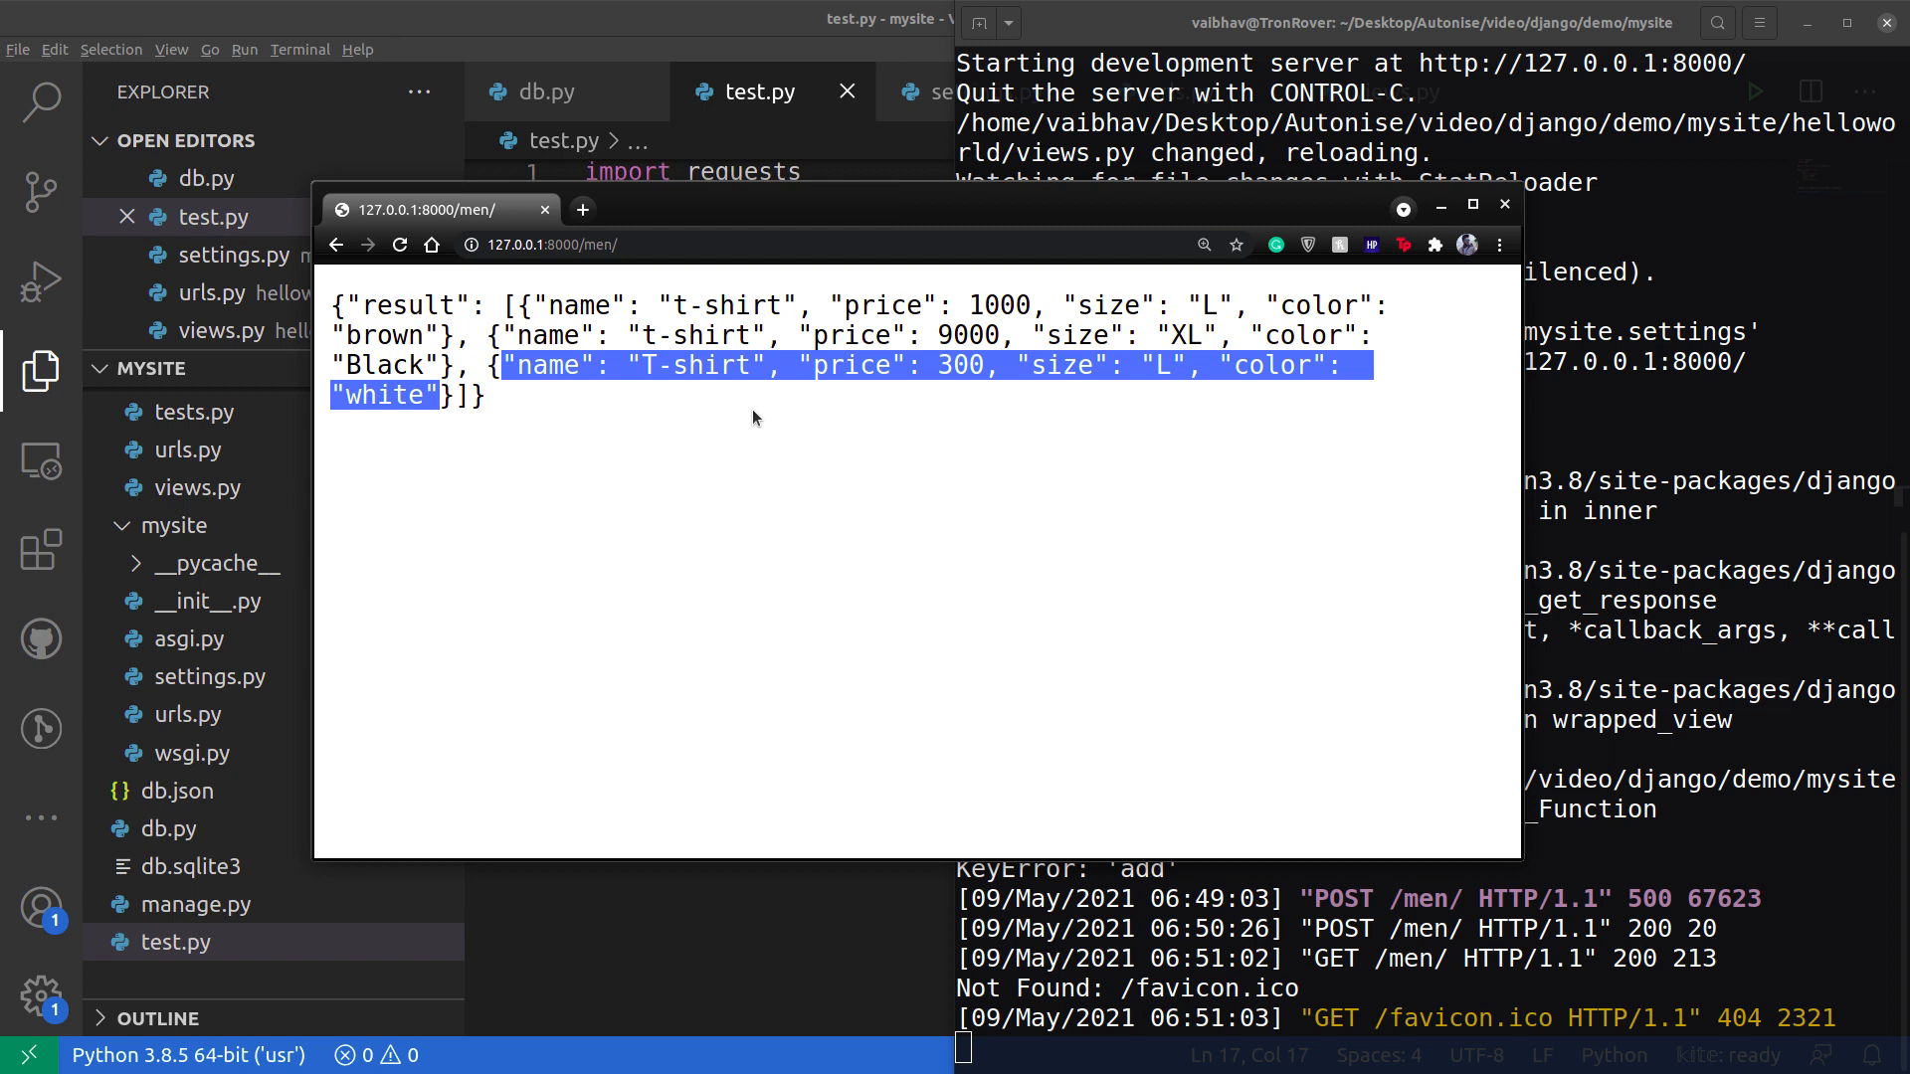
mouse_move(1036, 510)
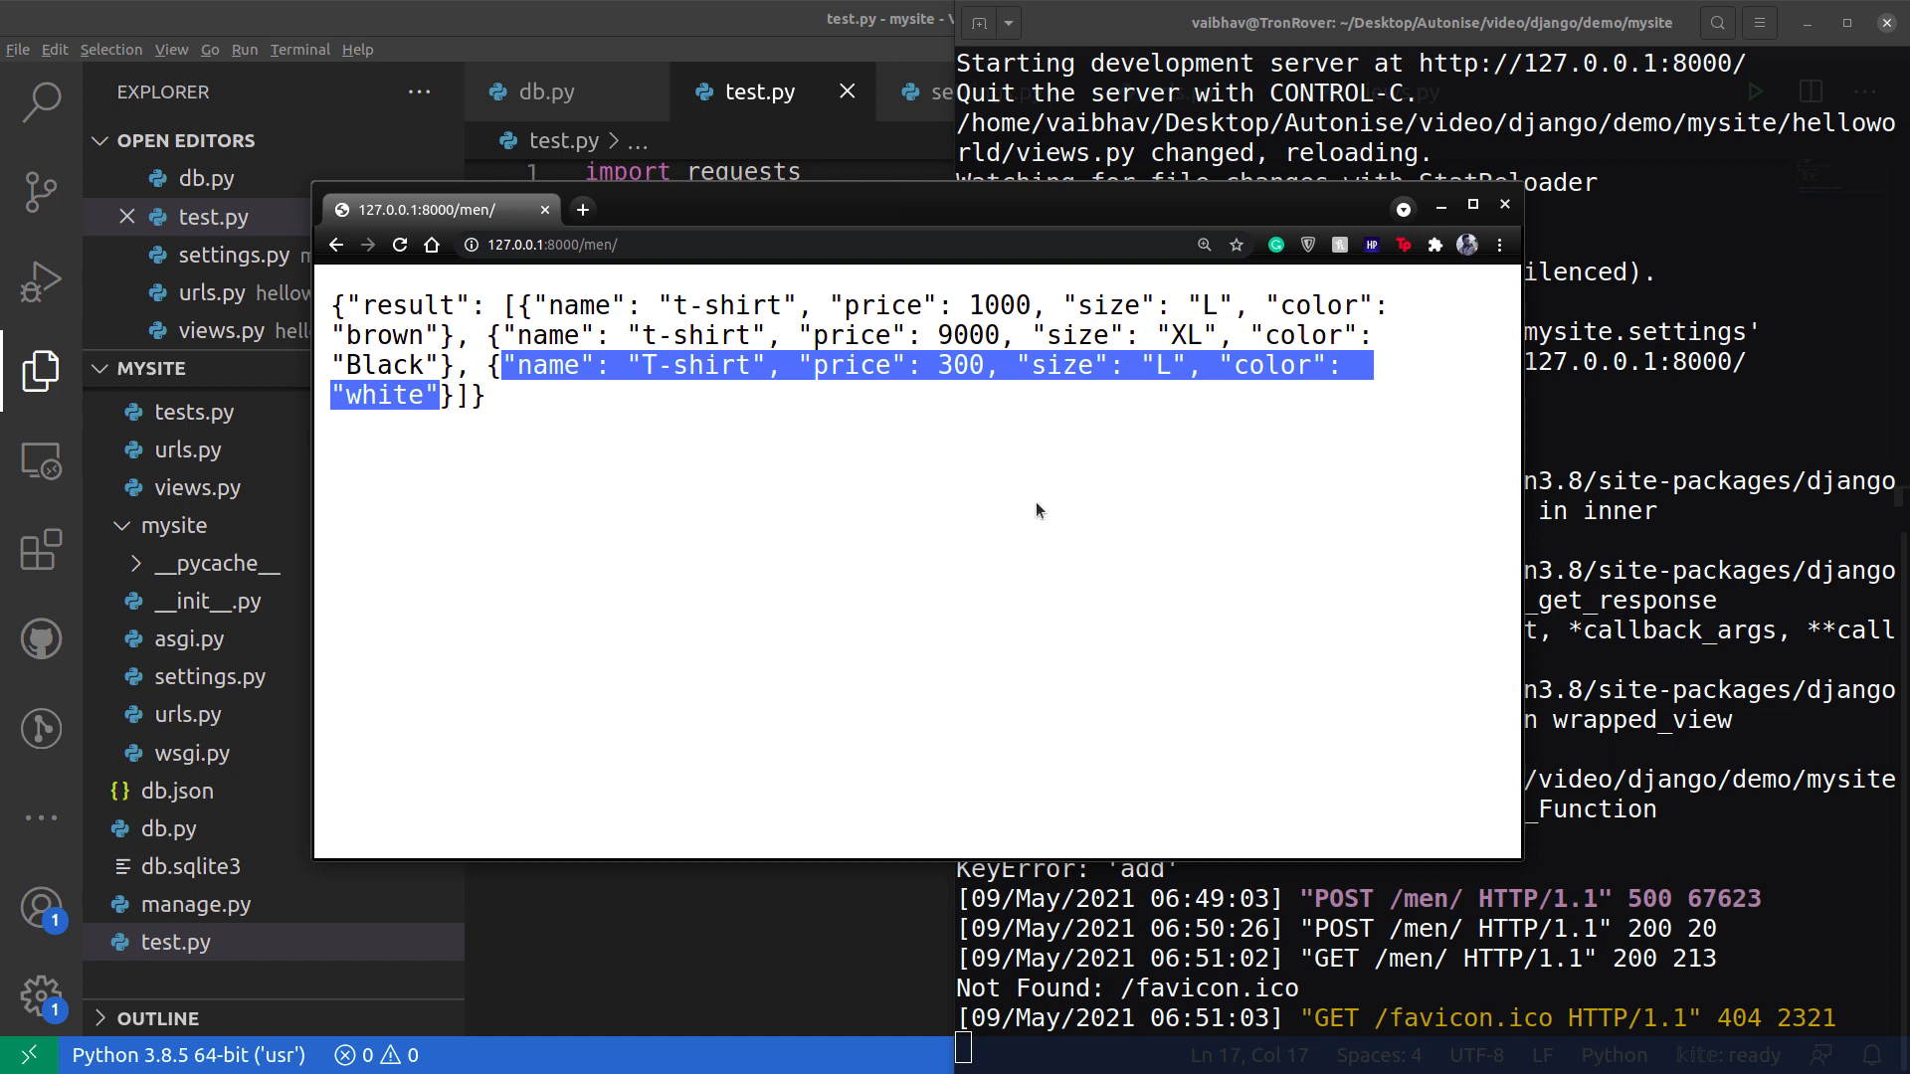